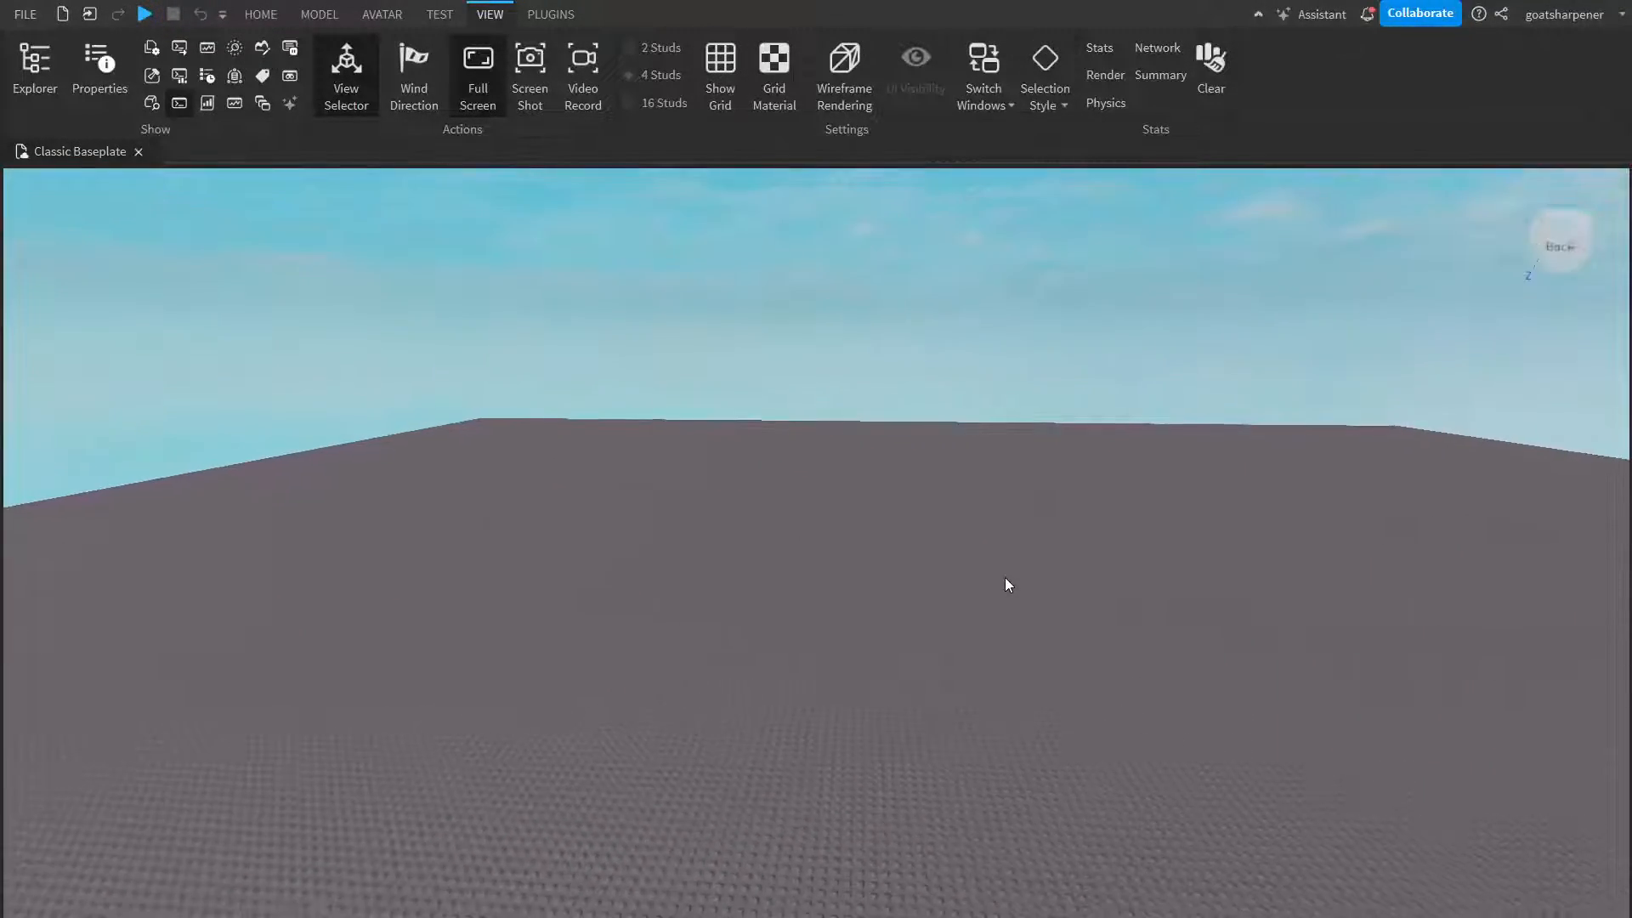
- Show the Explorer panel listing the game's services
left_click(145, 14)
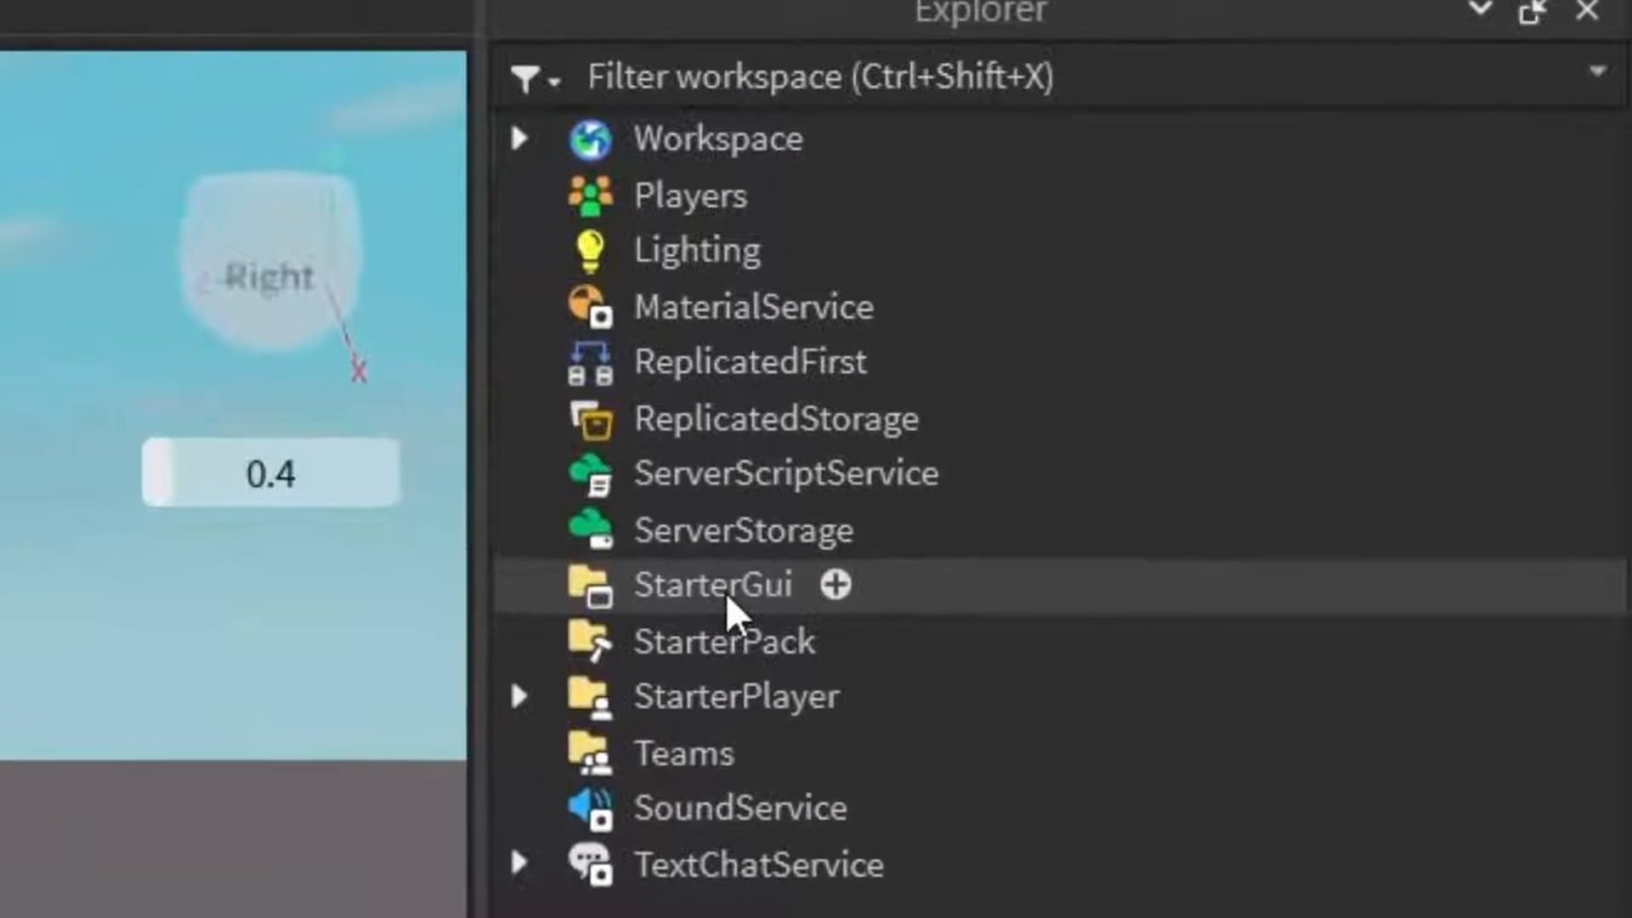
- Insert a ScreenGui under StarterGui and rename it TipUi
left_click(712, 583)
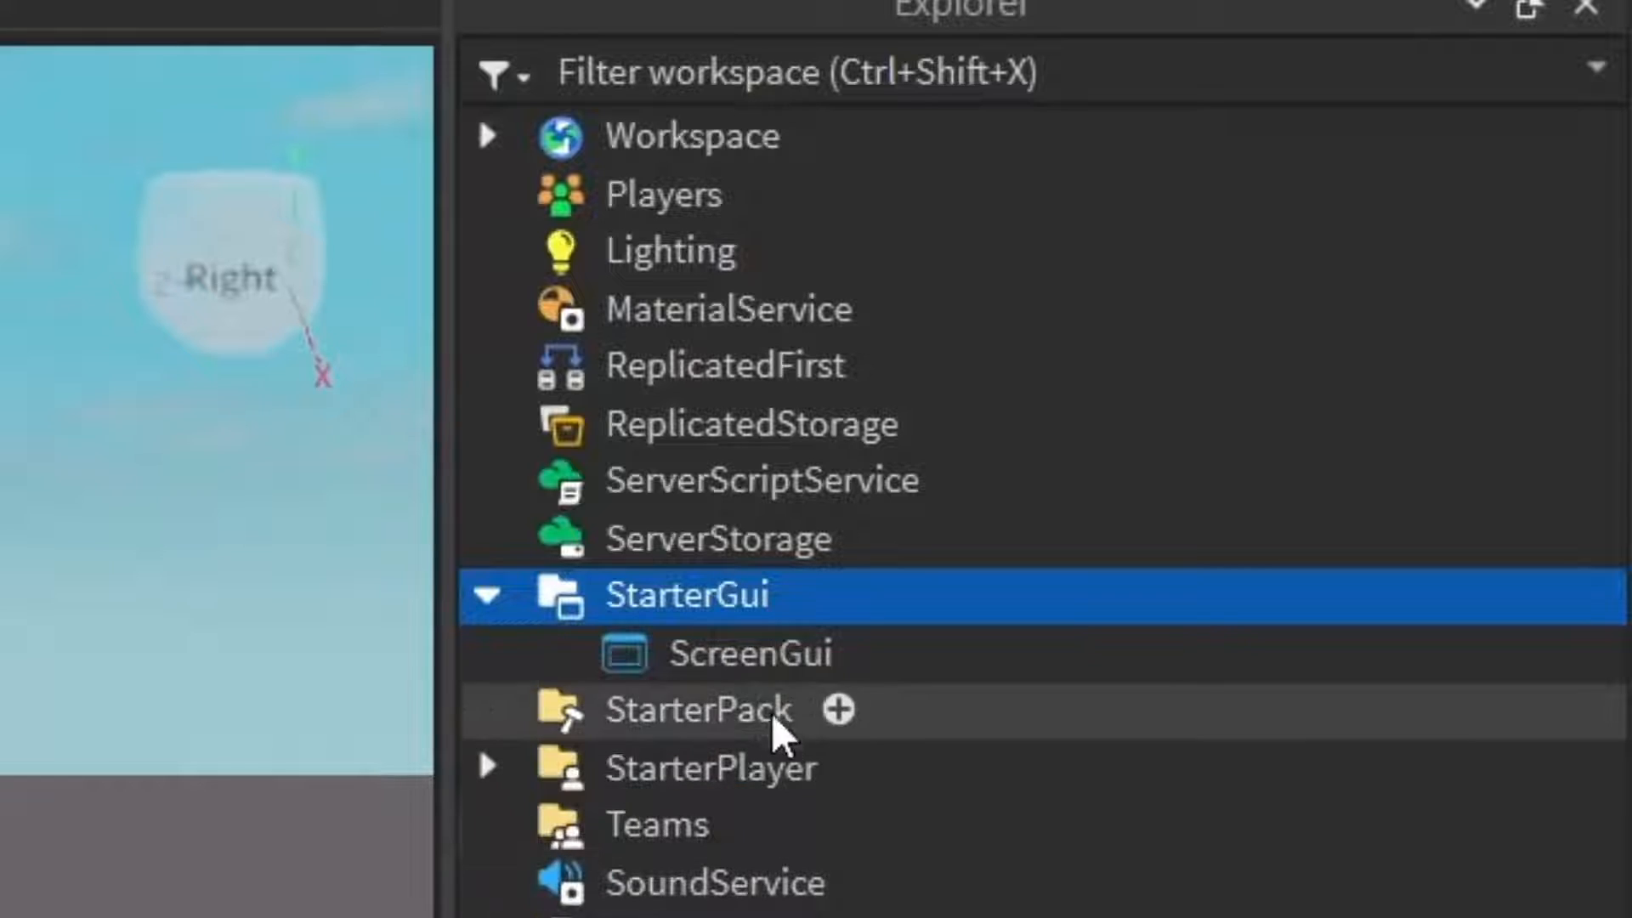
double_click(748, 653)
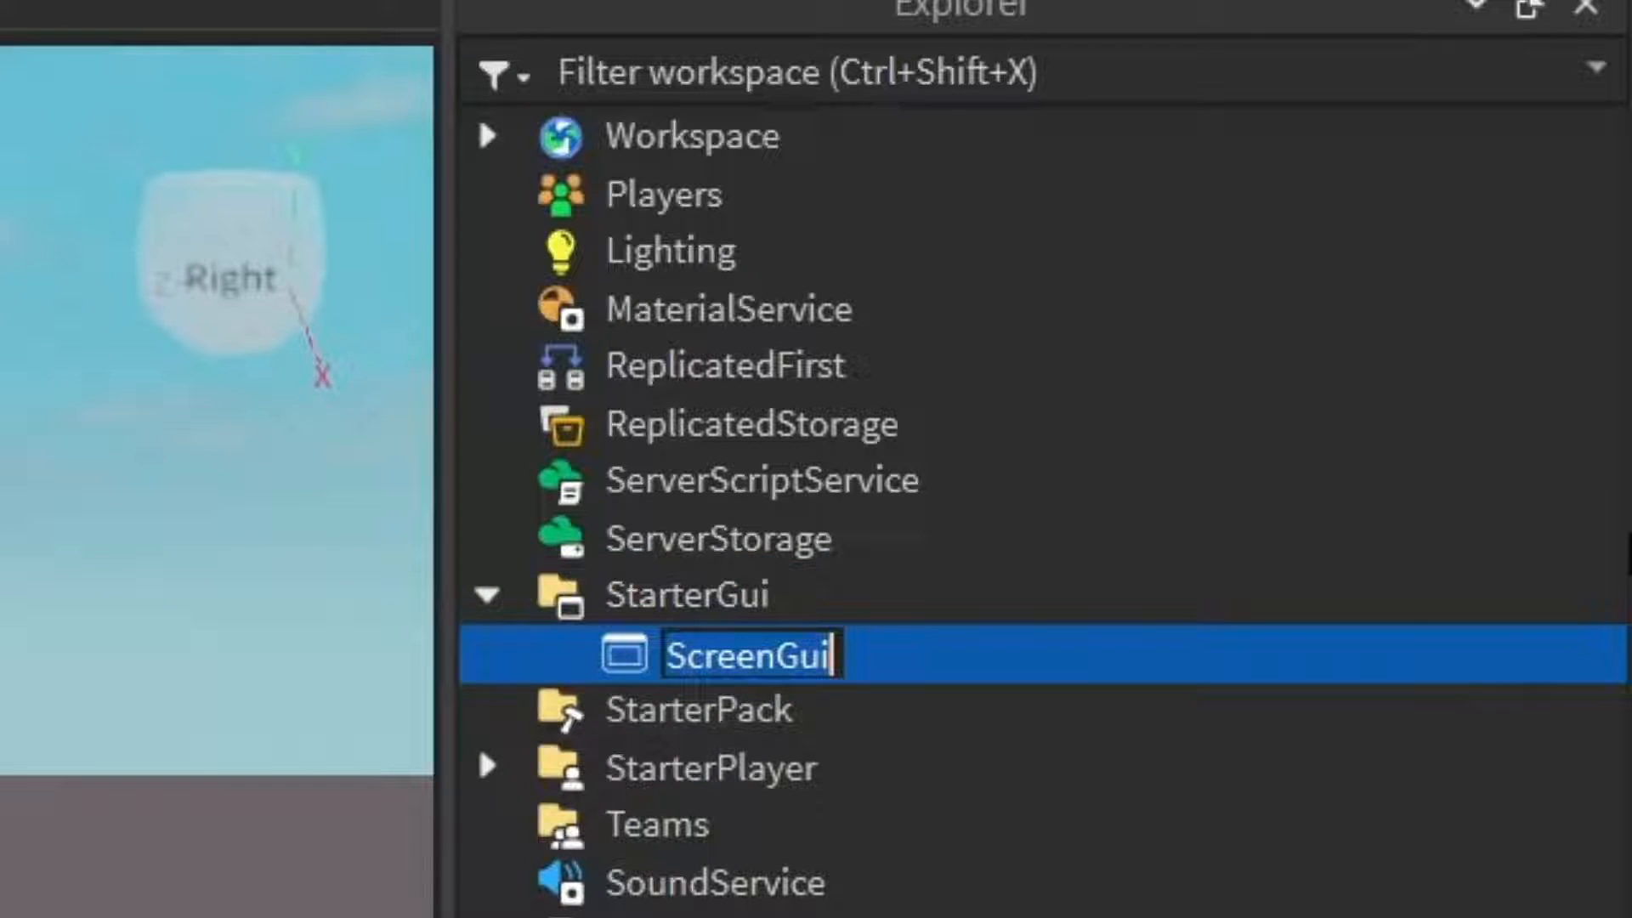
type("TipUi")
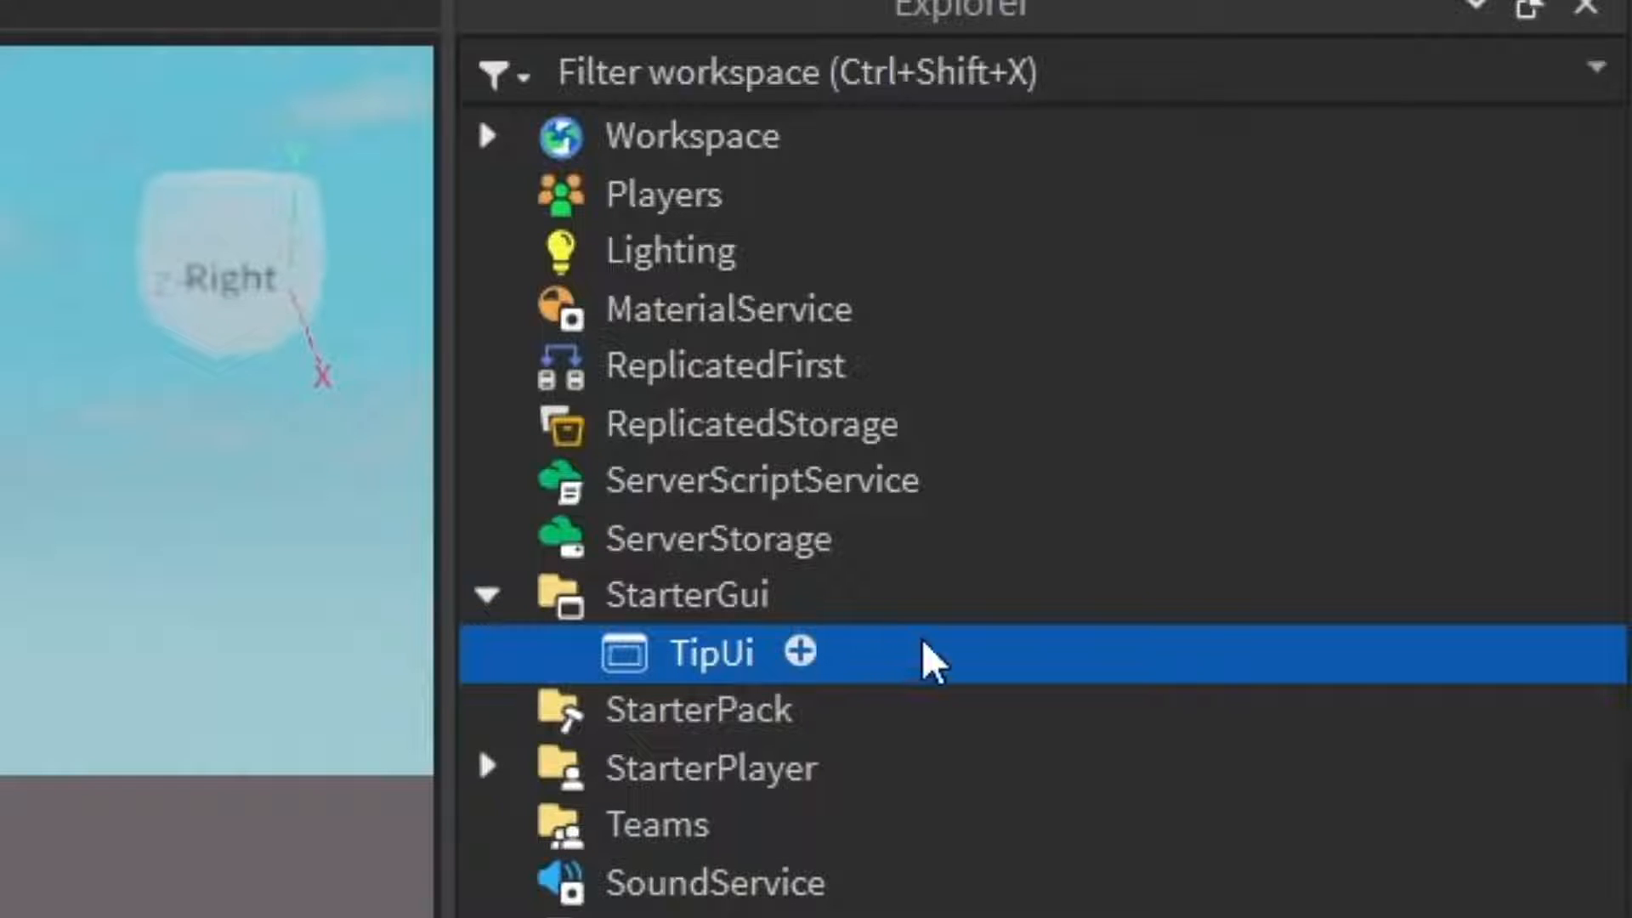
left_click(797, 653)
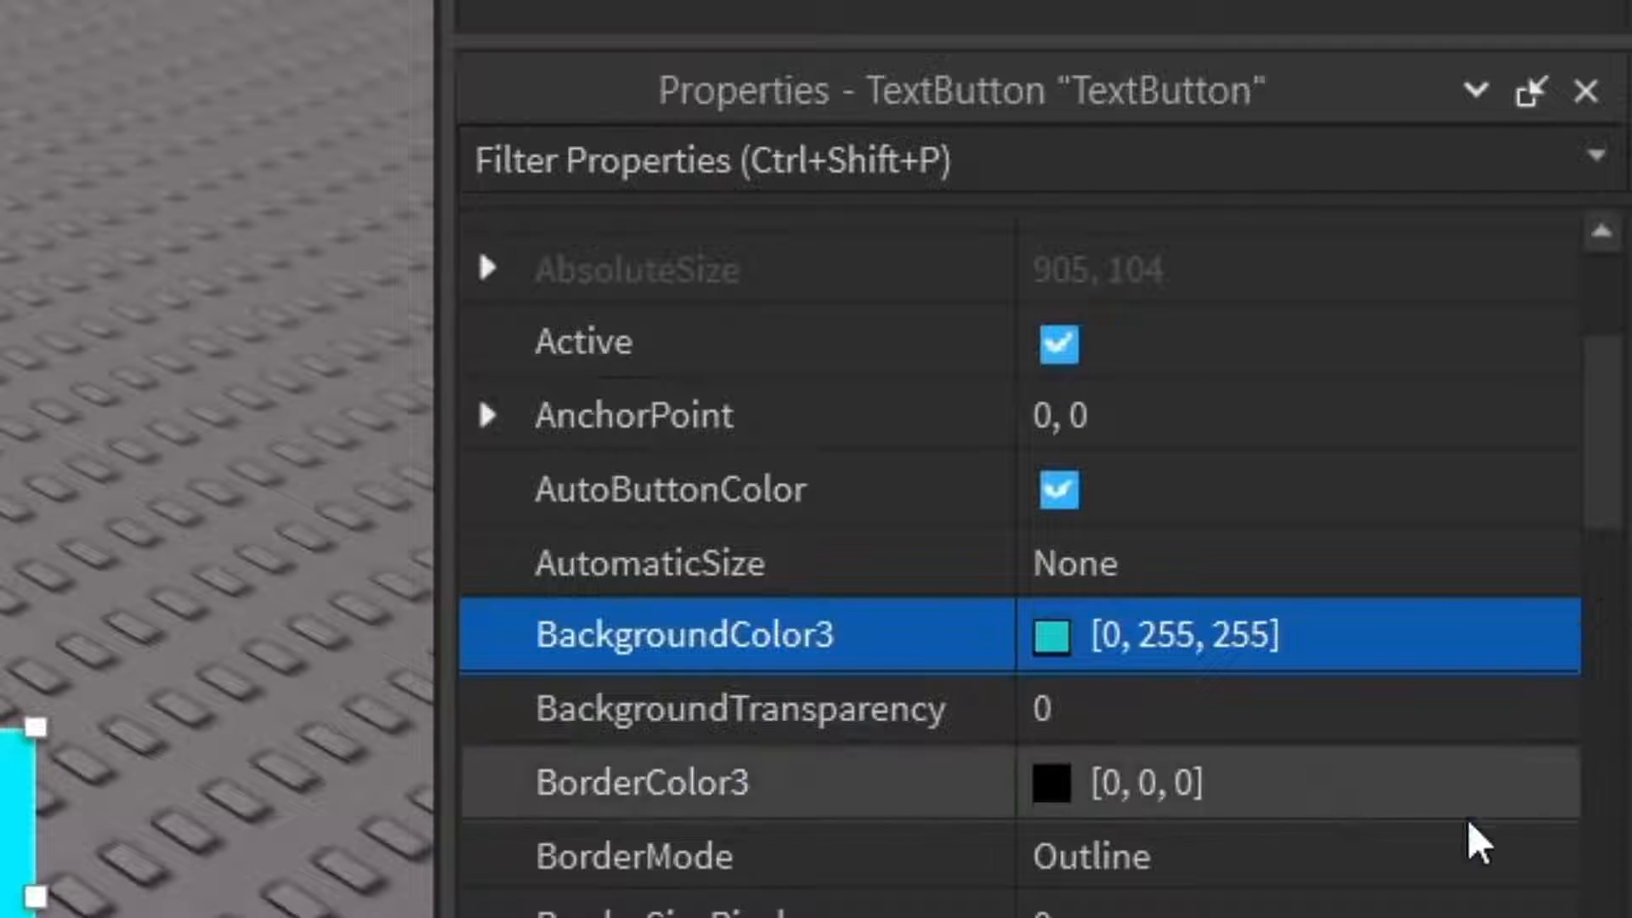
- Make the TextButton's font bold and enable TextScaled in Properties
scroll("down", 3)
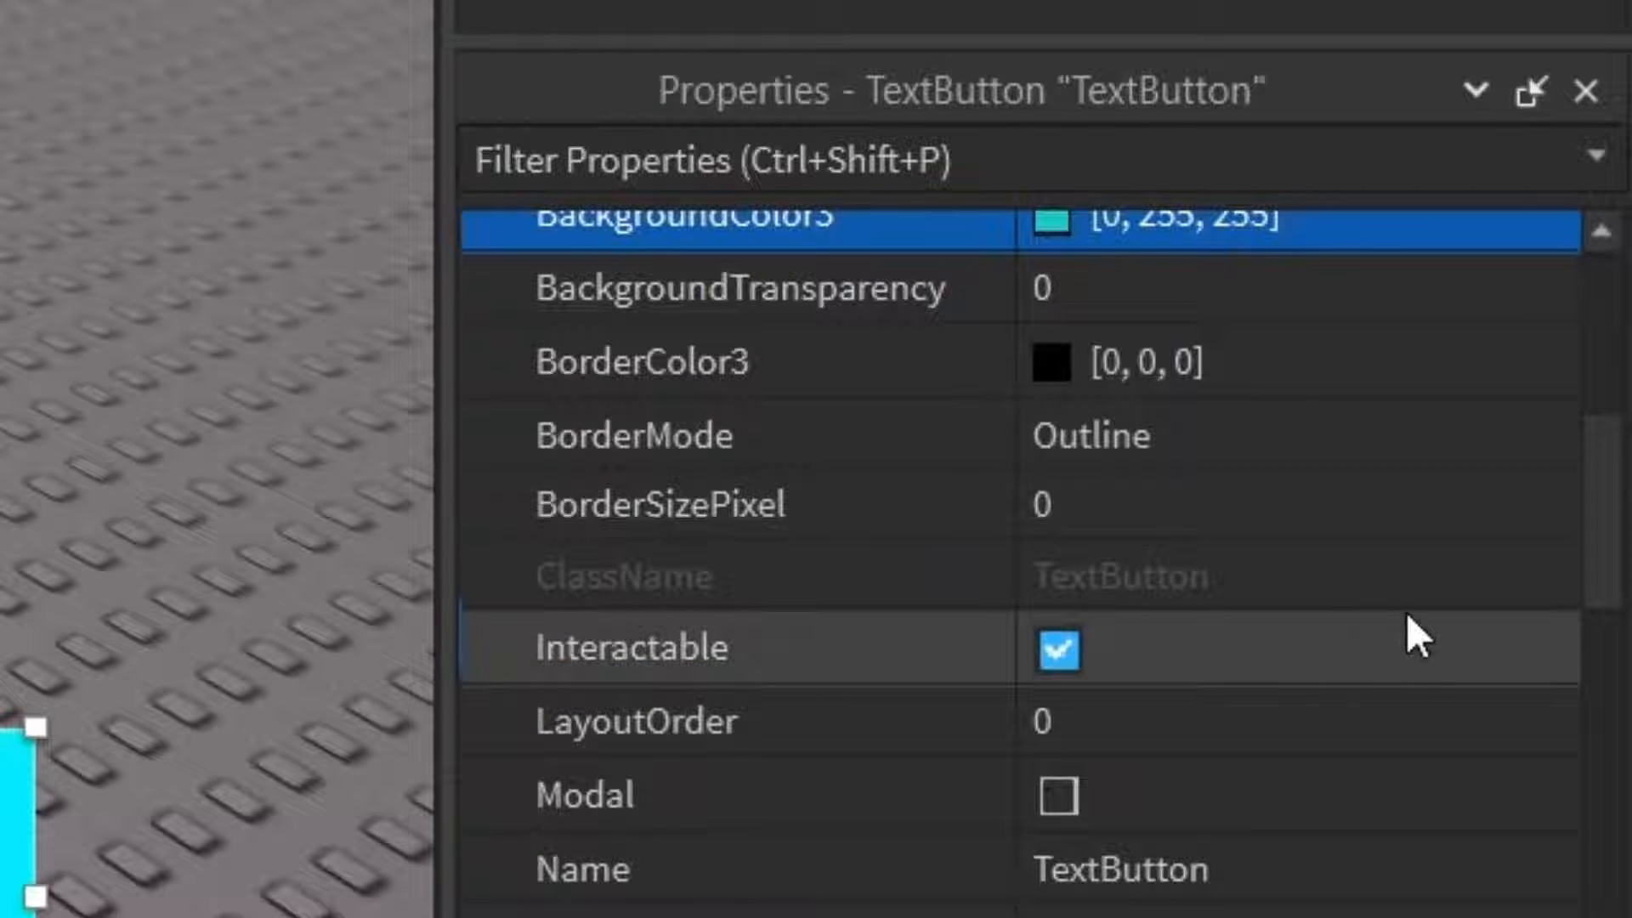
scroll("down", 3)
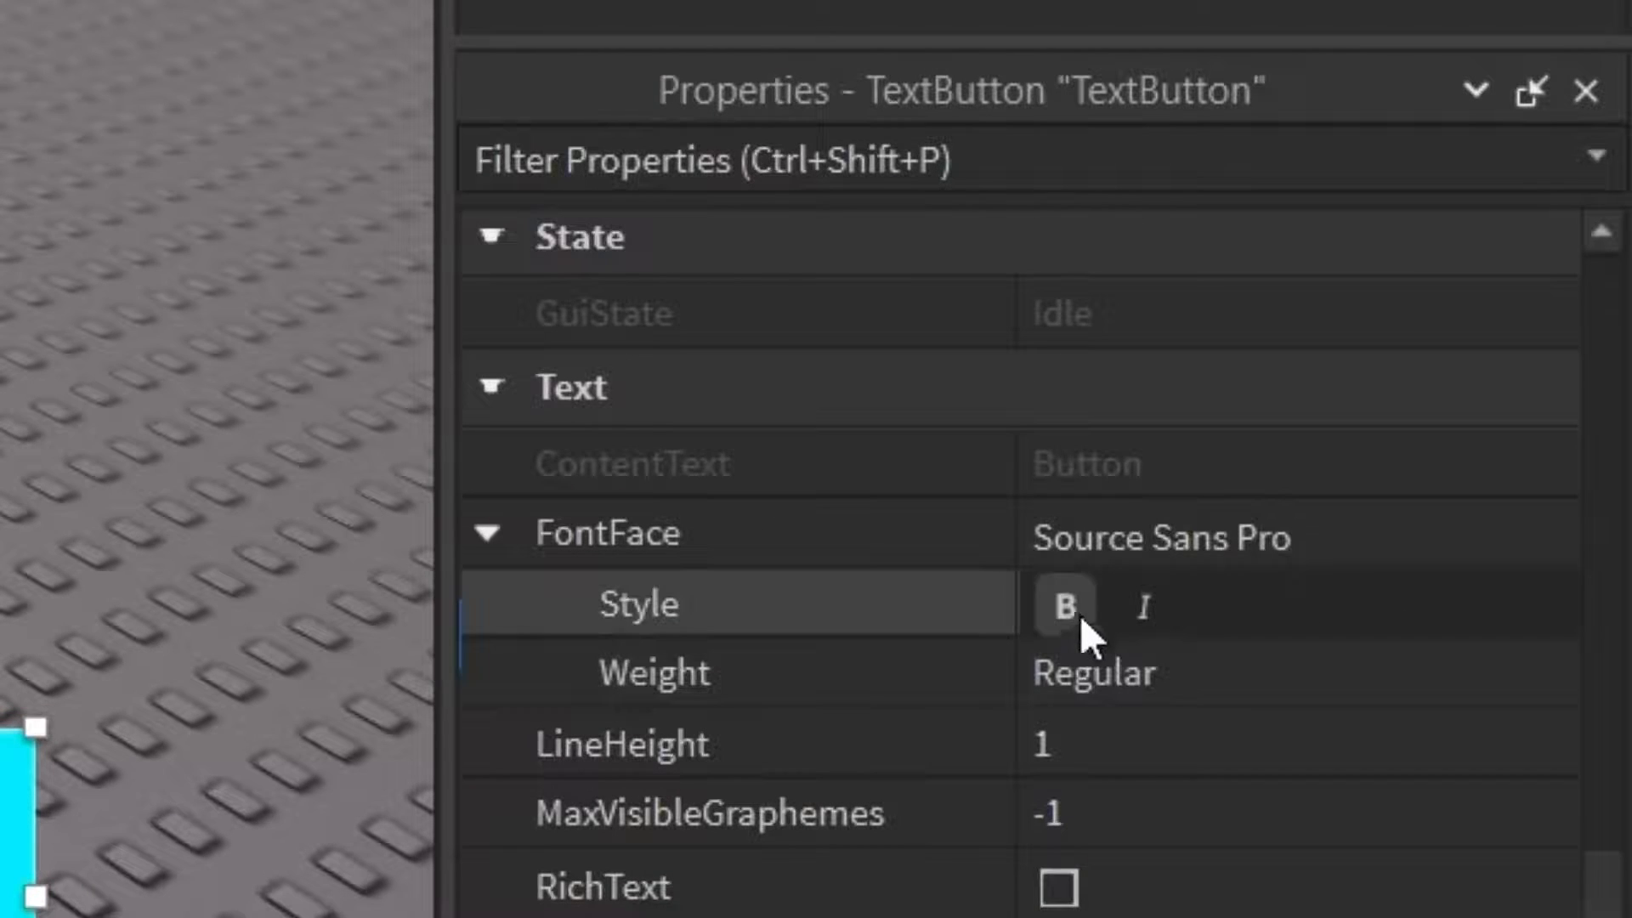
left_click(1064, 605)
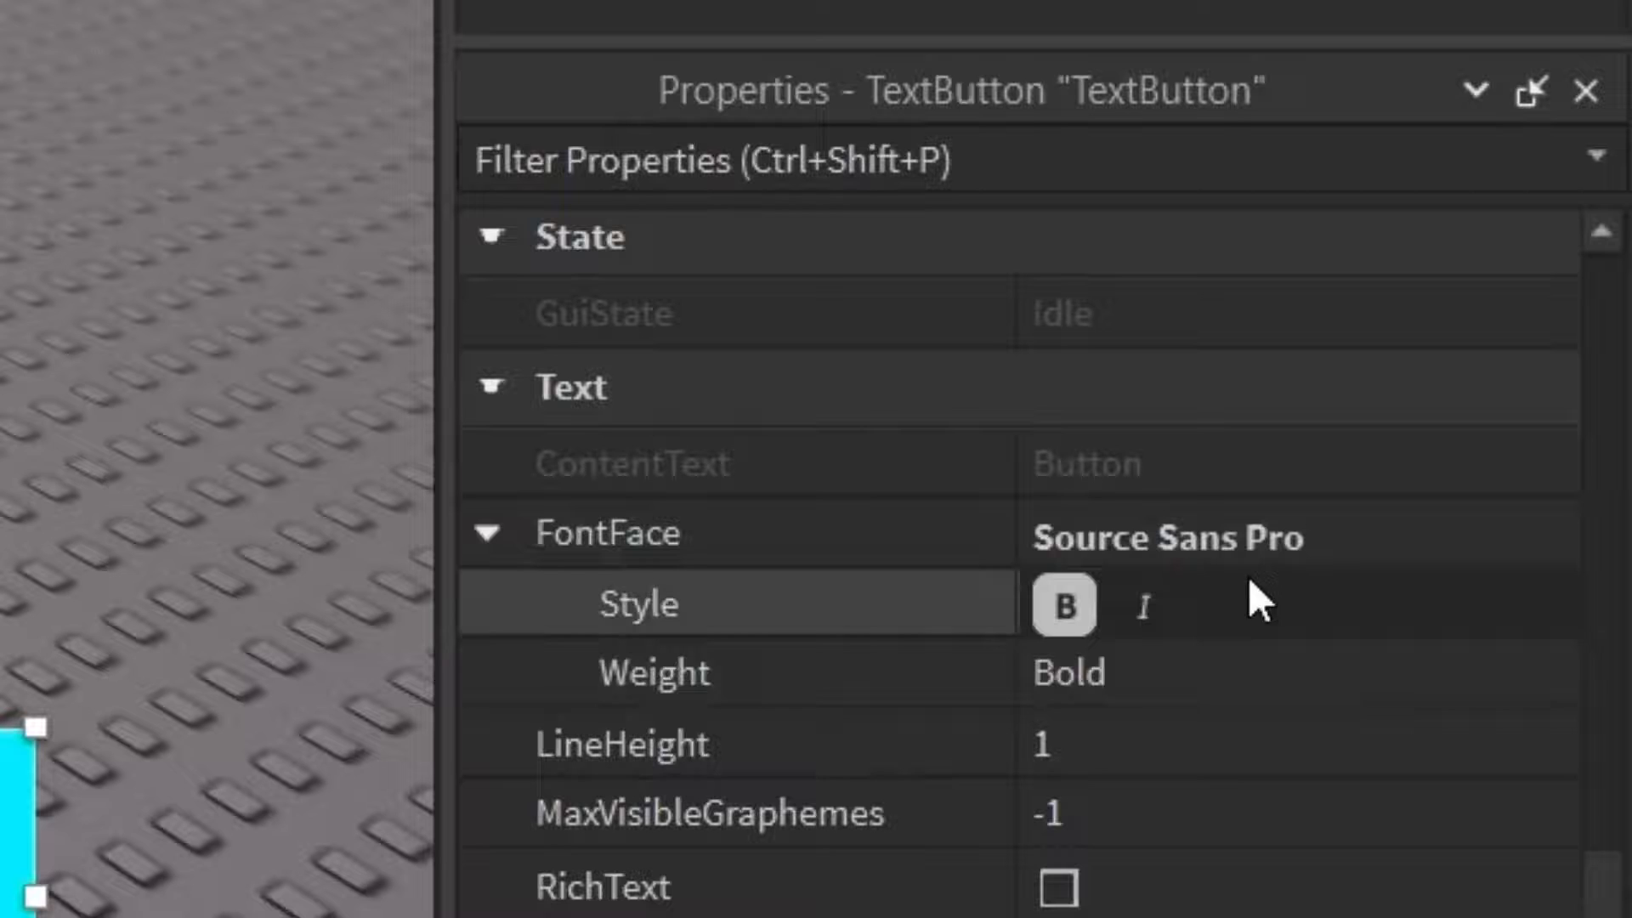
scroll("down", 3)
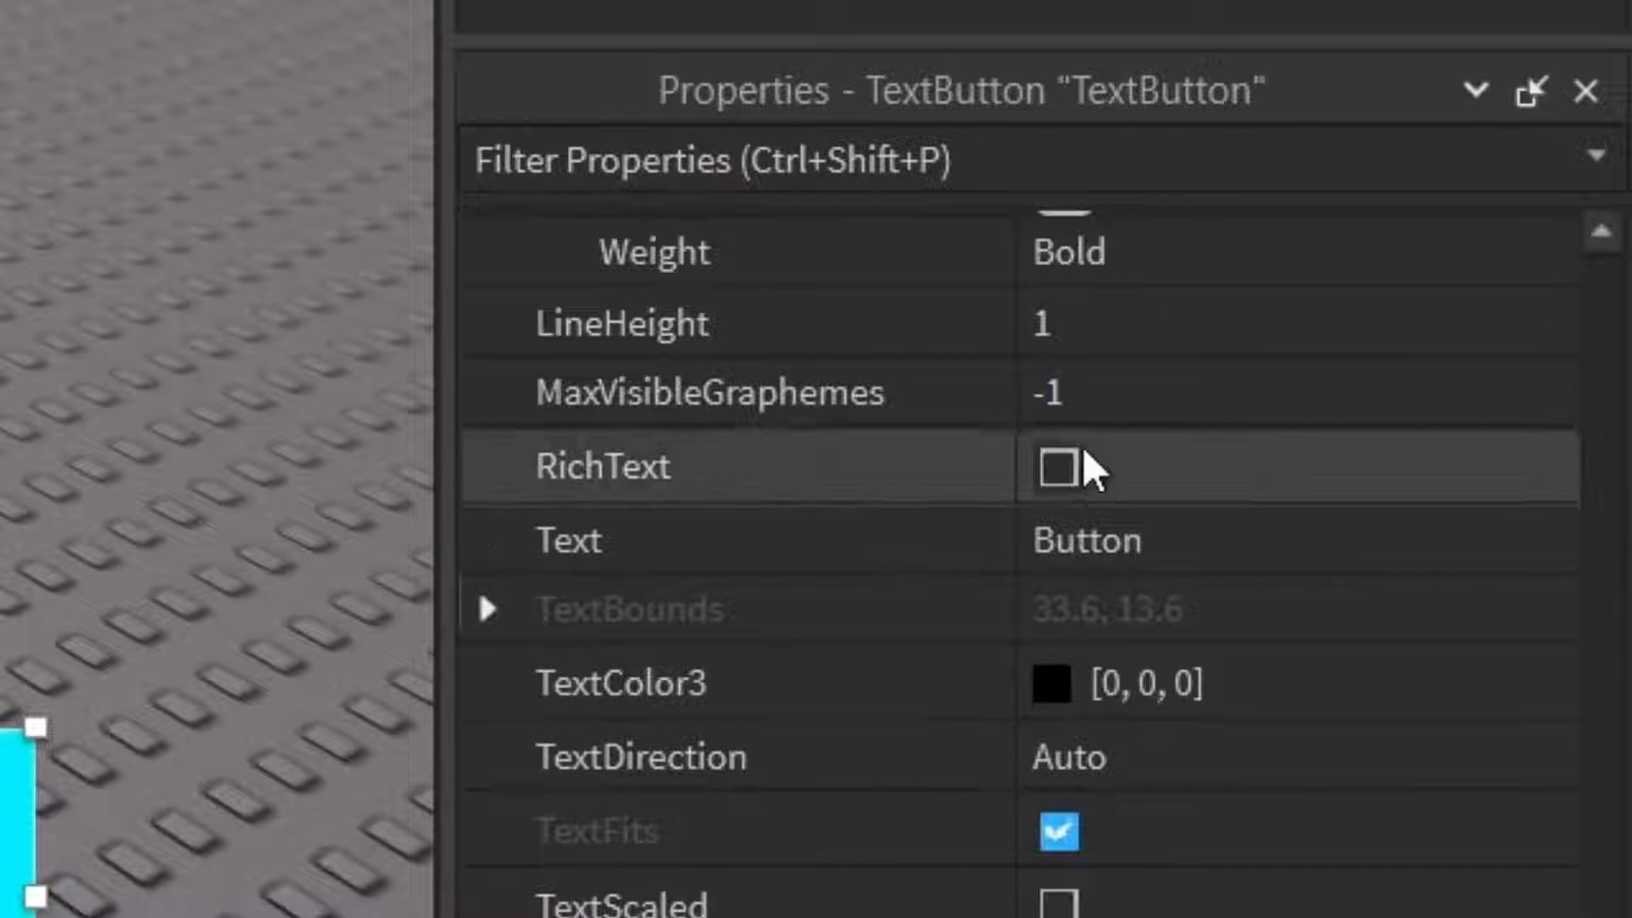
left_click(1054, 730)
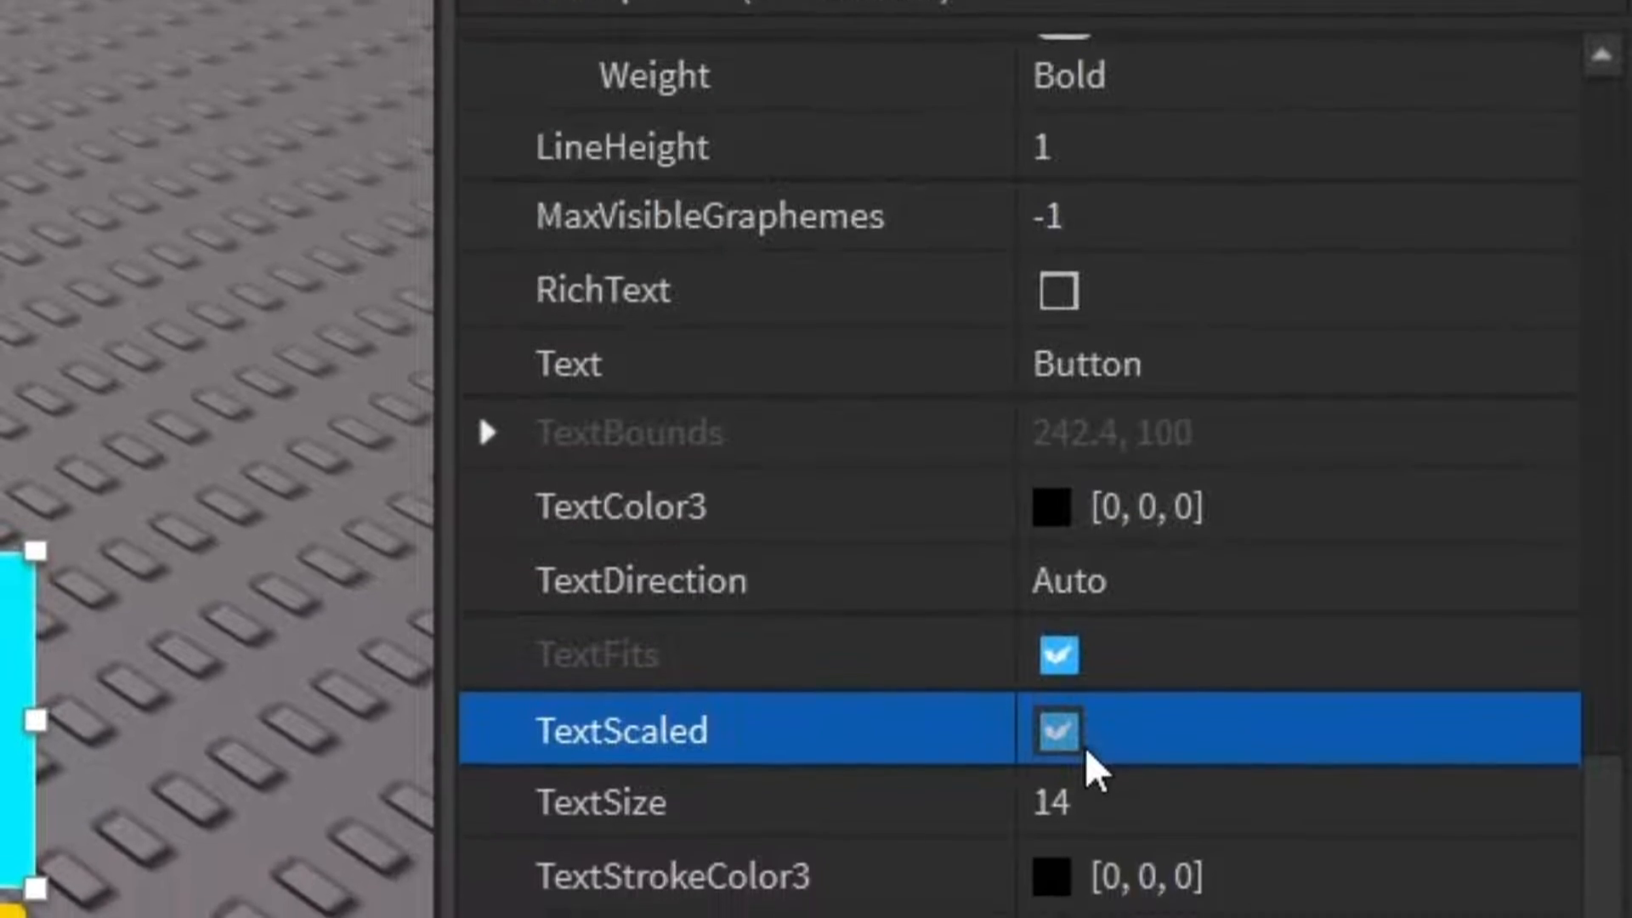
scroll("down", 3)
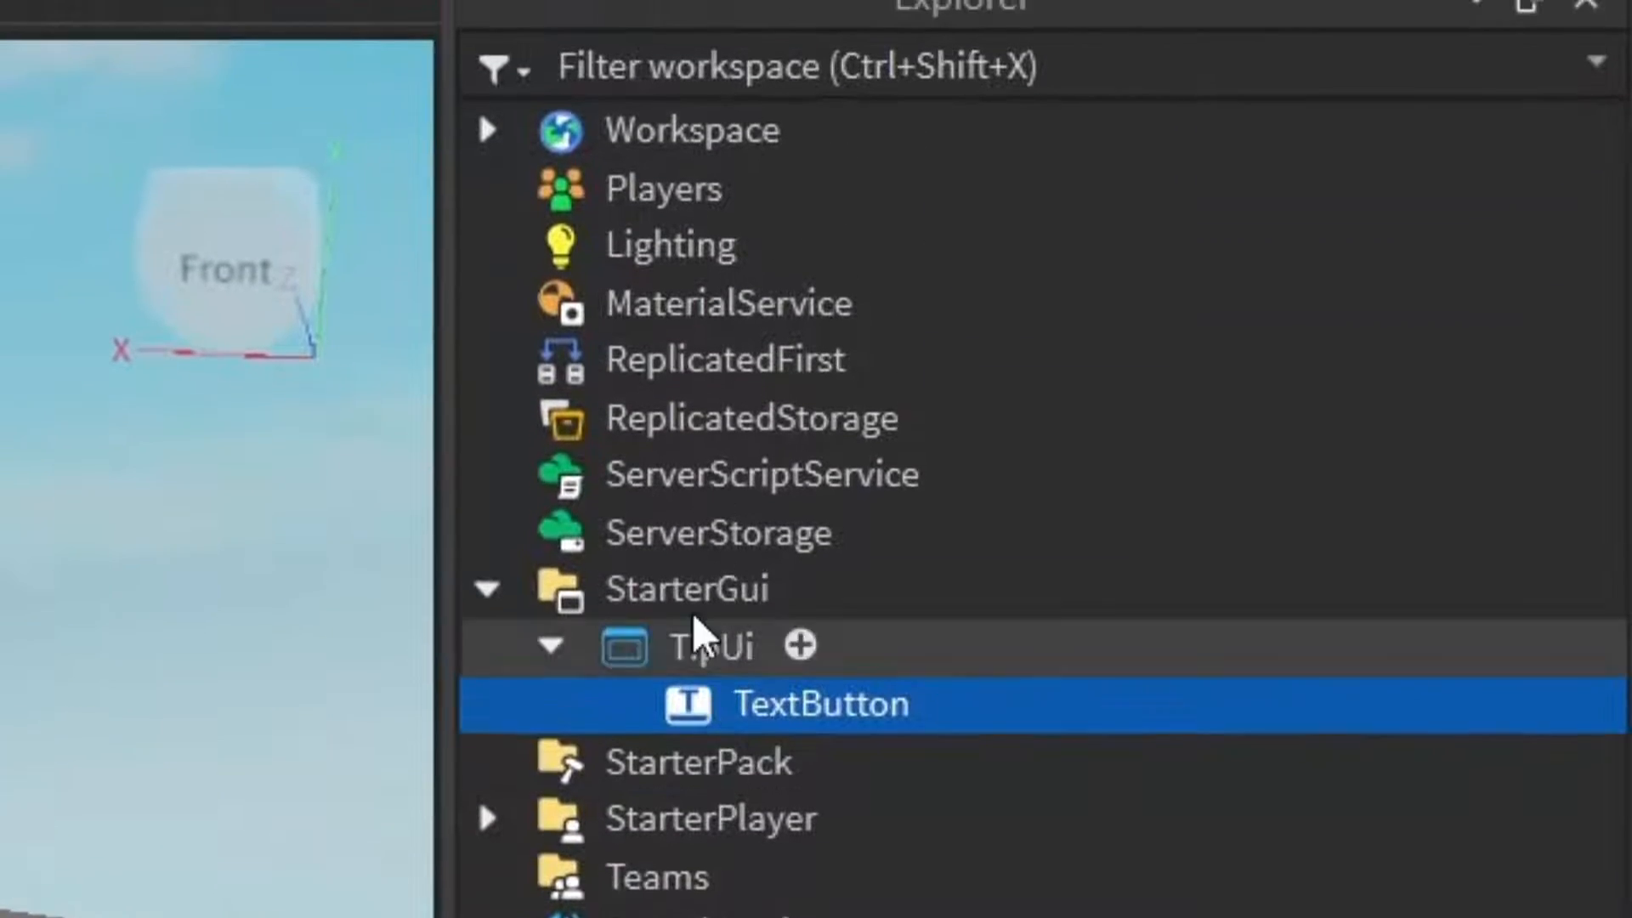
mouse_move(985, 732)
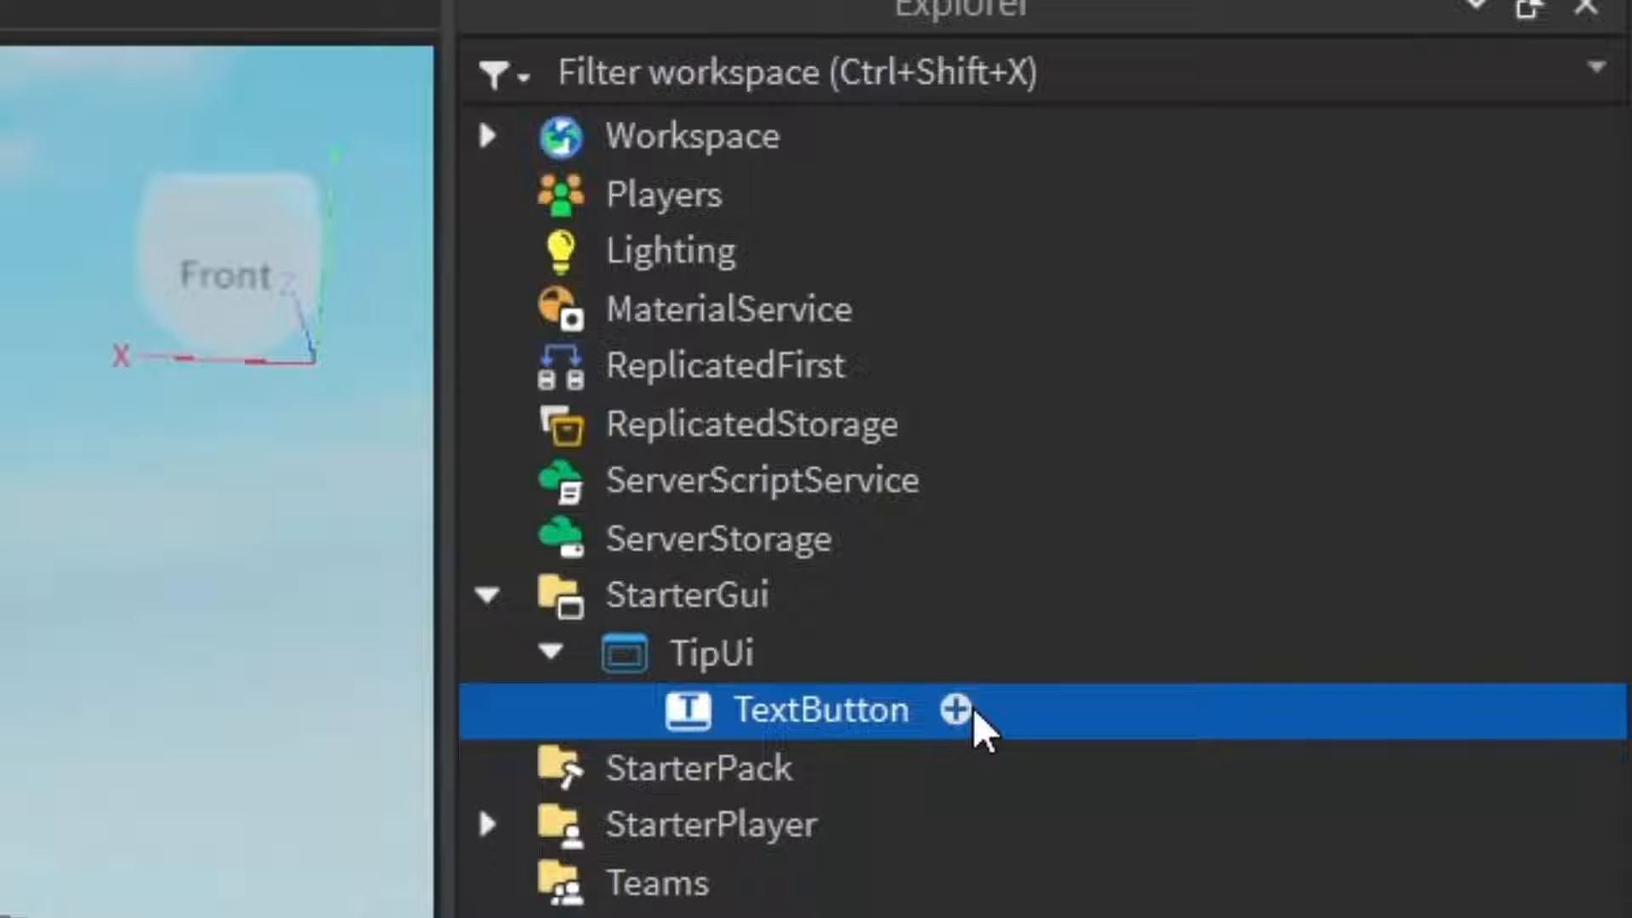
- Insert a UICorner and a LocalScript inside the TextButton
left_click(954, 709)
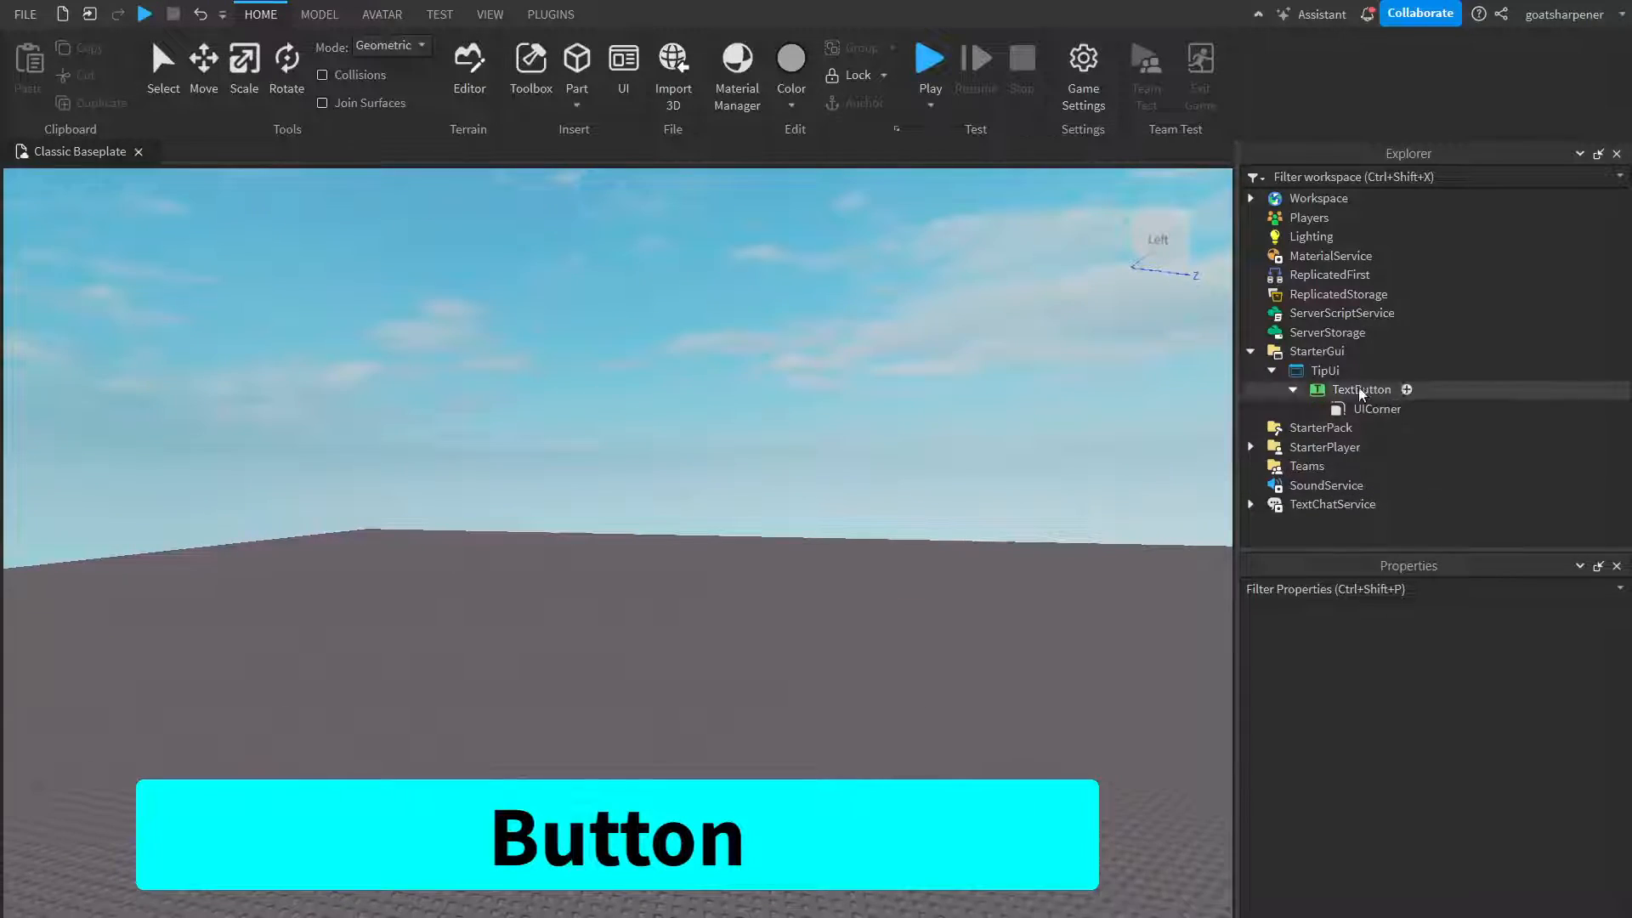
left_click(1360, 390)
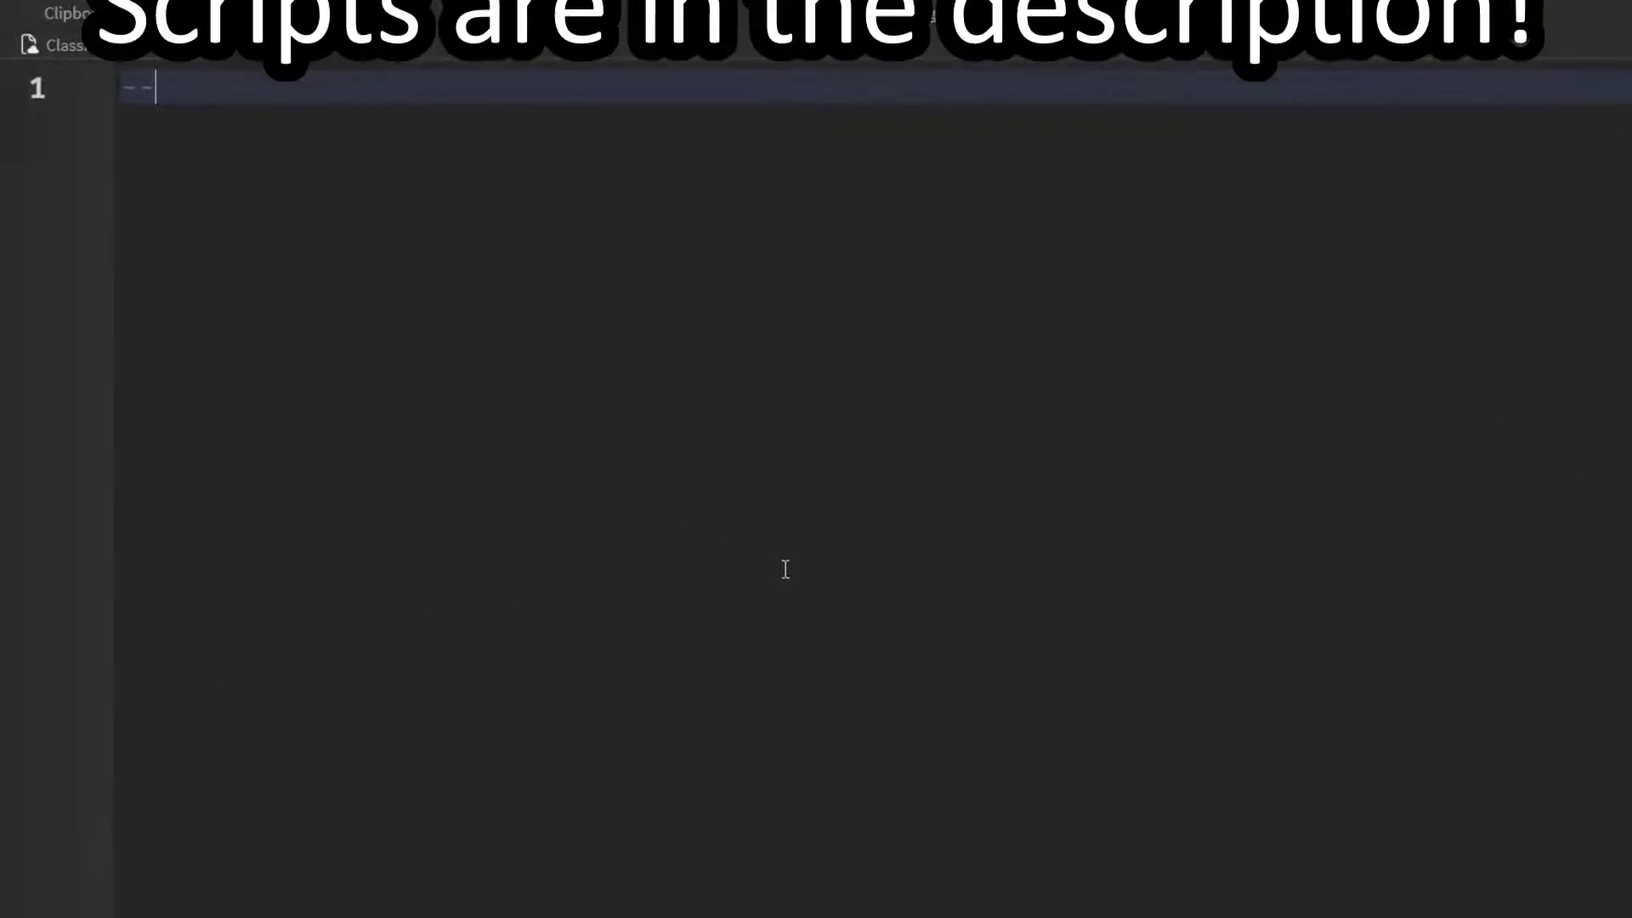
- Write --//Variables, local textbutton = script.Parent and local tips = {} in the LocalScript
type("--//Variables")
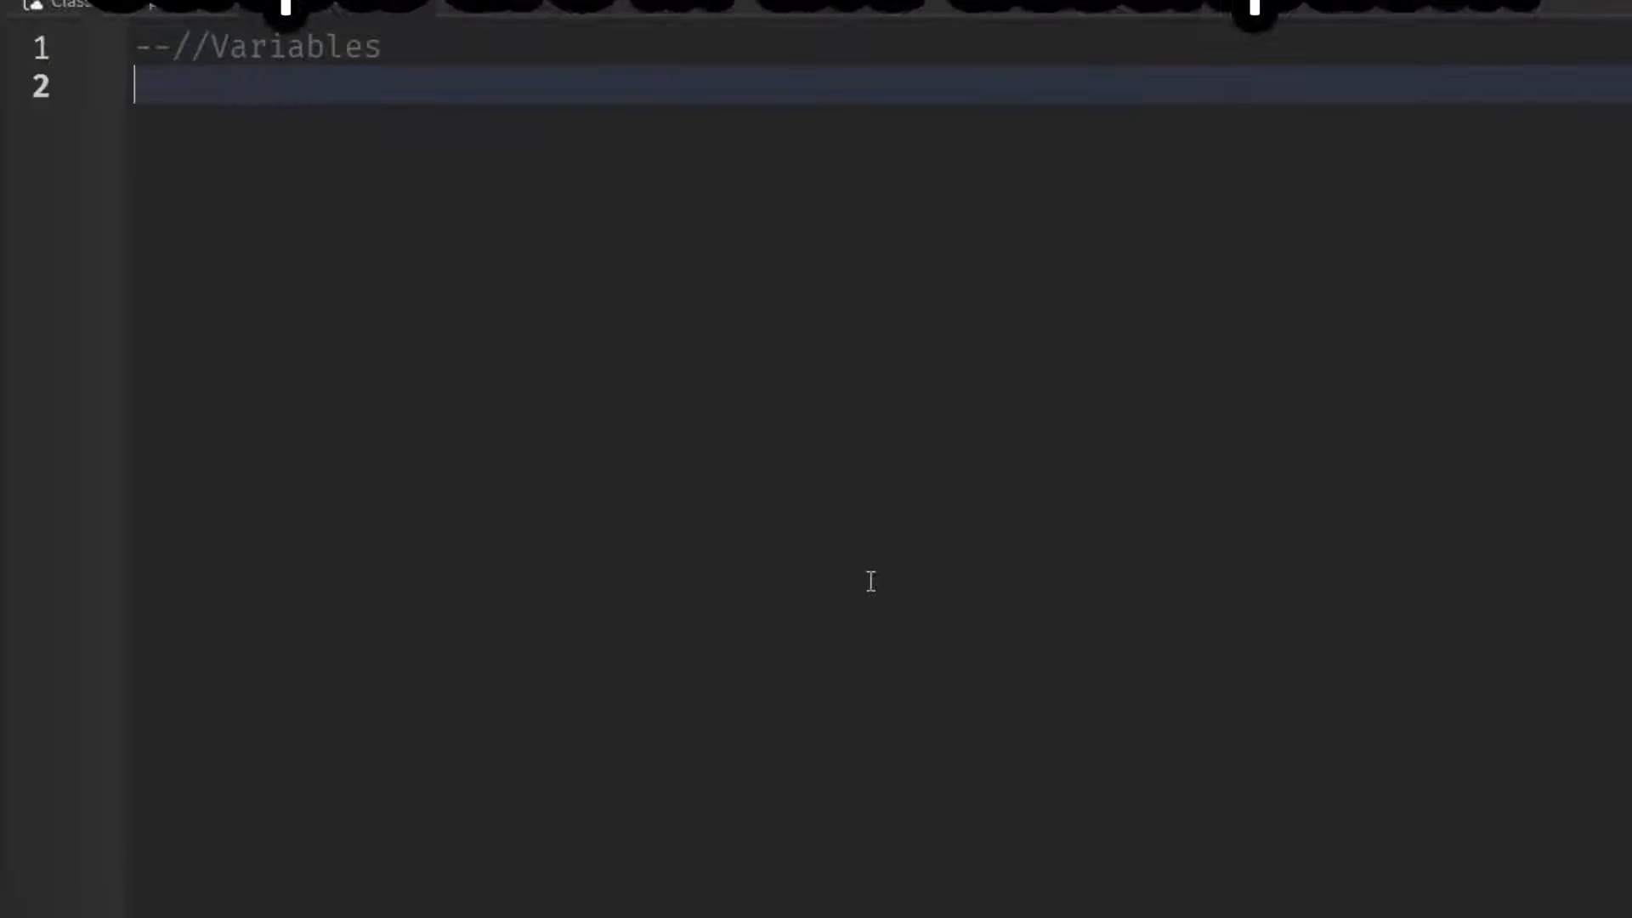
type("local text")
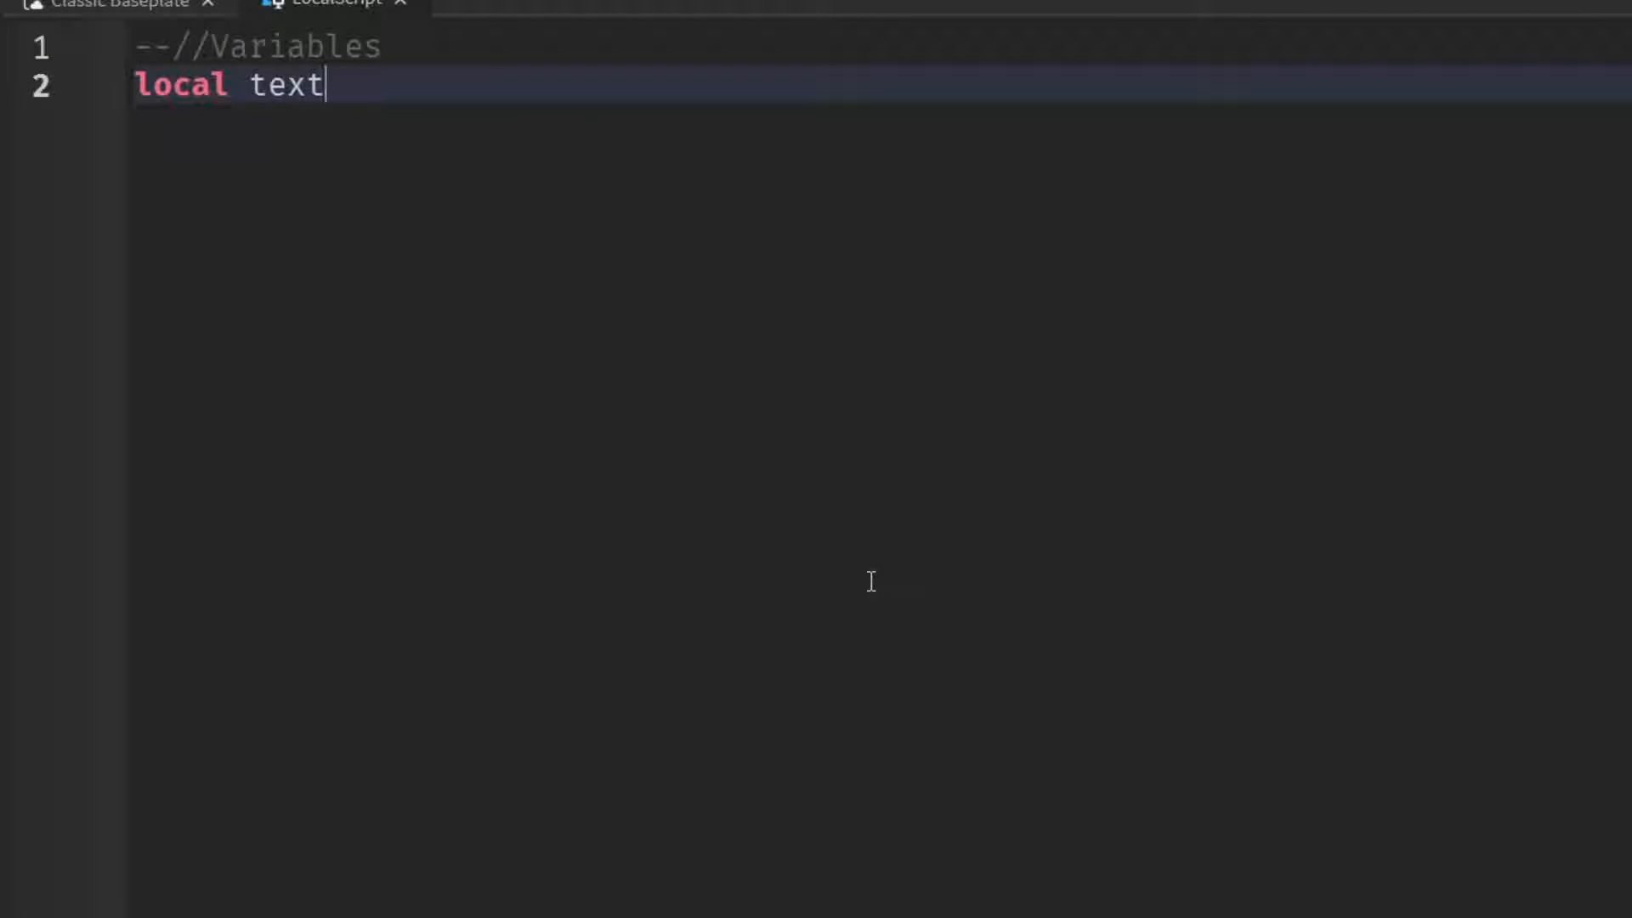
type("label =")
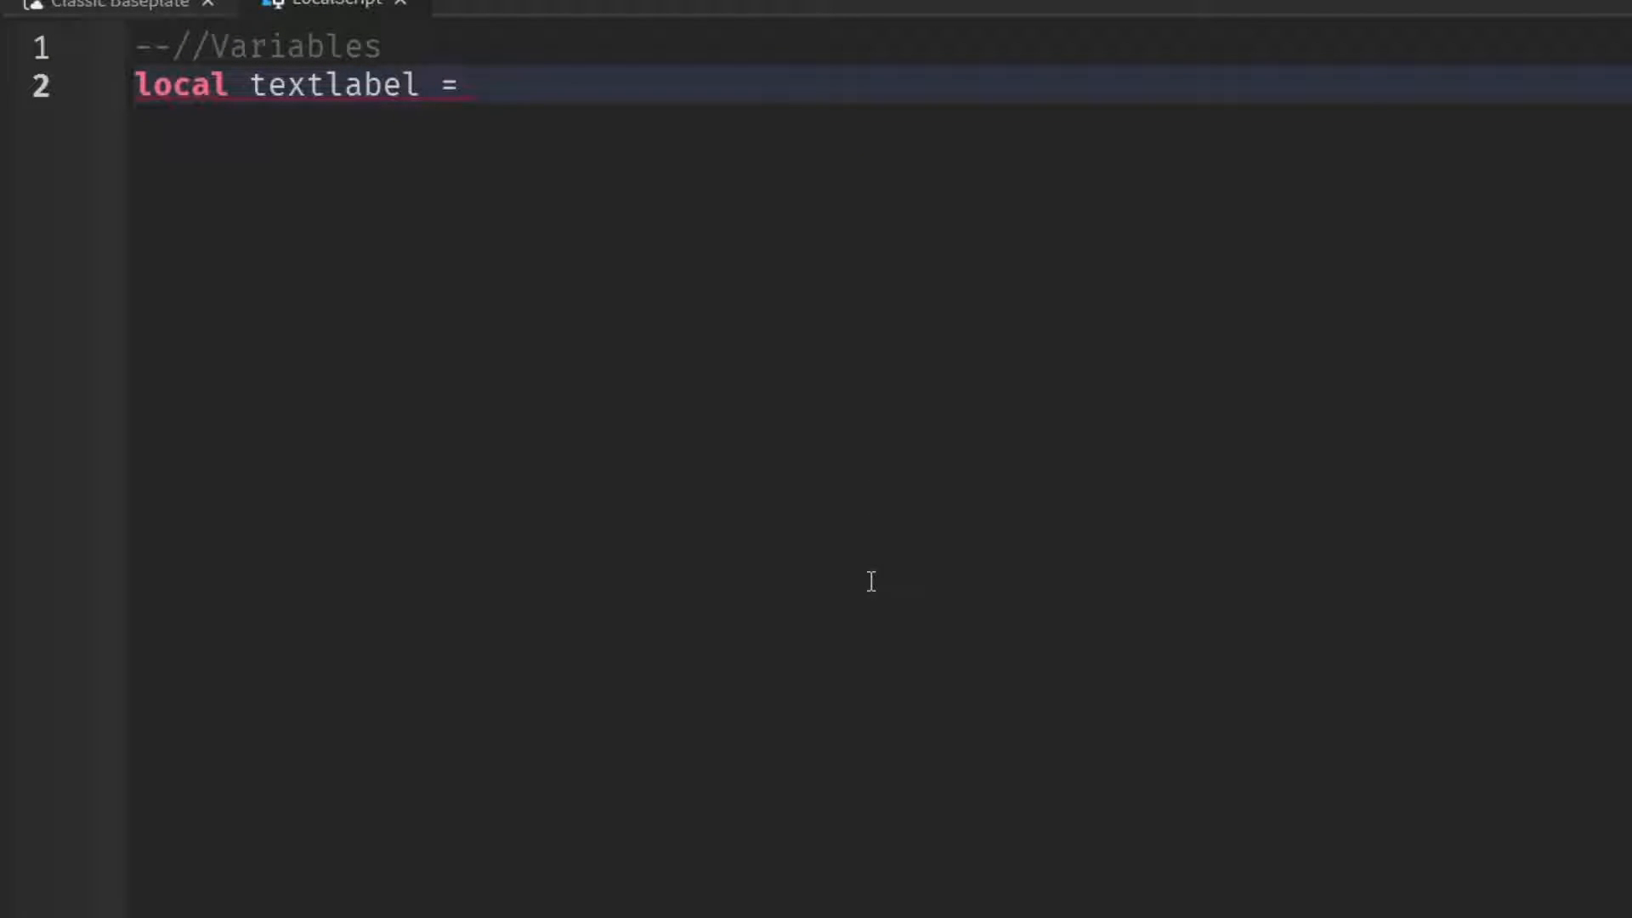
type("script.Parent")
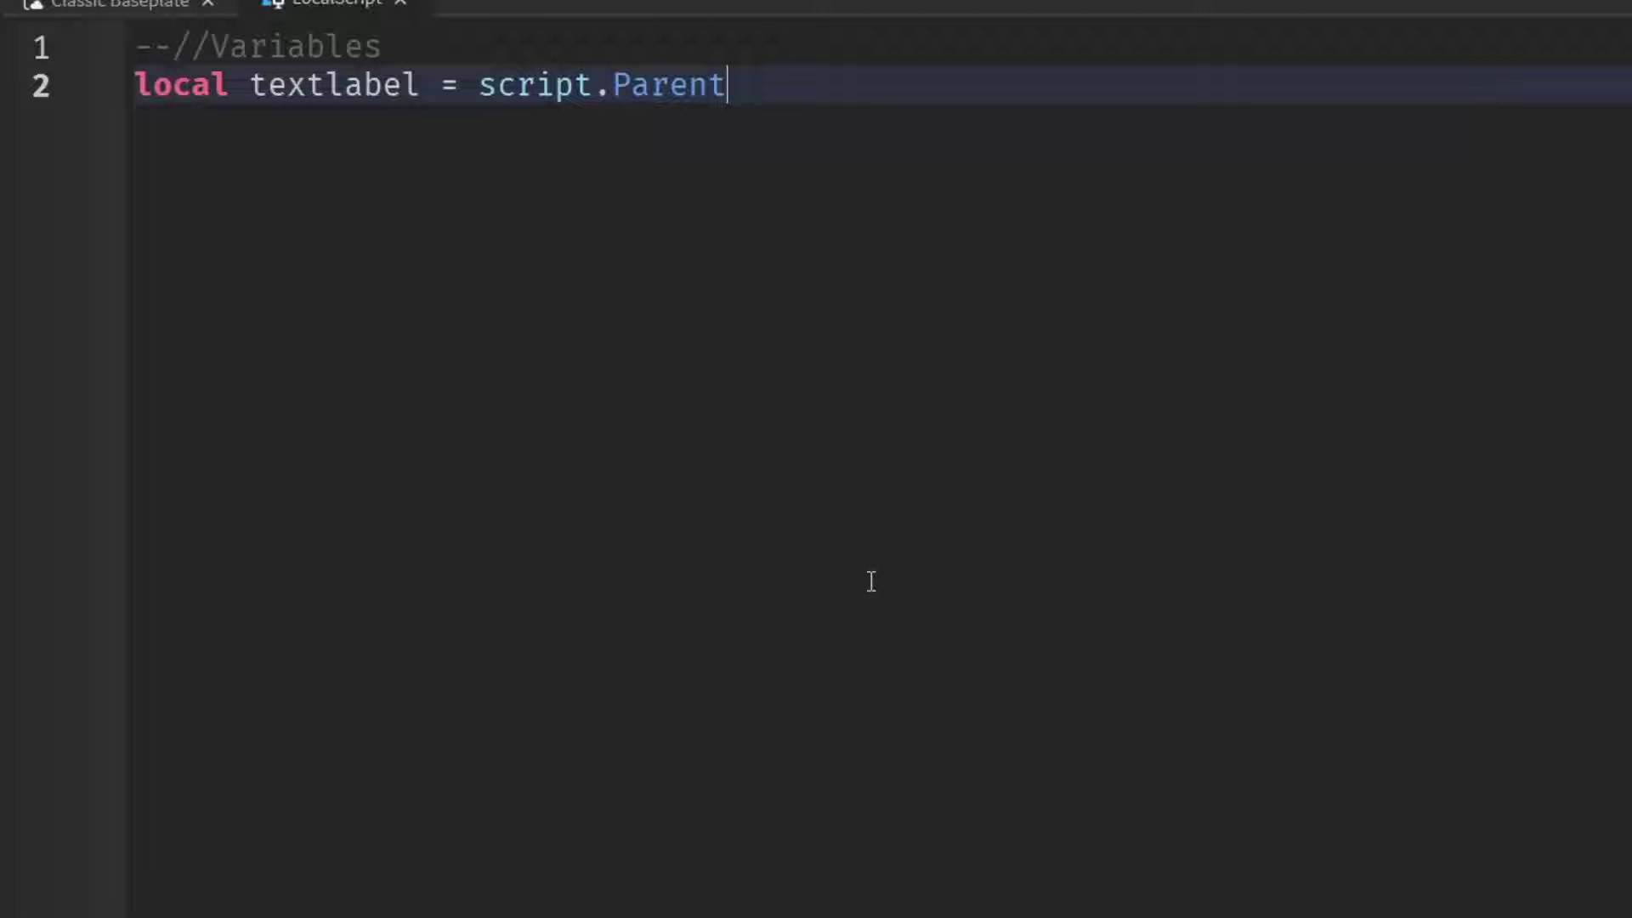
double_click(334, 85)
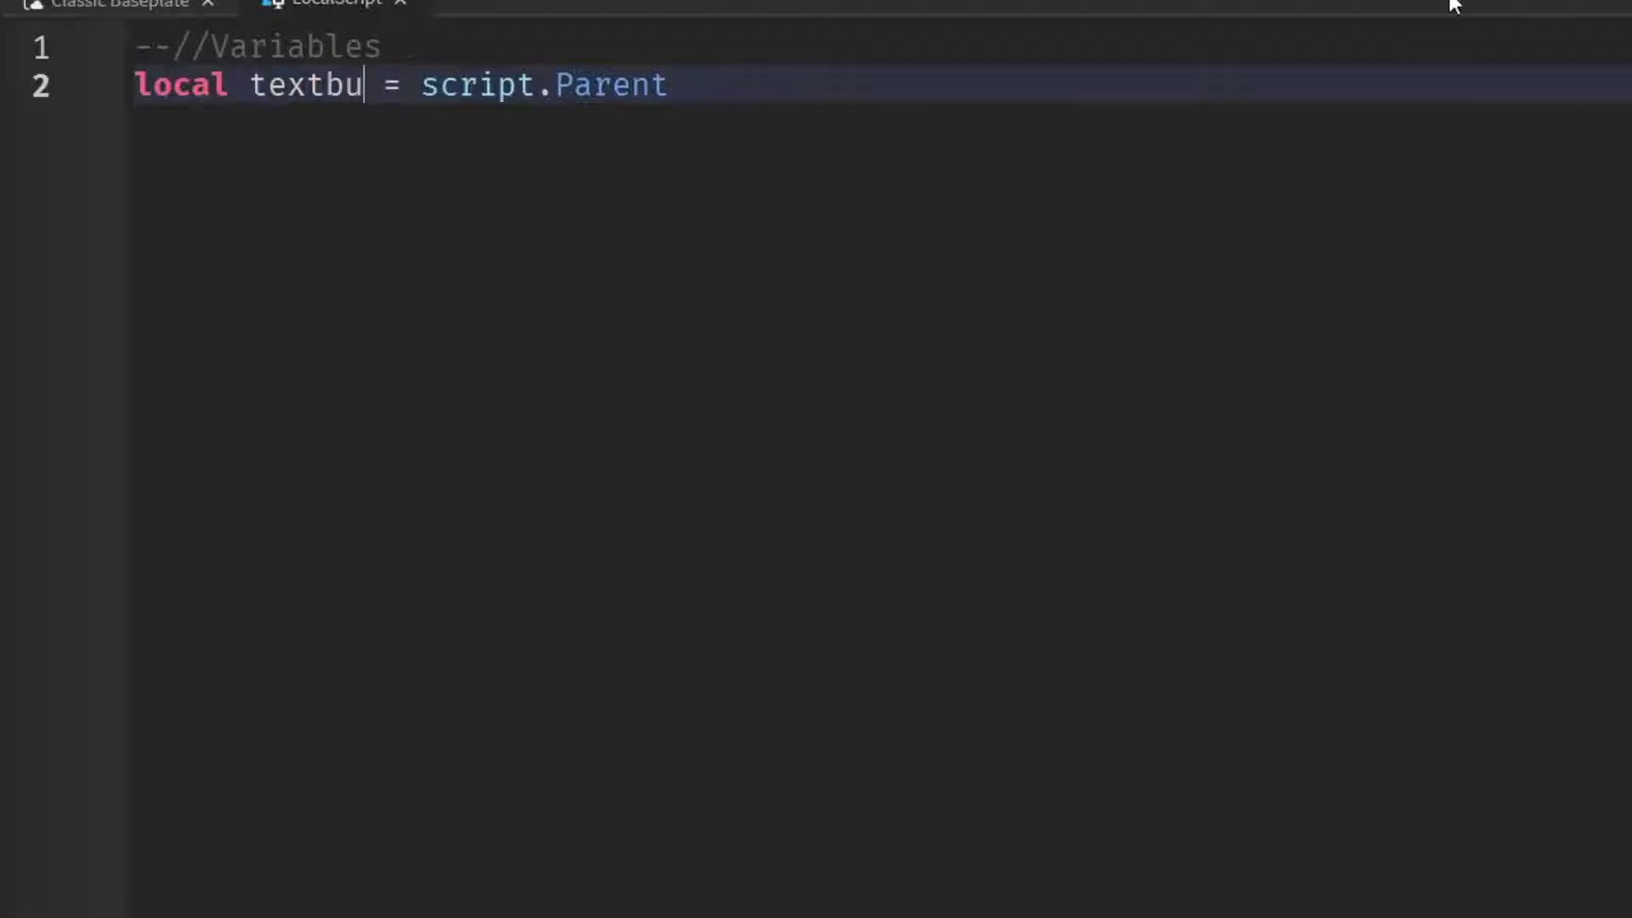
type("tton")
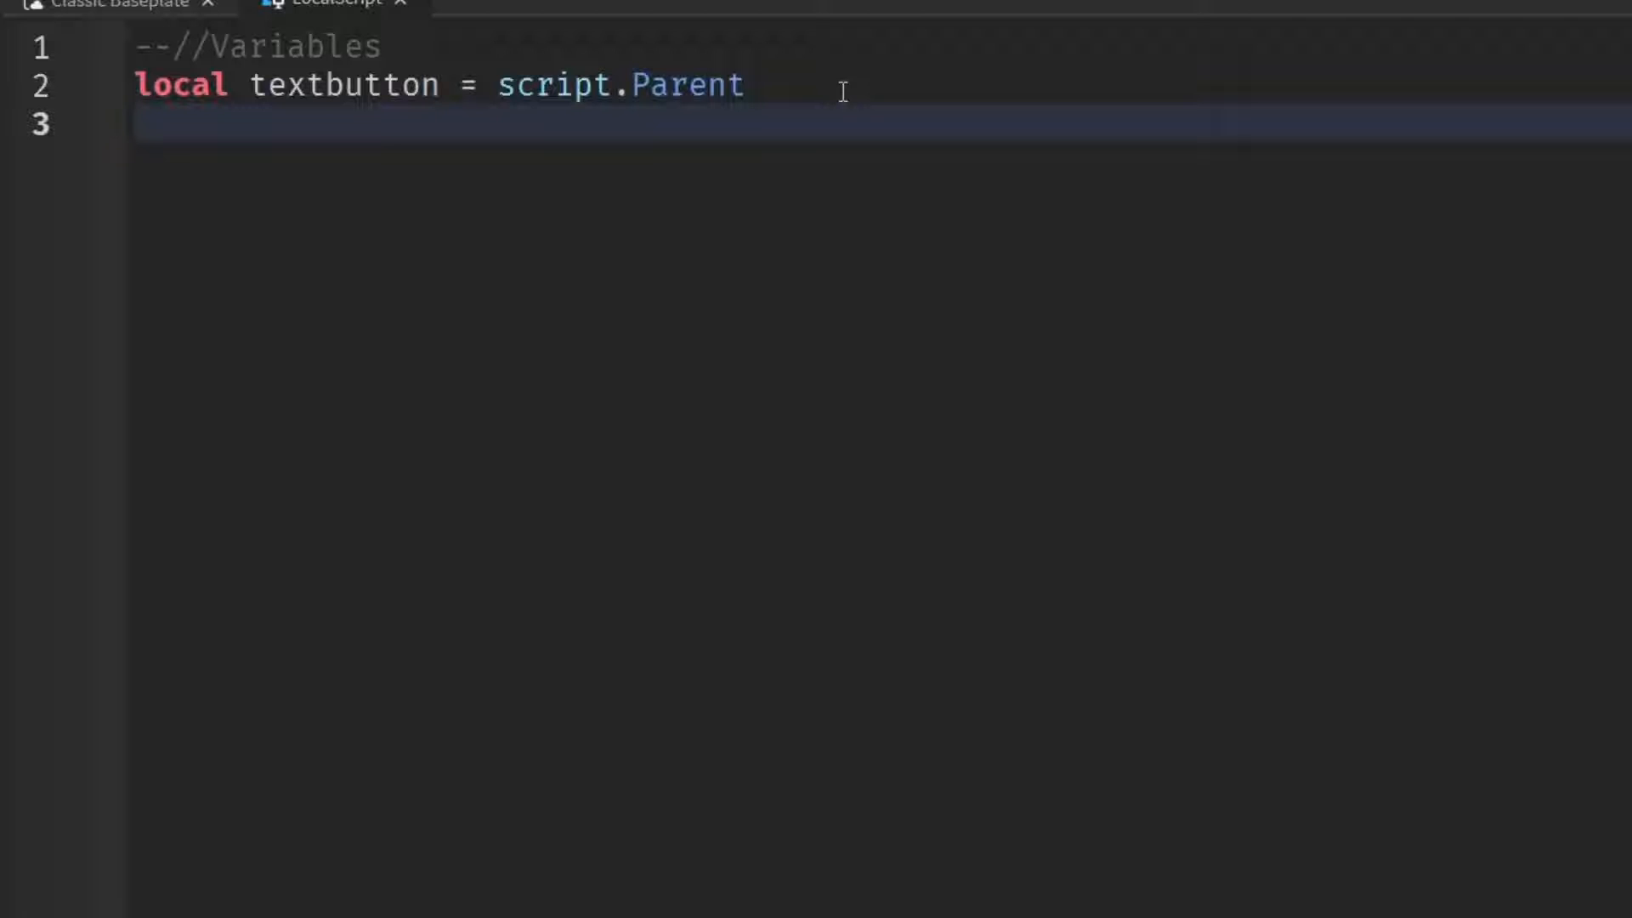
type("local tips")
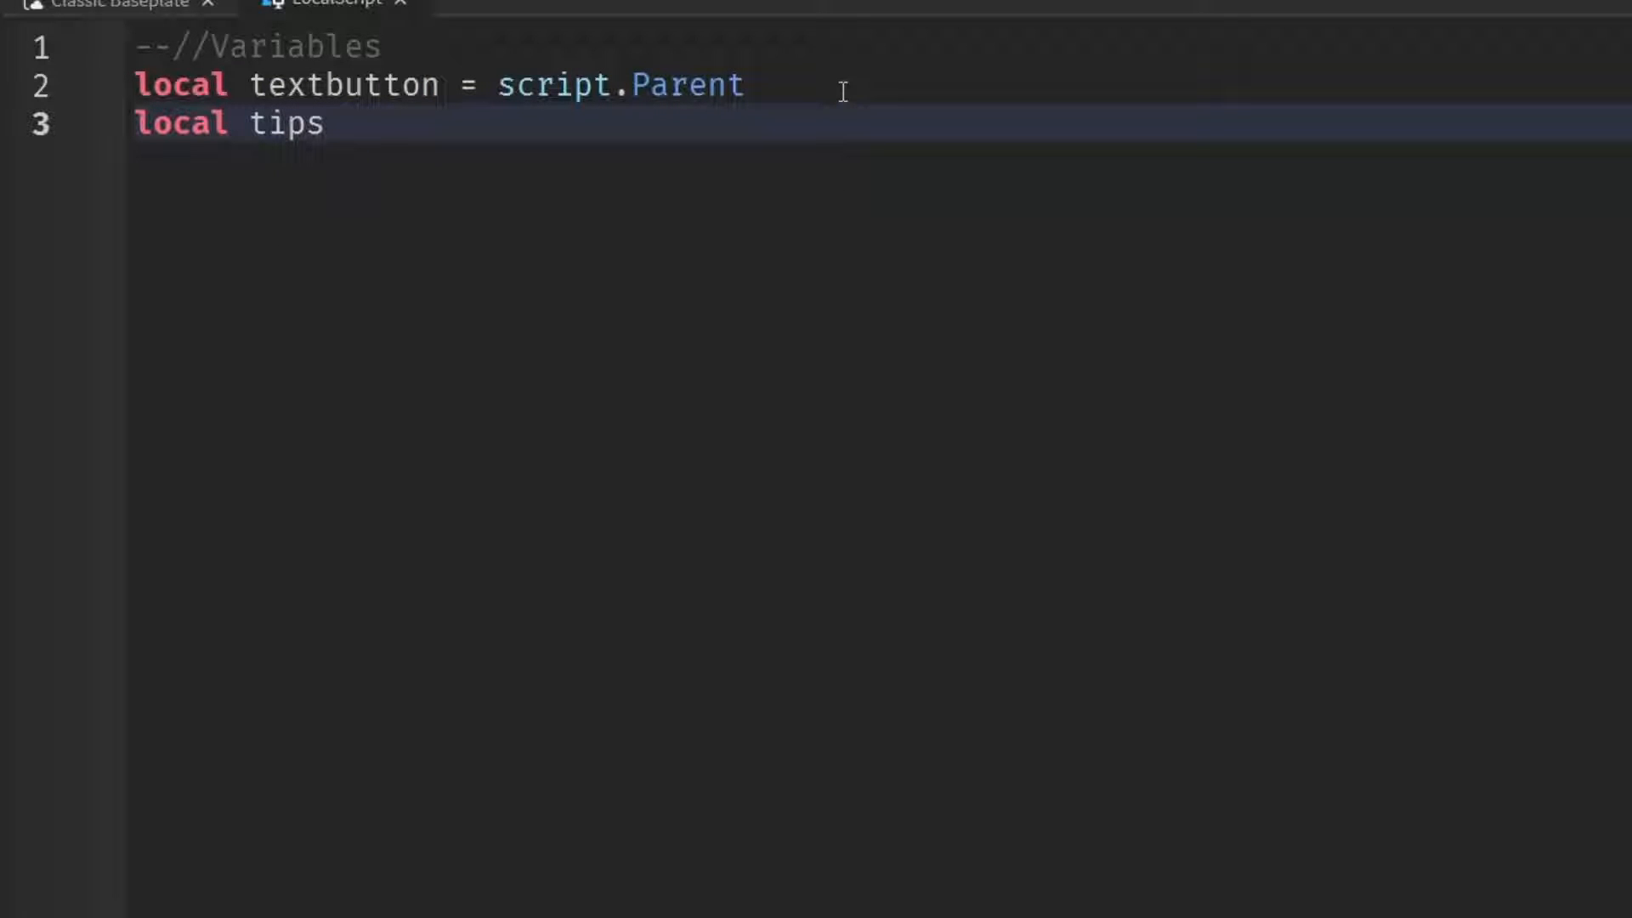
type("= {}")
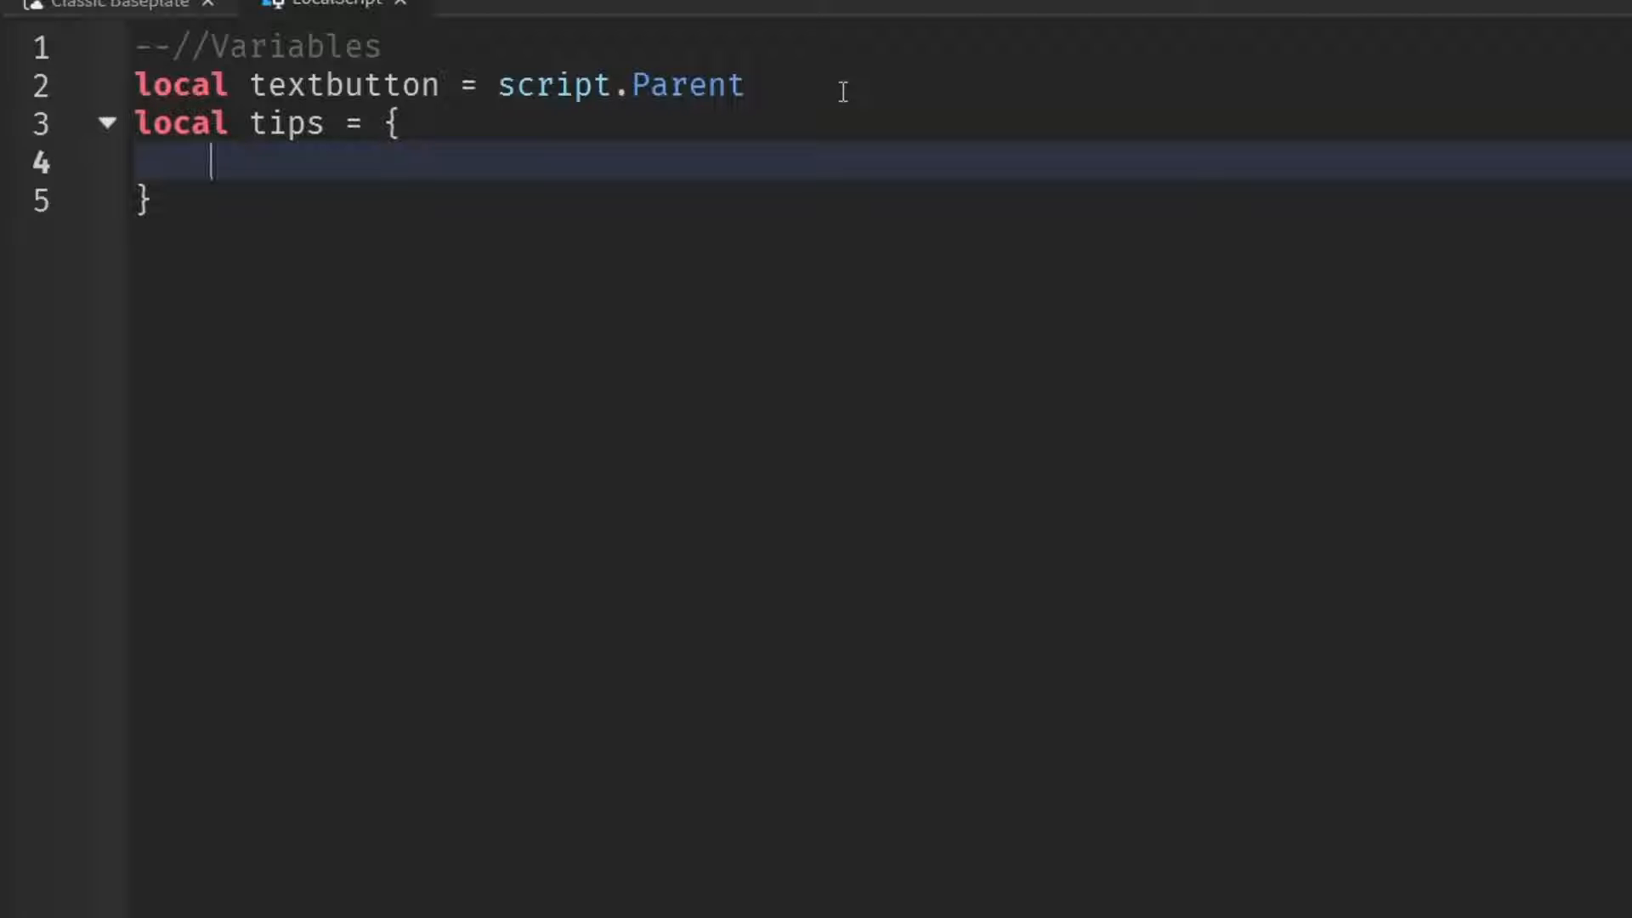
- Add the first tip string "Fun Fact: insert cool fact about game" to the tips table
type("\"")
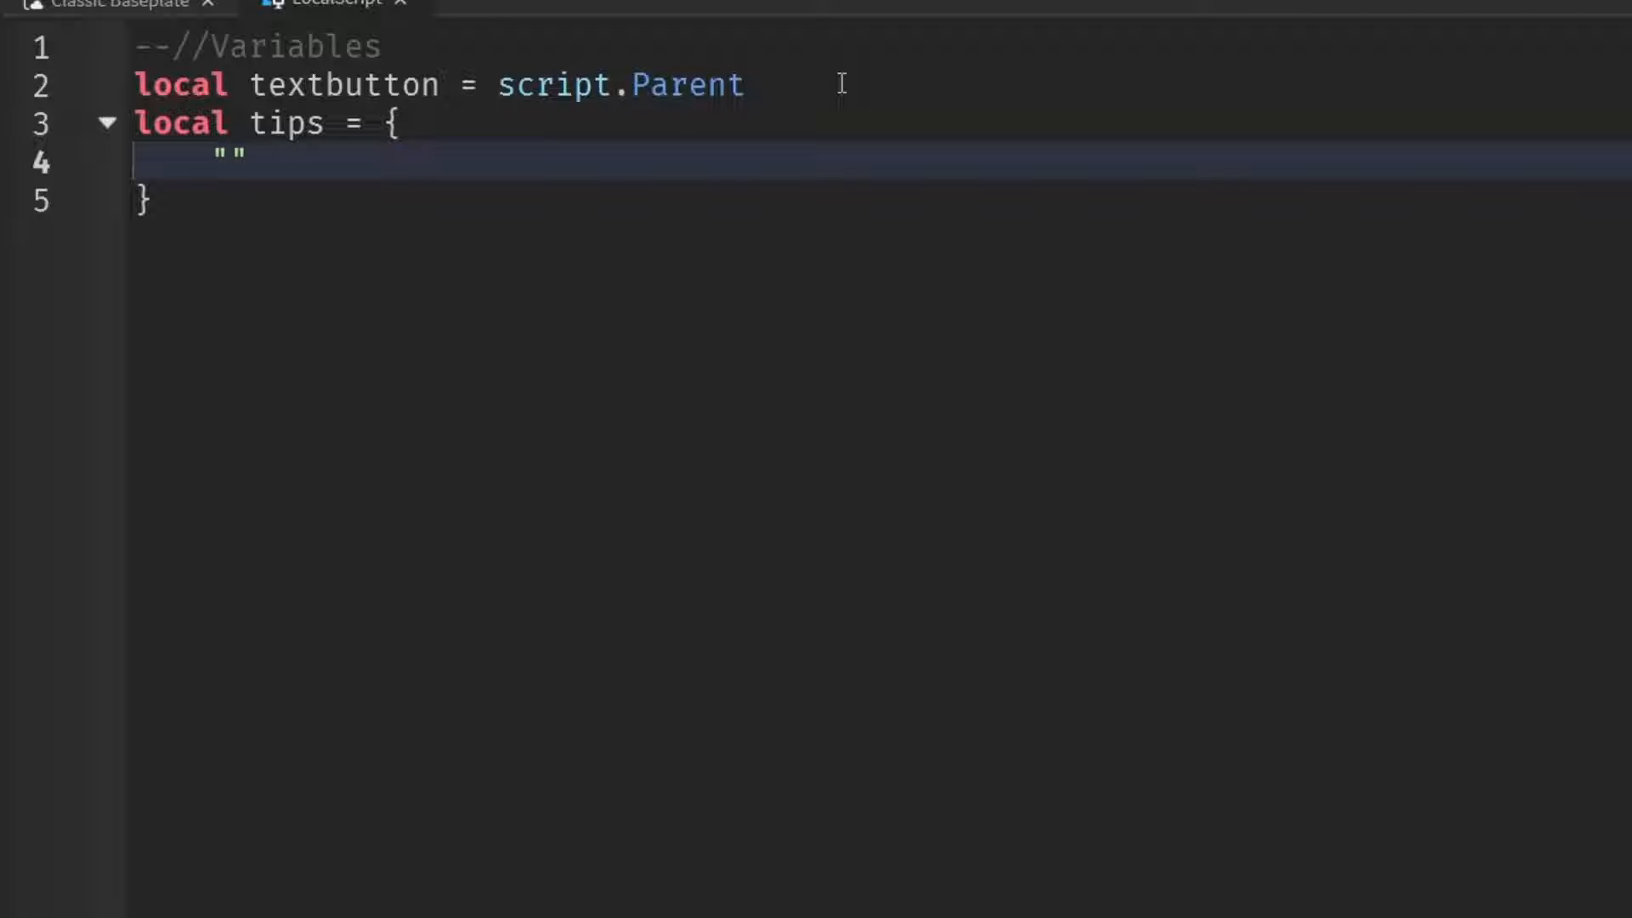
left_click(226, 163)
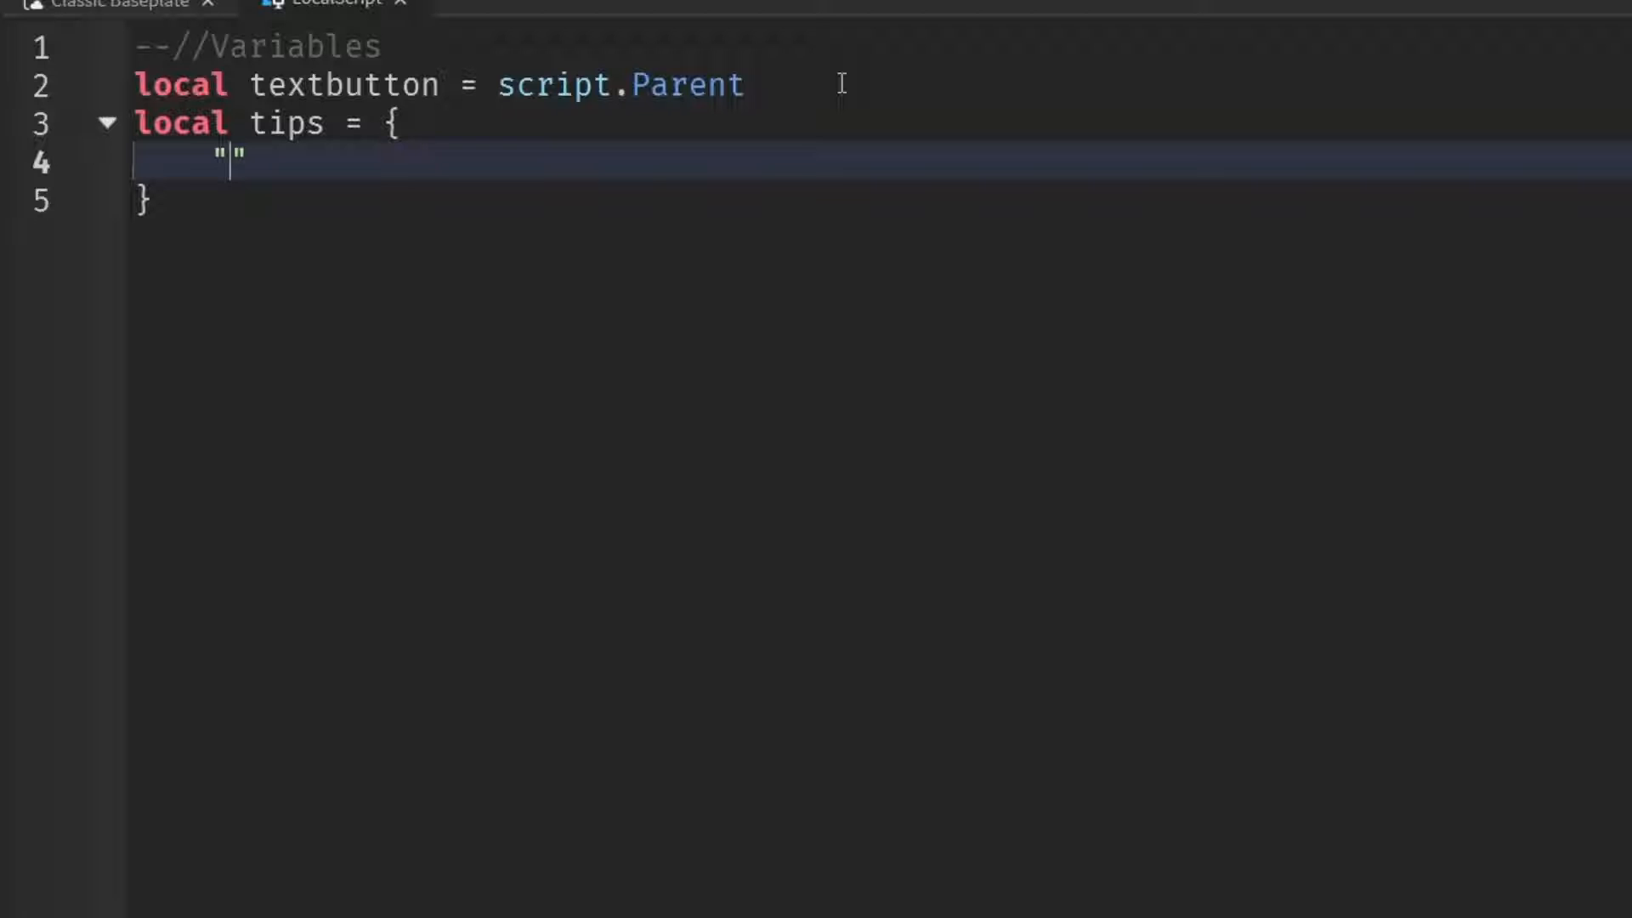
type("Fun")
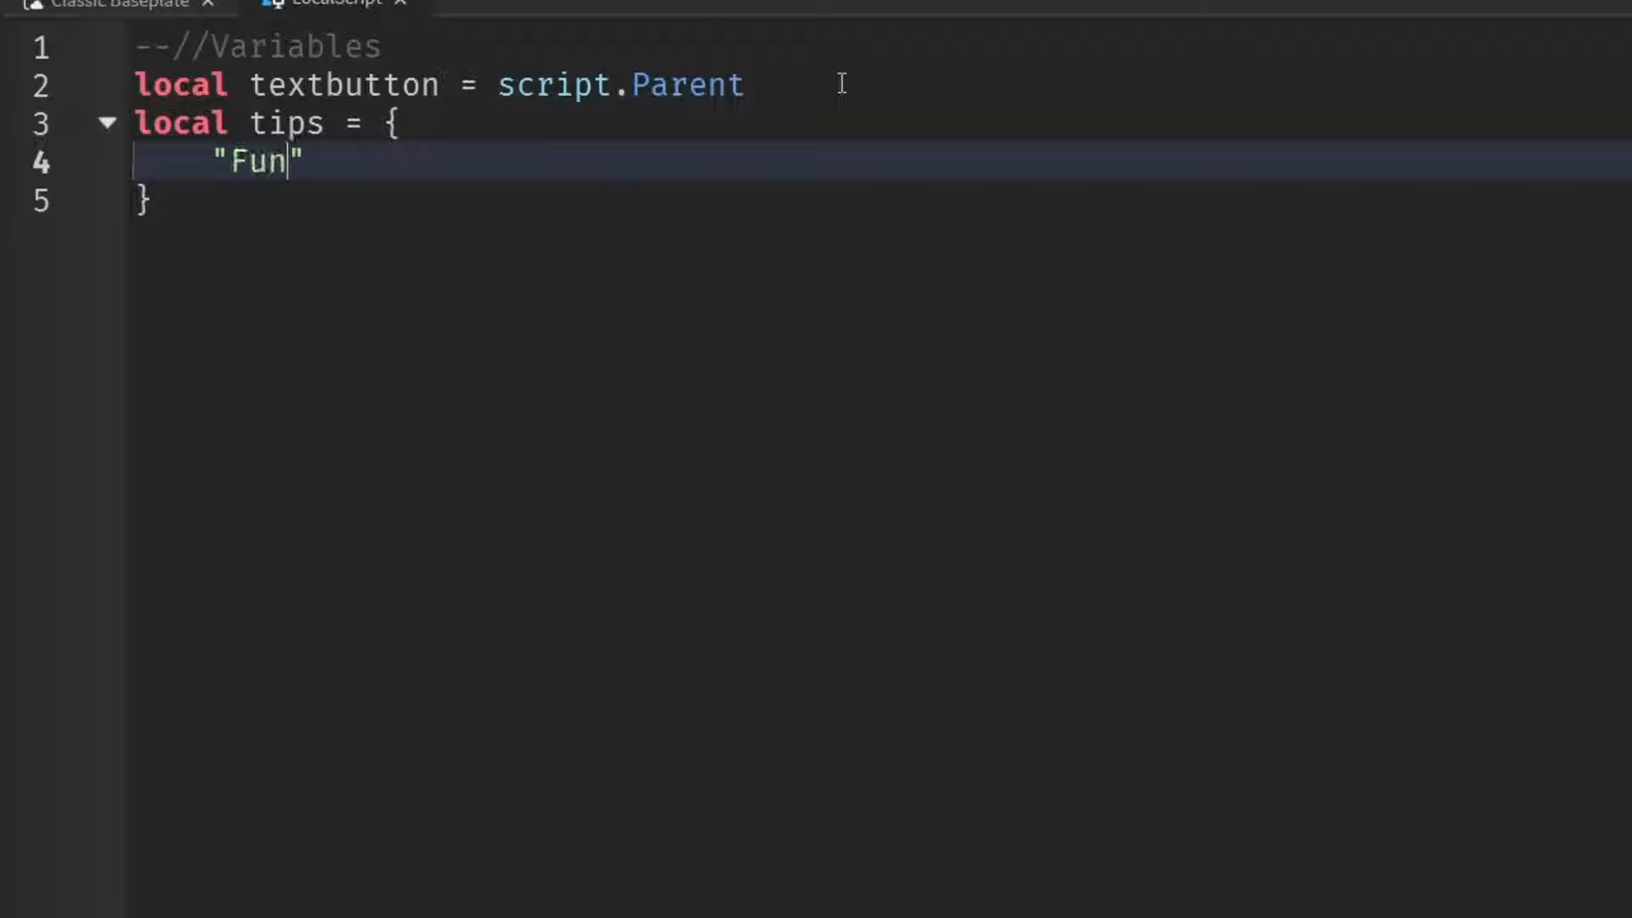
type("Fact:")
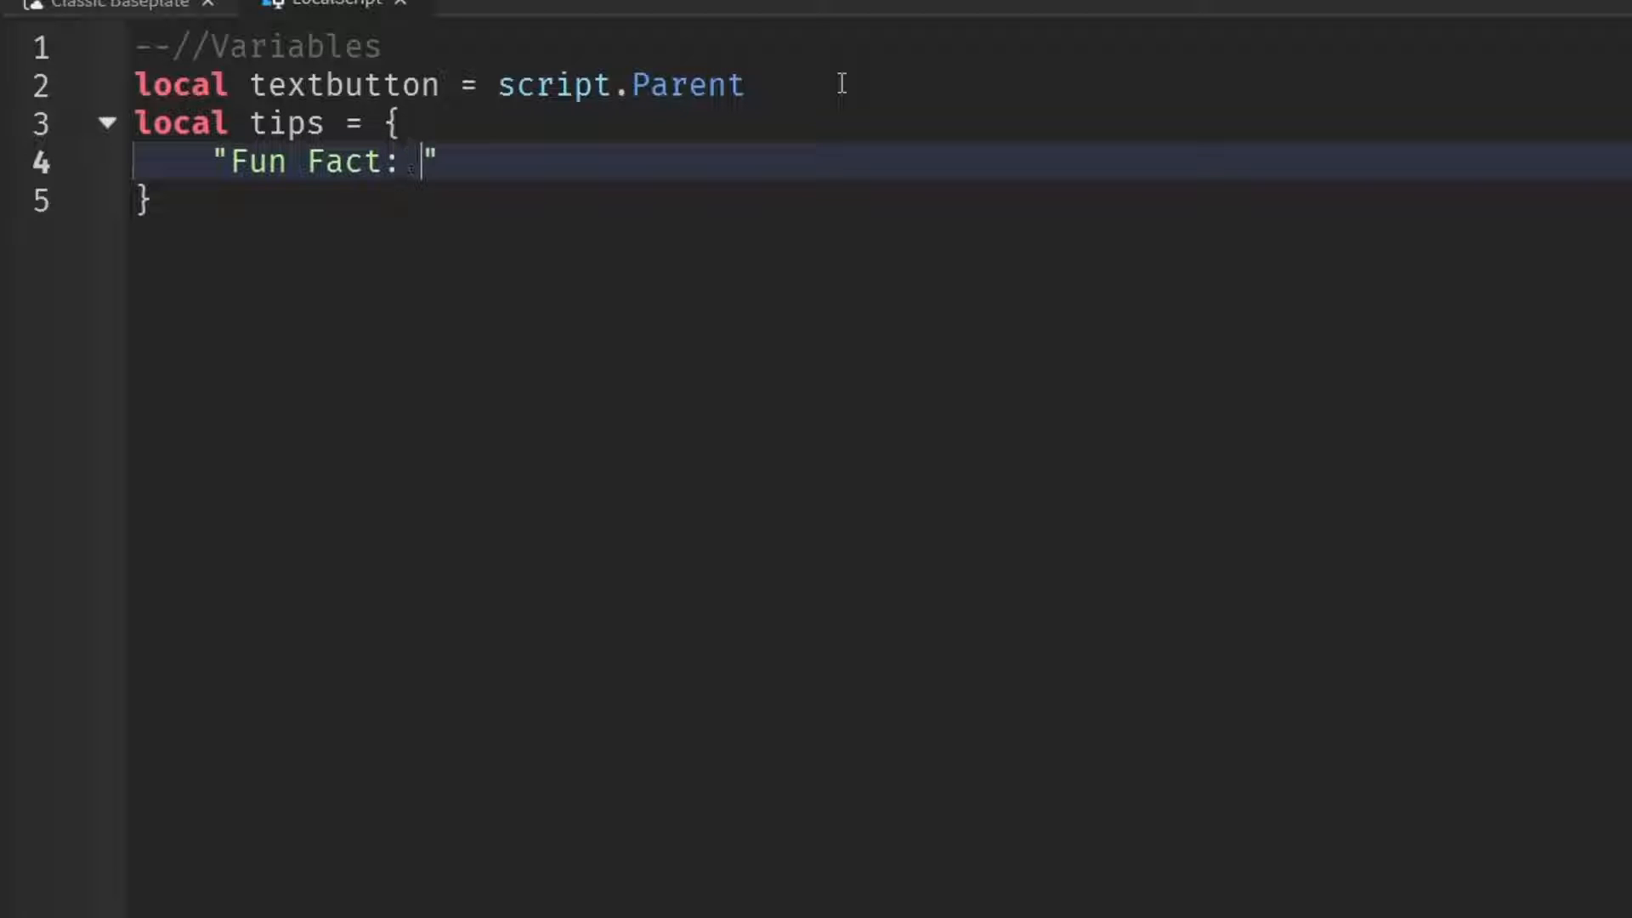
type("inse")
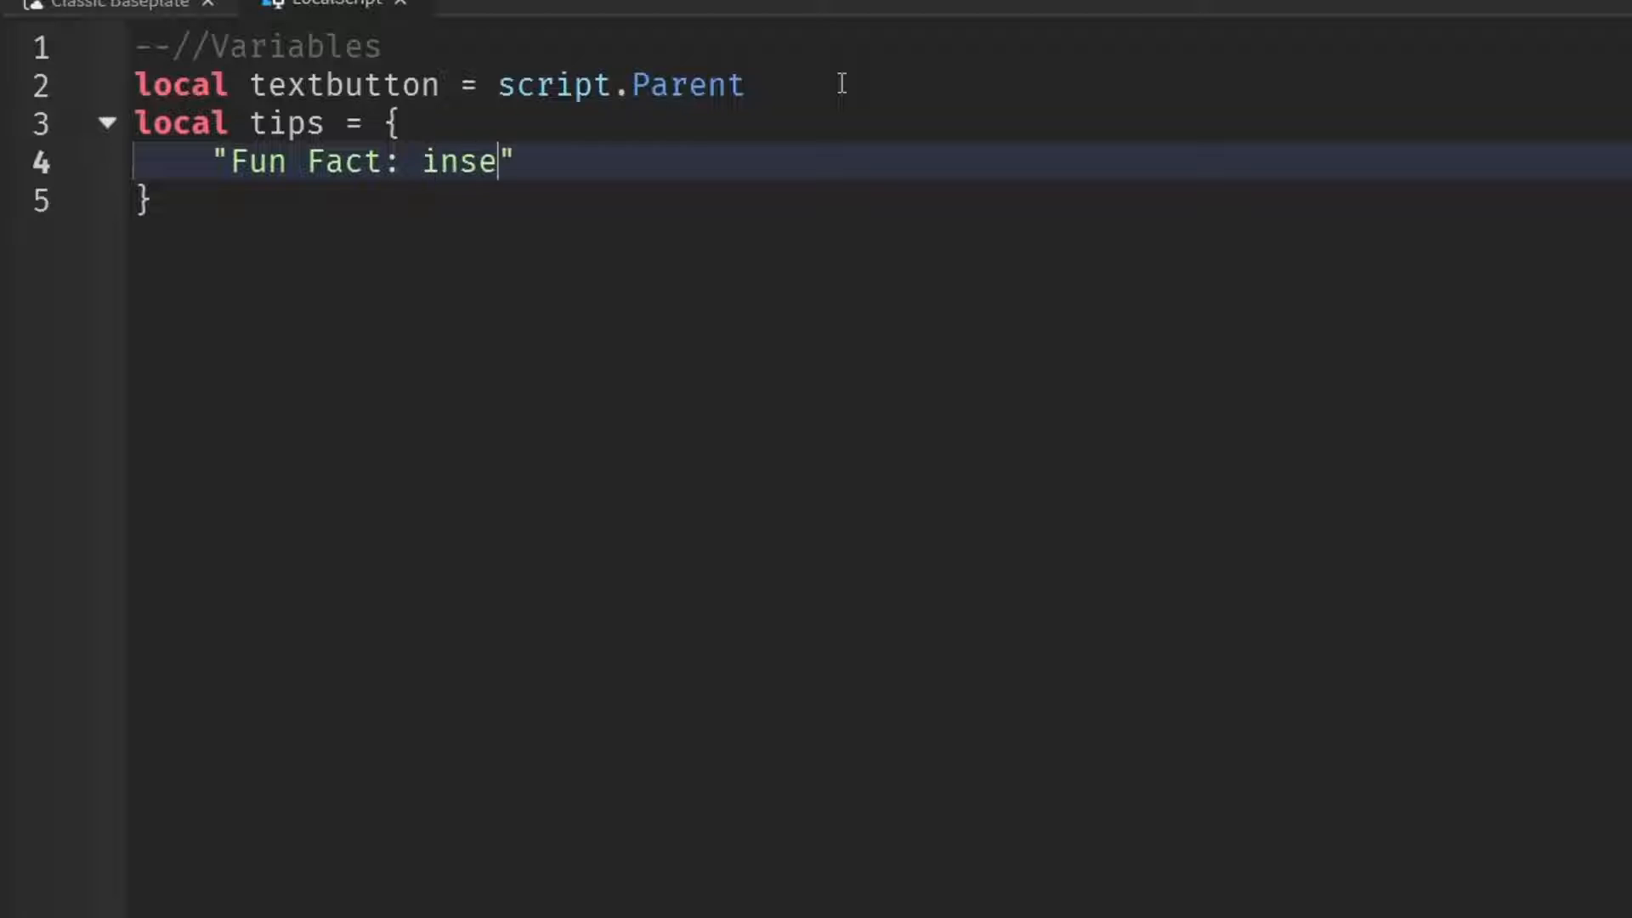
type("rt cool fact")
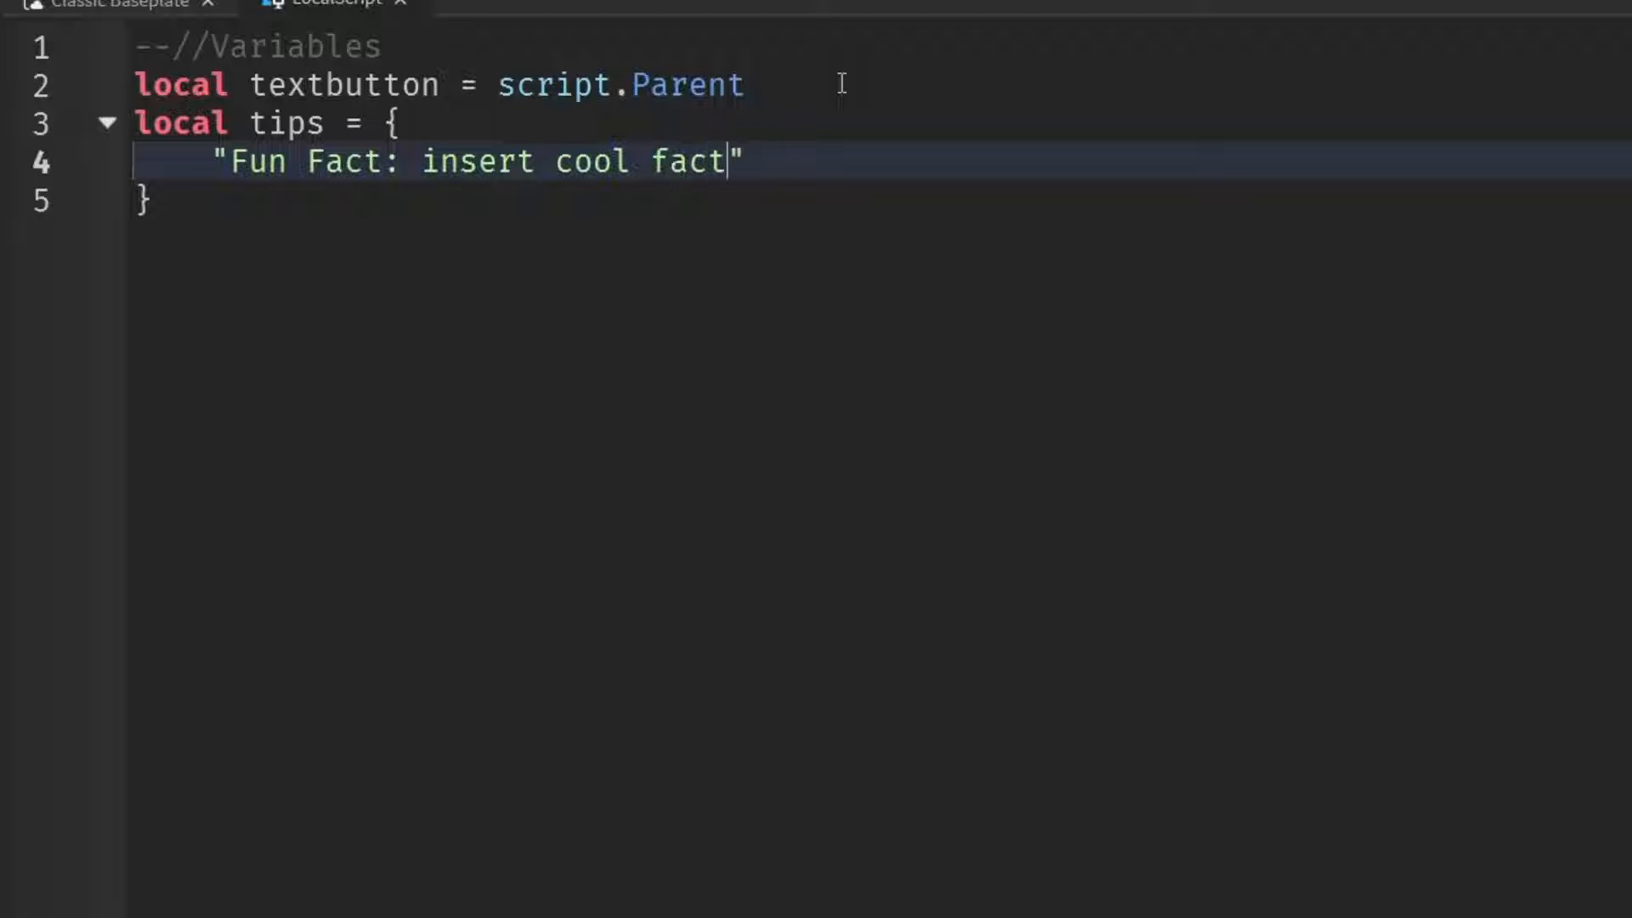
type("about game")
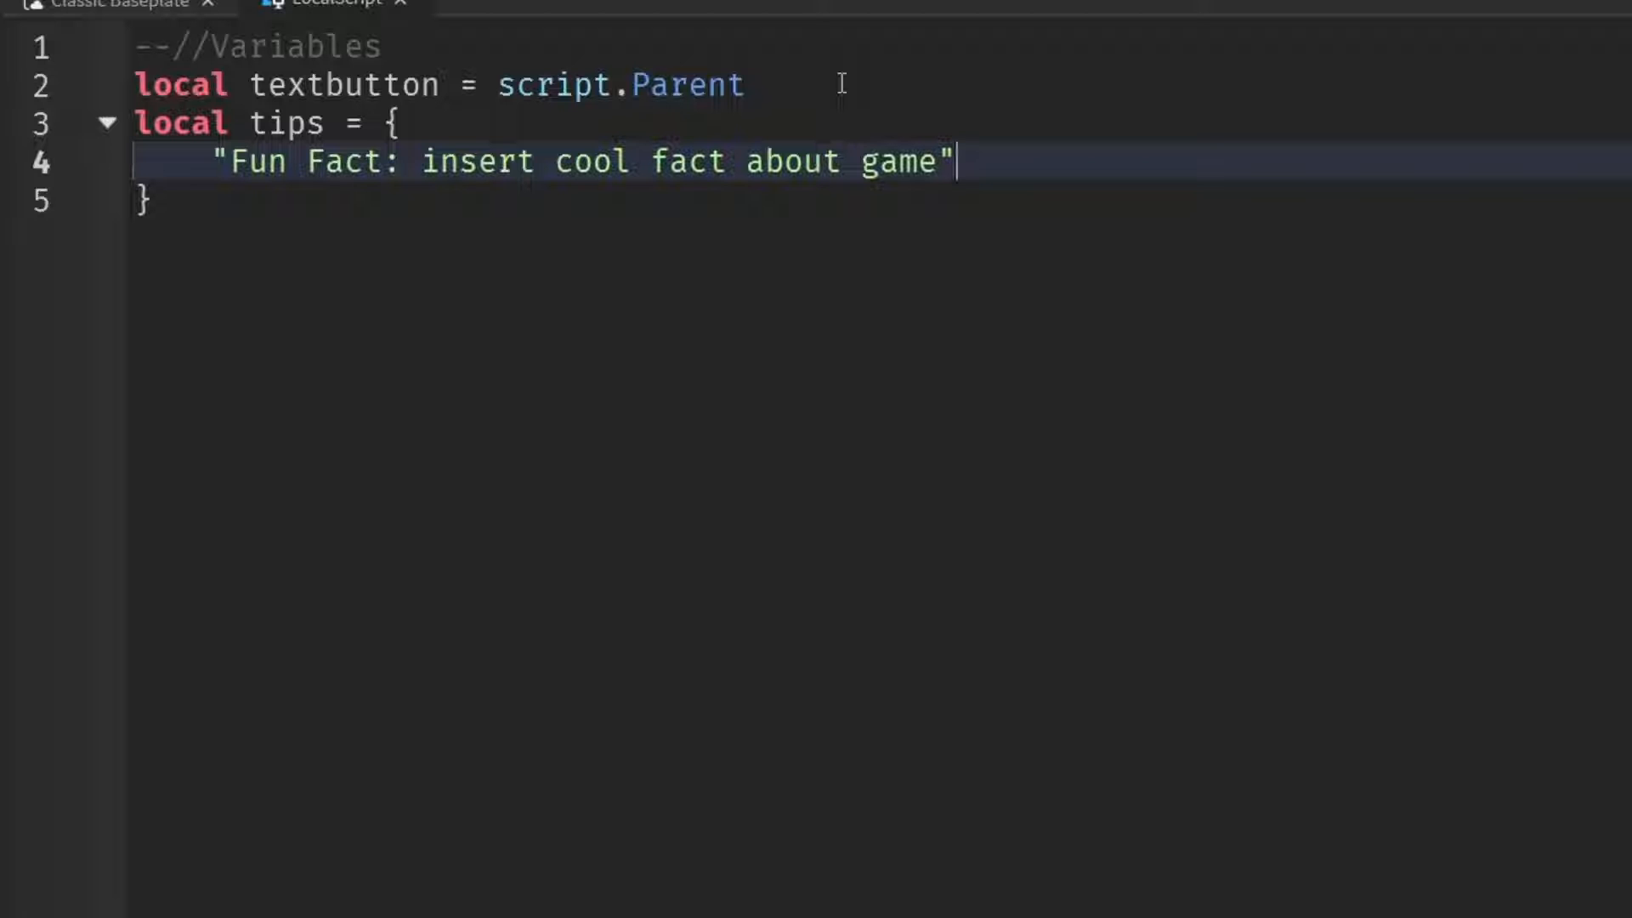
type(",")
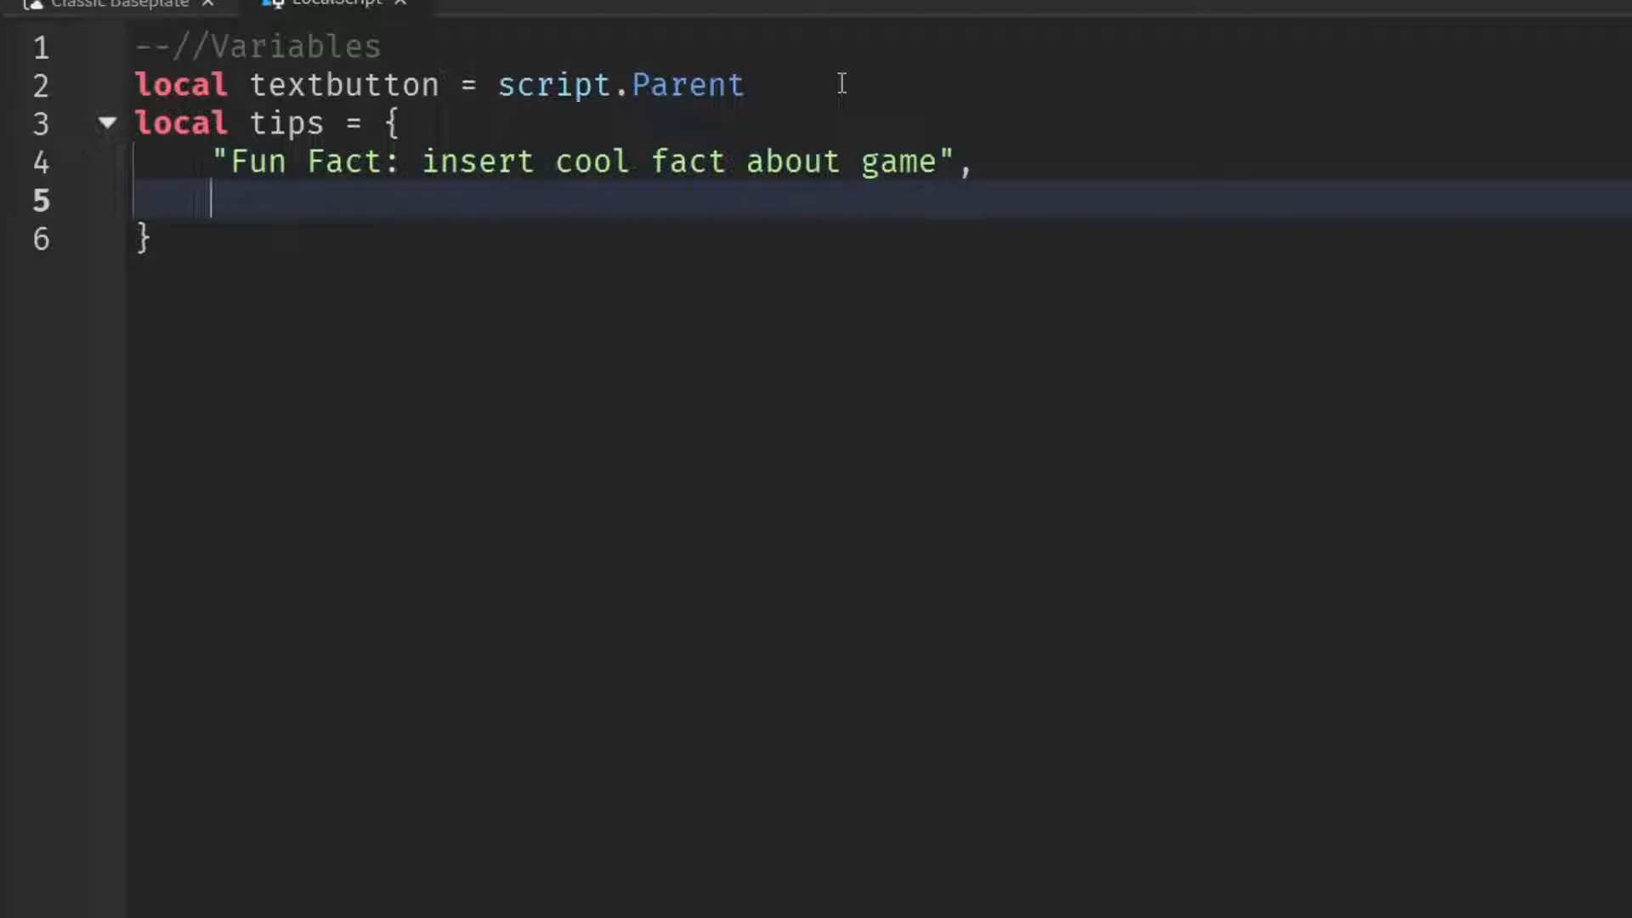
- Add "Tip: Subscribe" and "Cheeseburger" entries and leave blank lines below the table
type("\"\"")
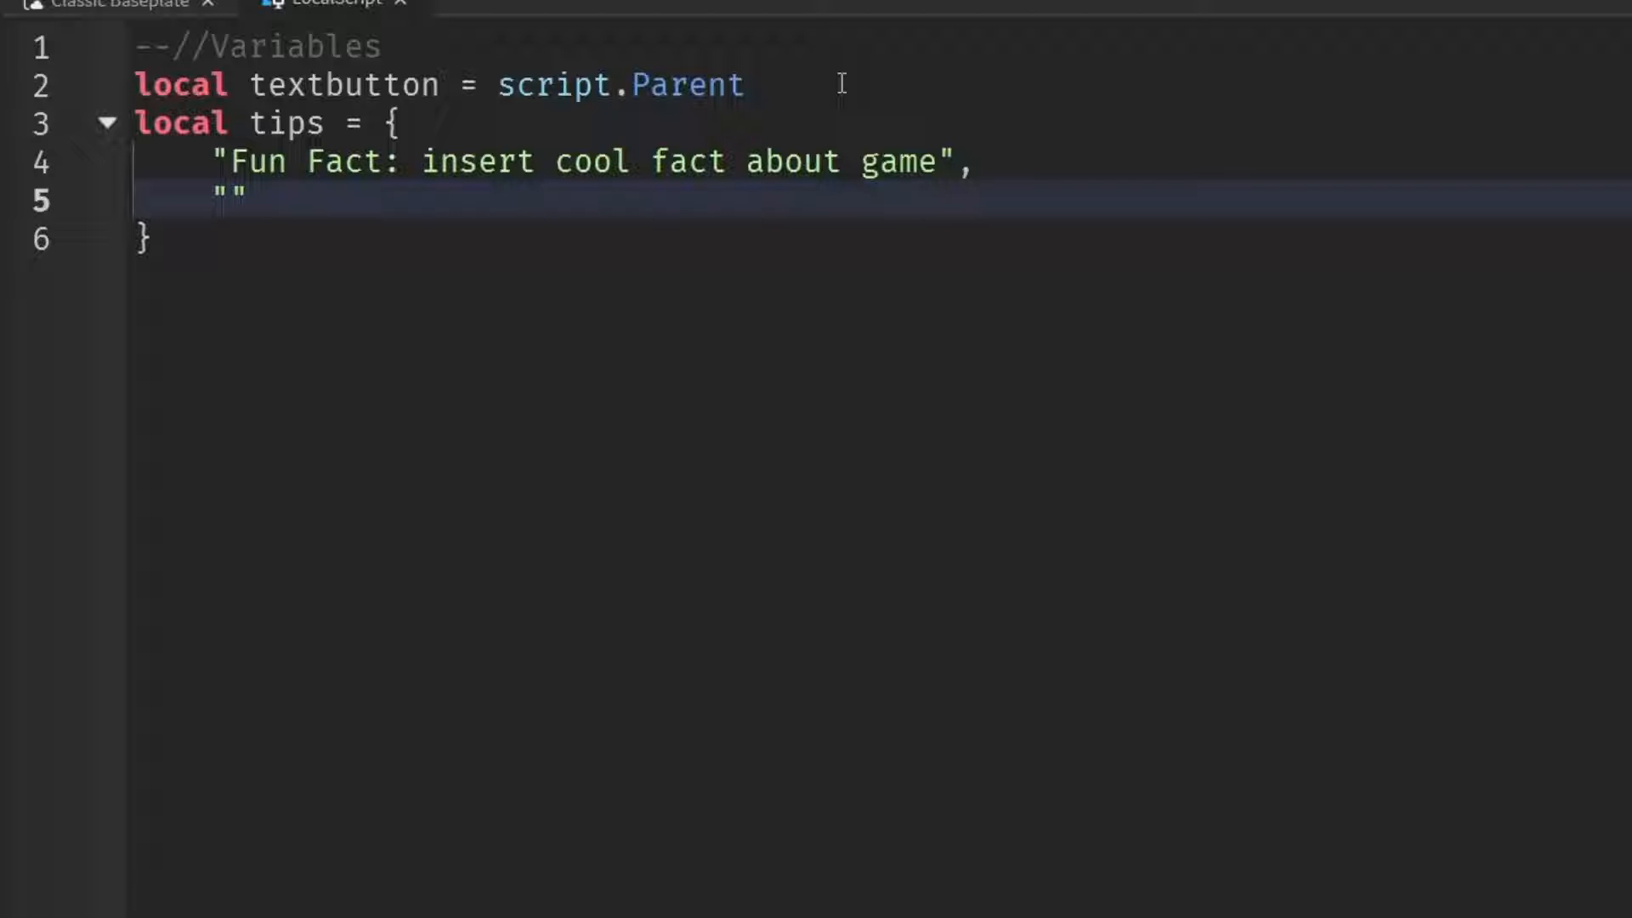
type("Tip:")
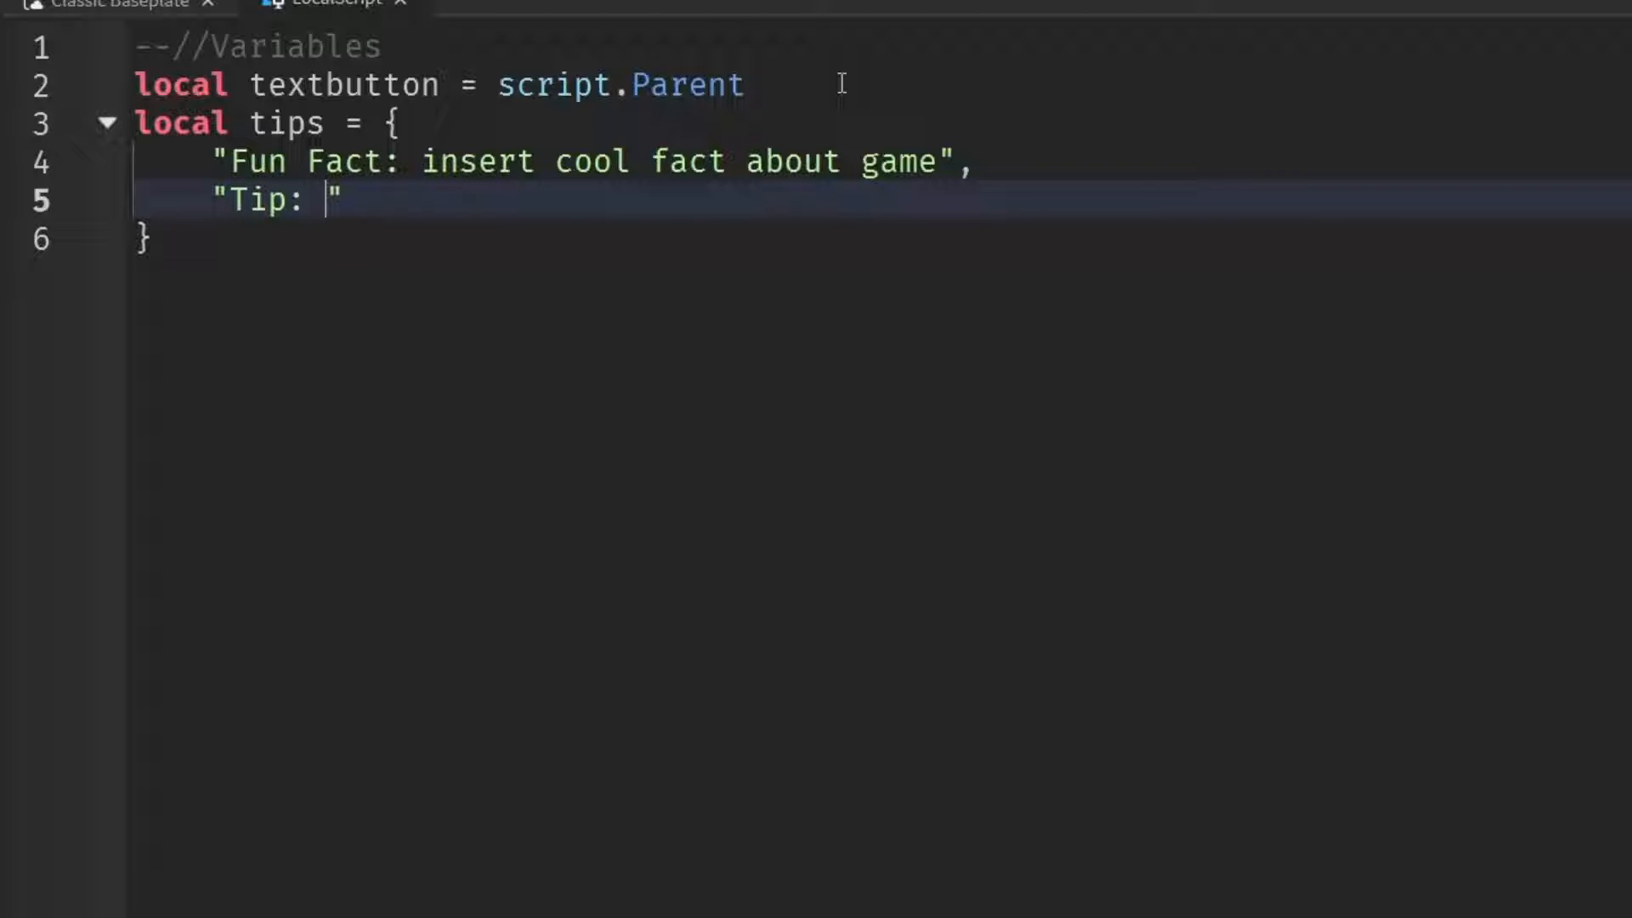
type("Subscr")
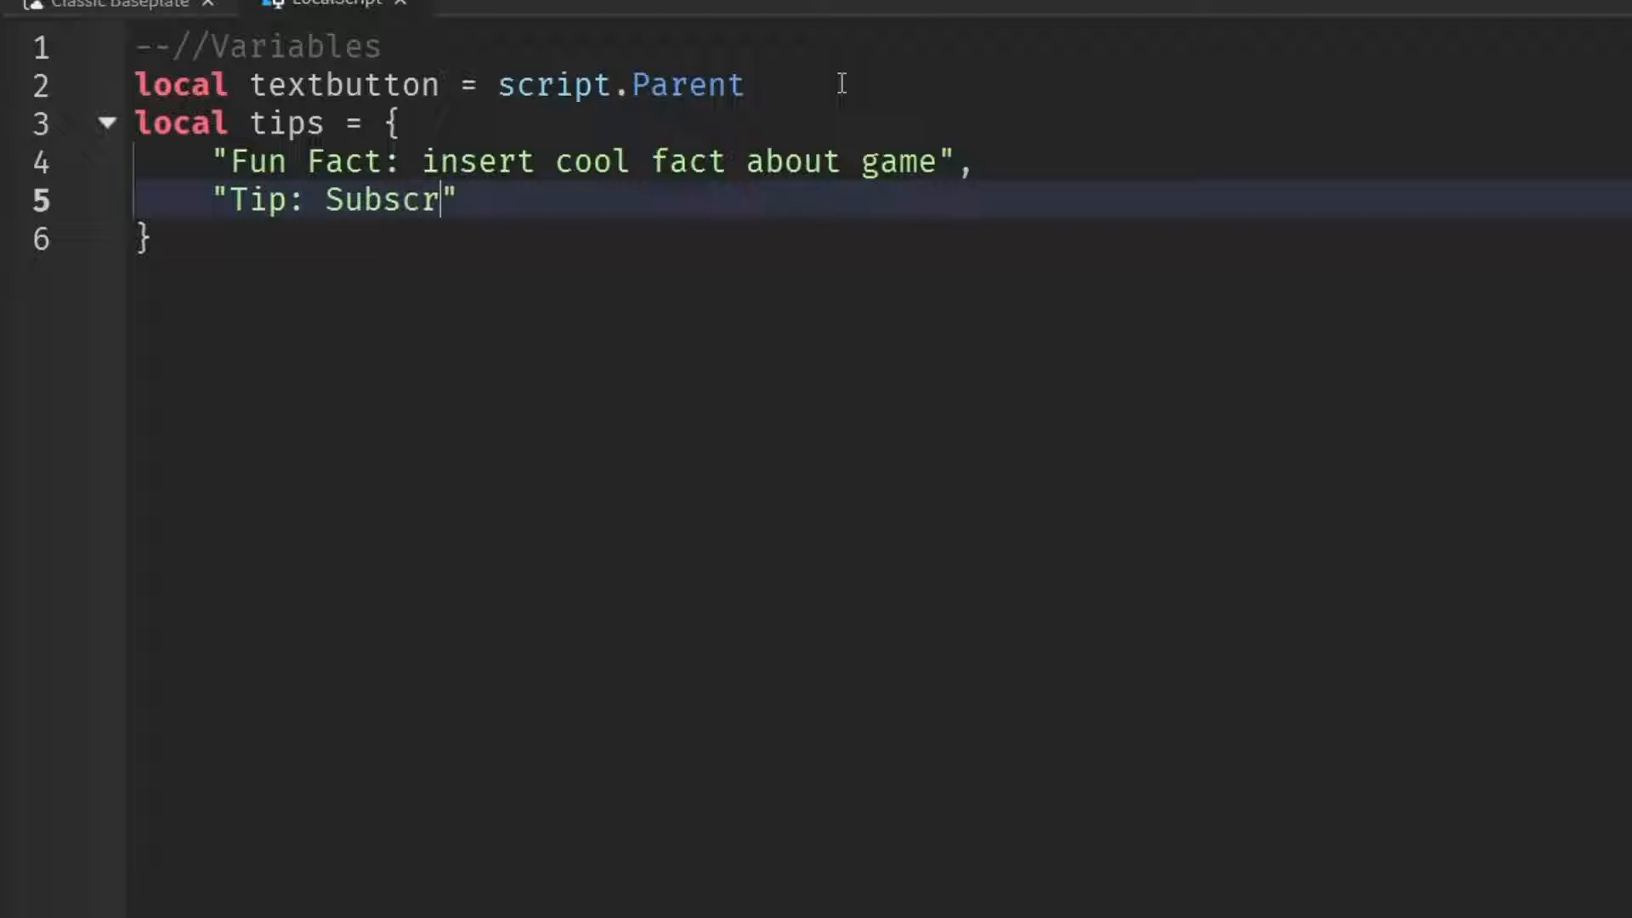
type("ibe")
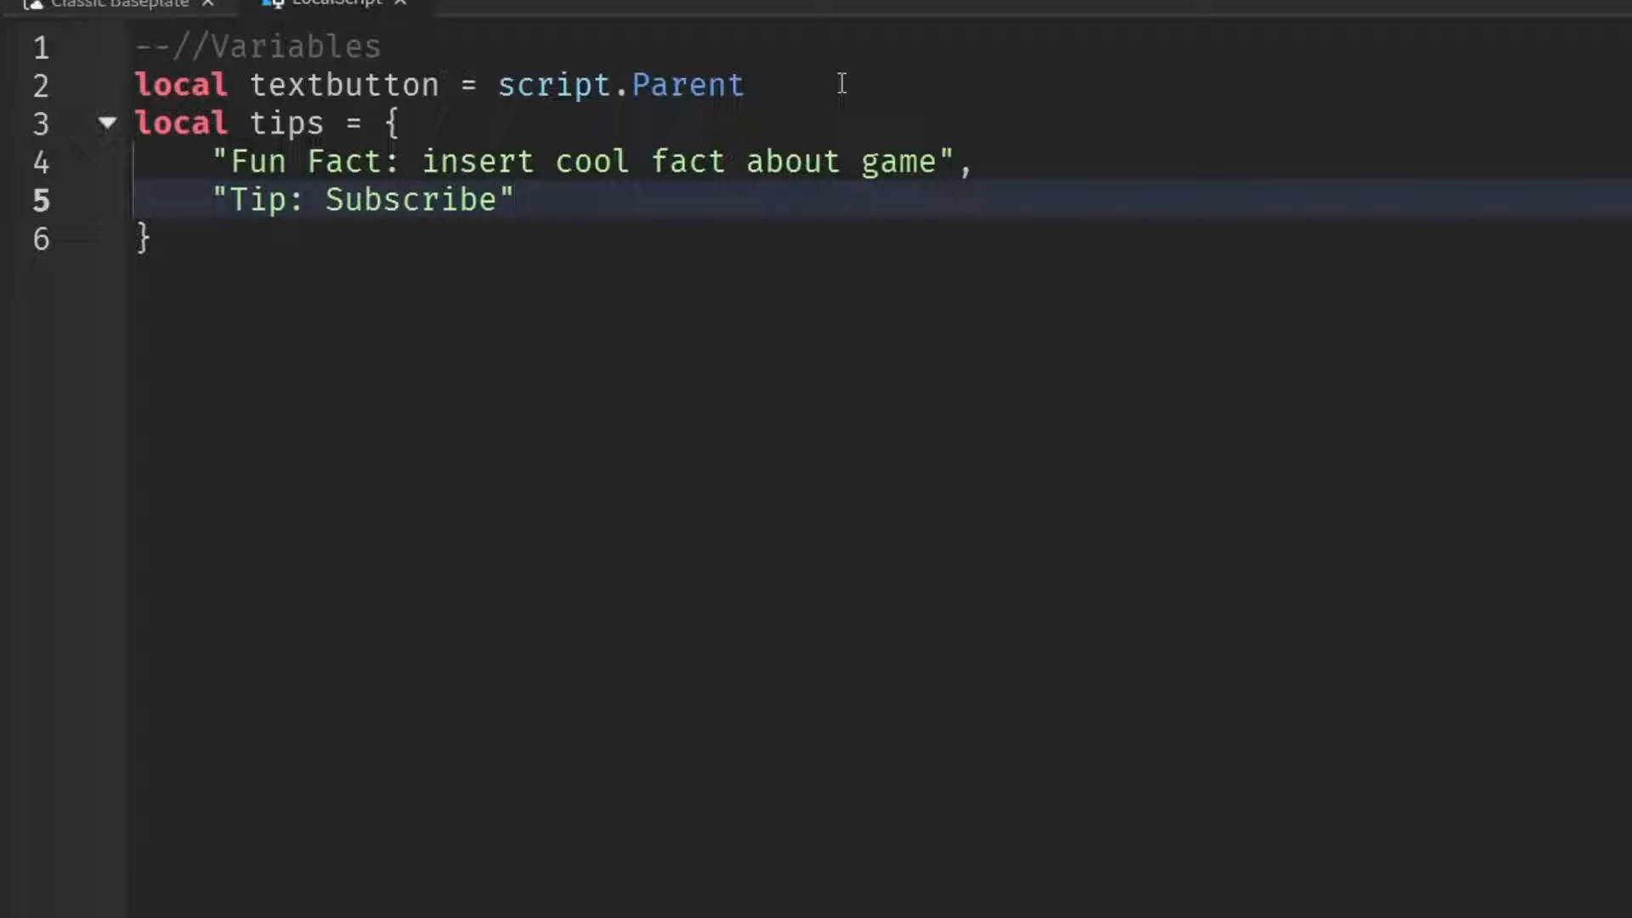
type(",")
type("\"")
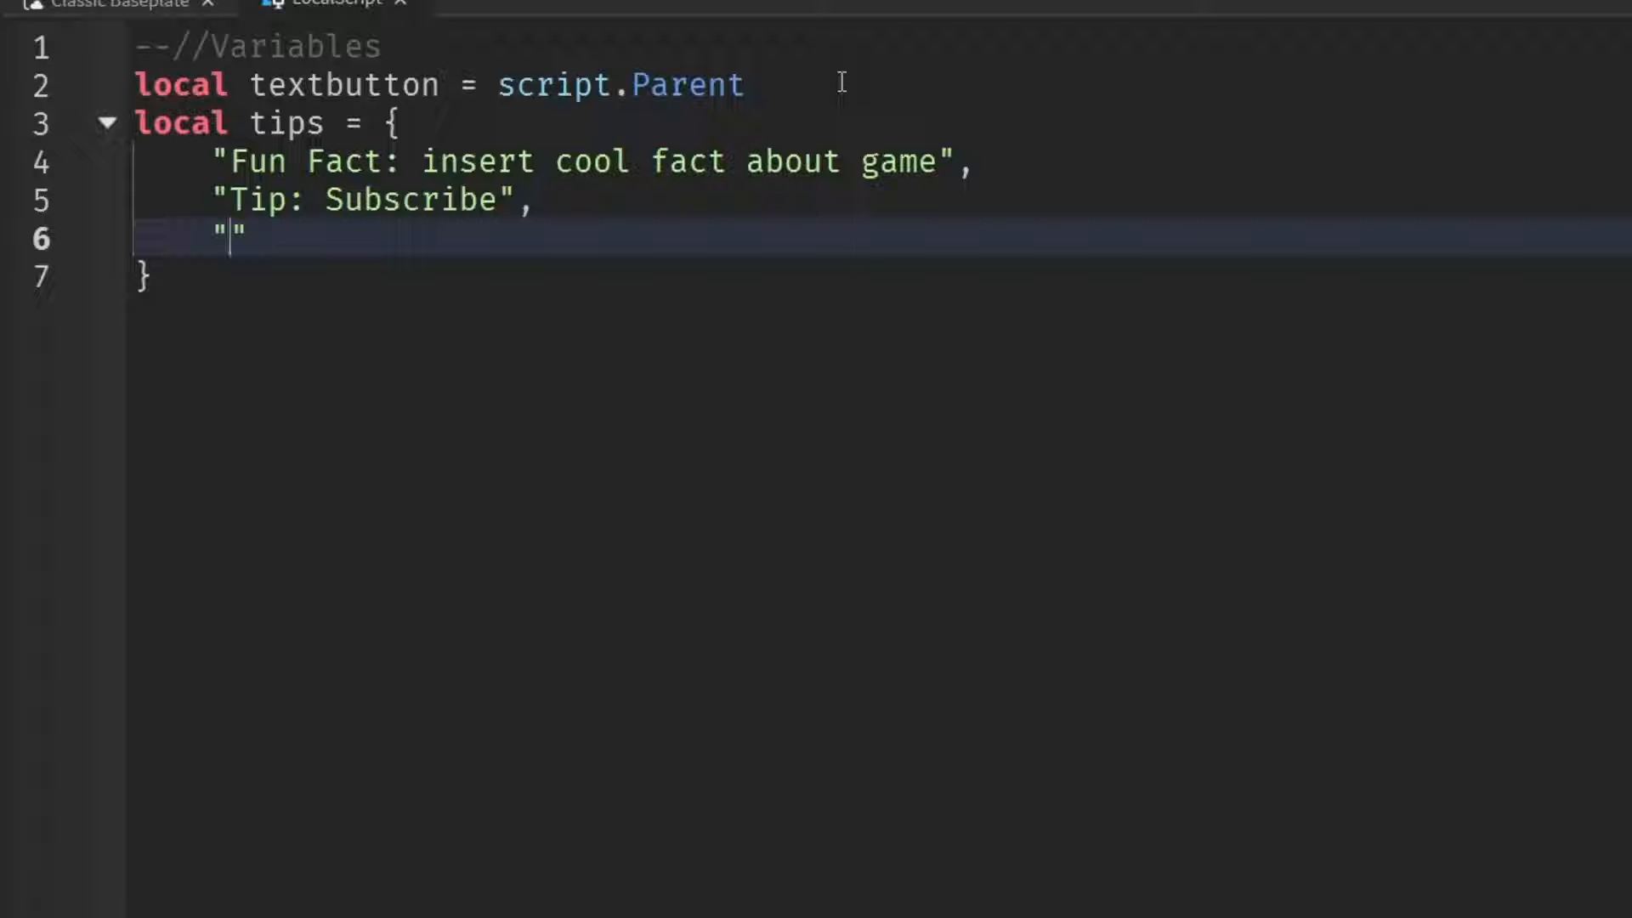
type("Cheesebur")
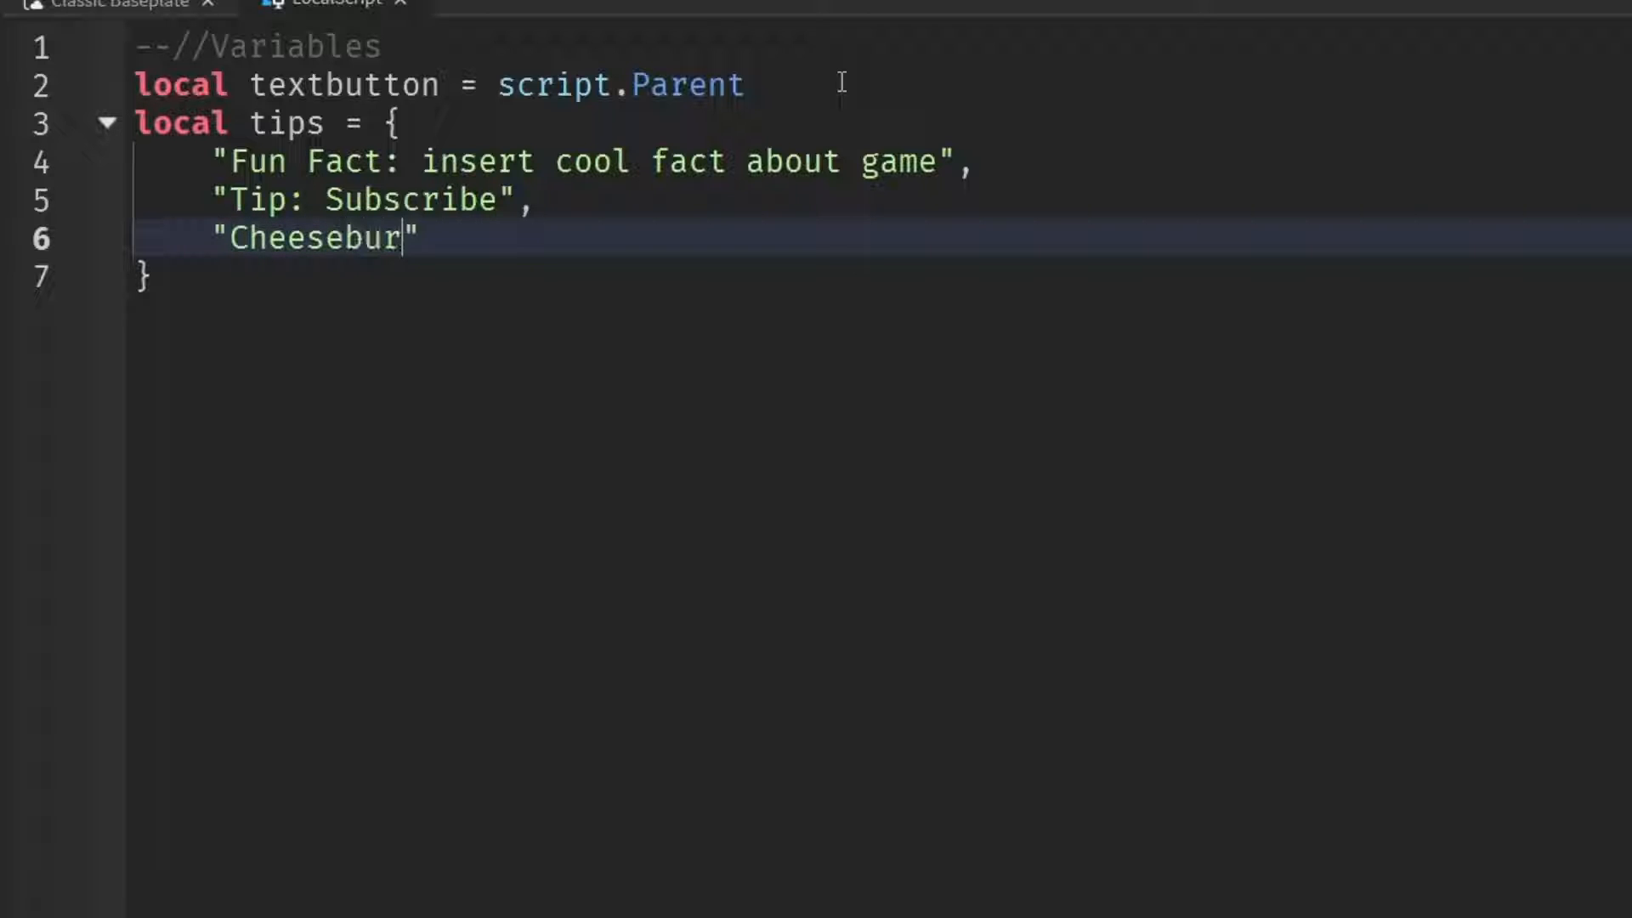
type("ger")
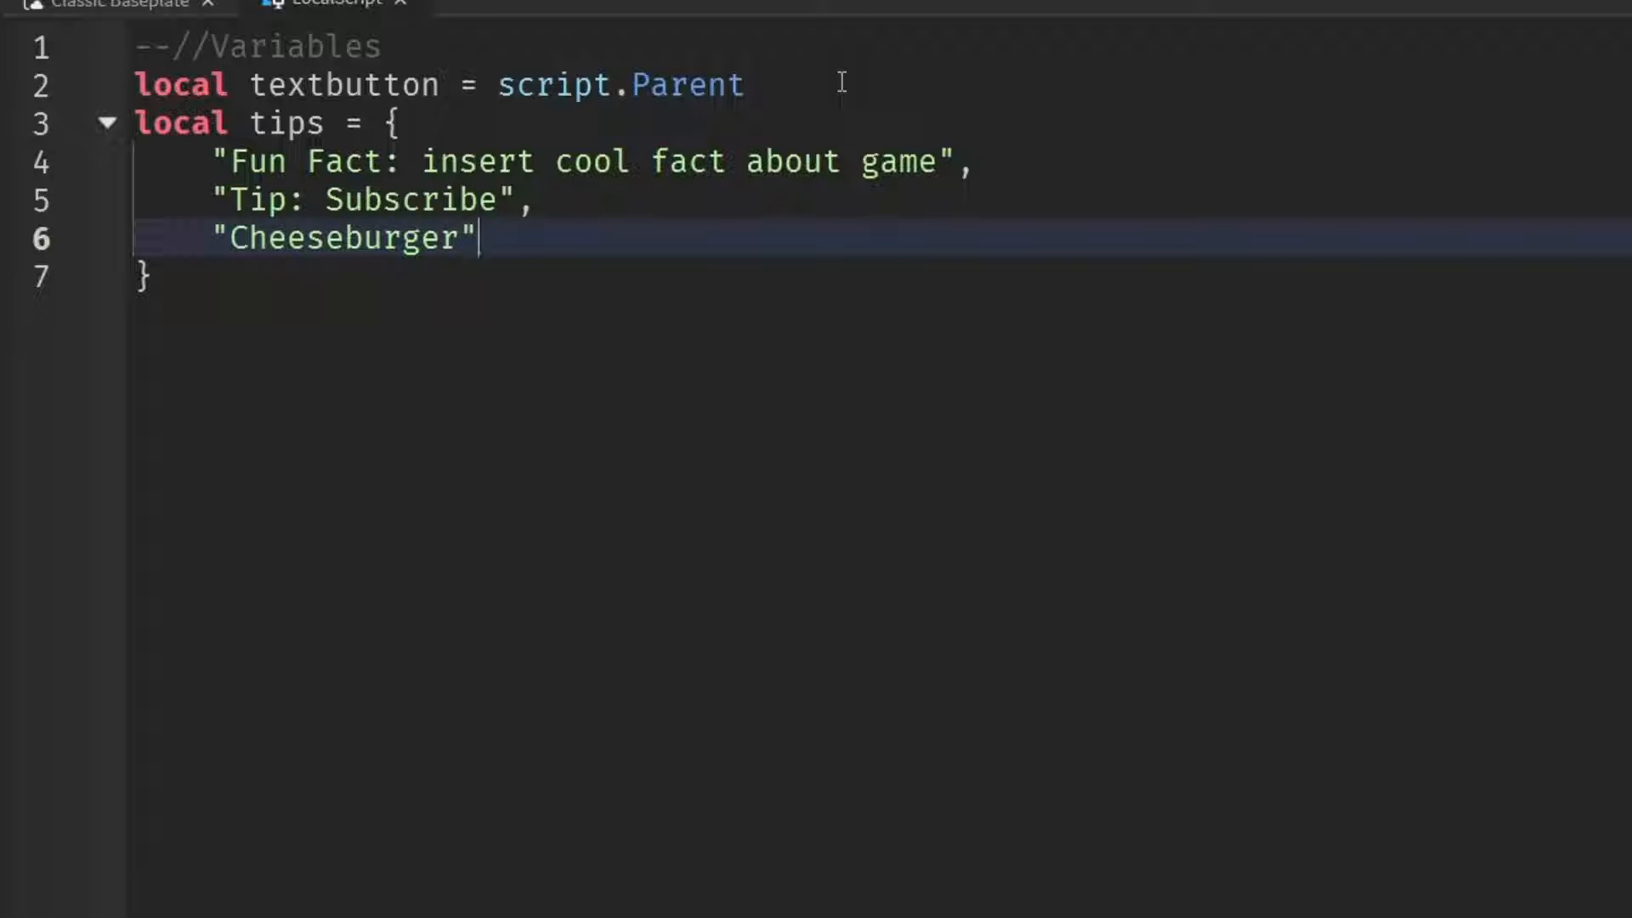
type(",")
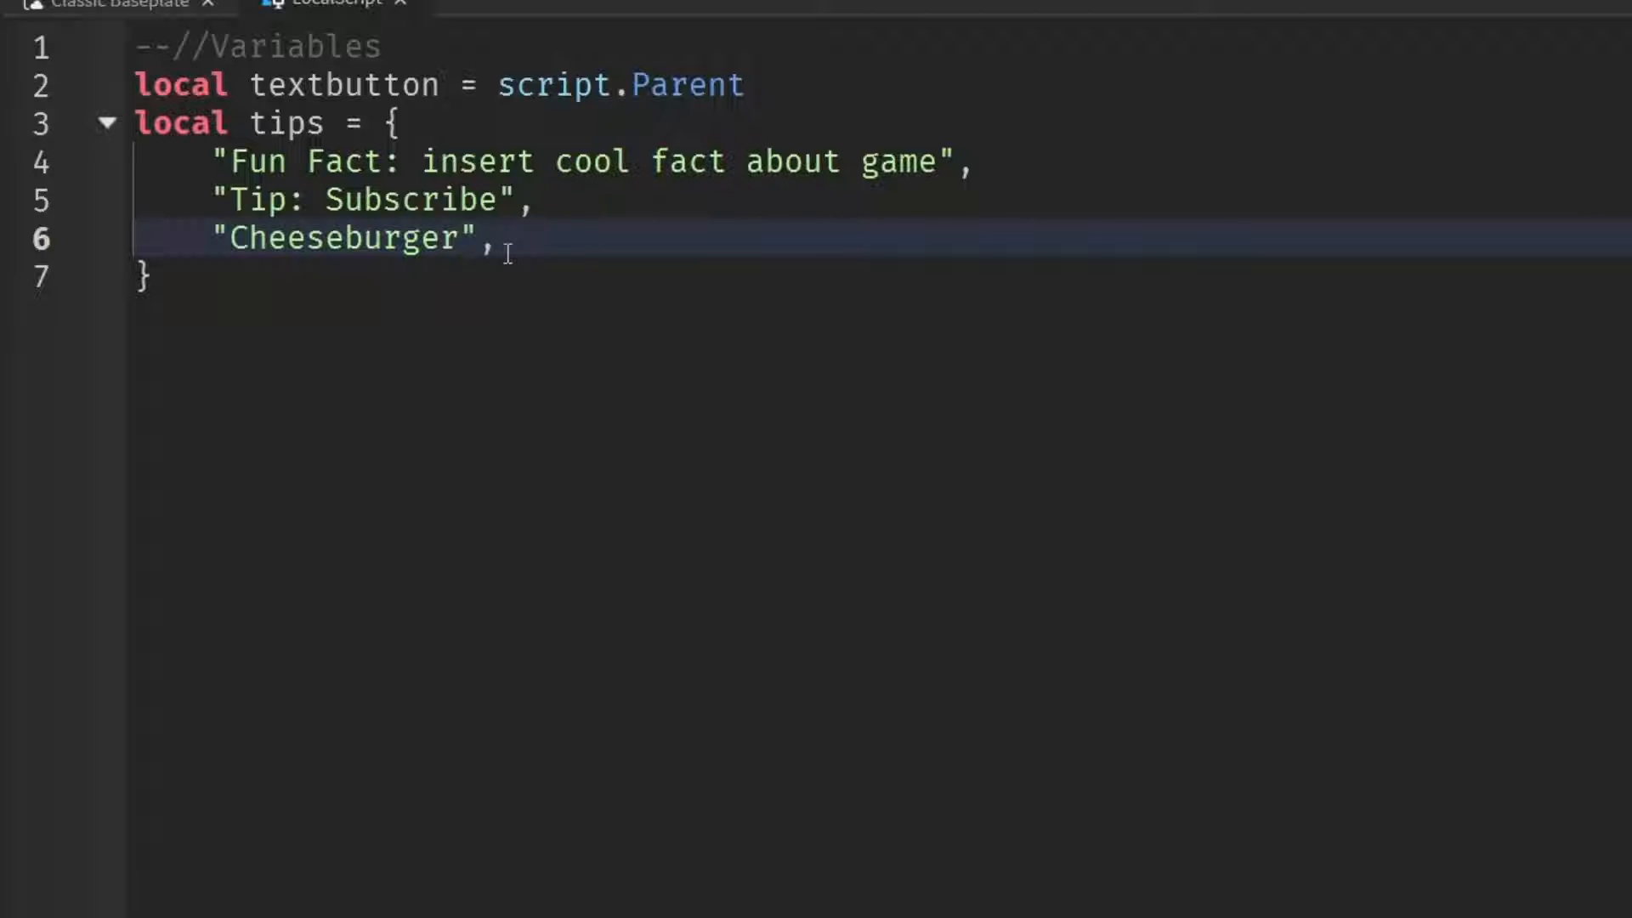
mouse_move(998, 231)
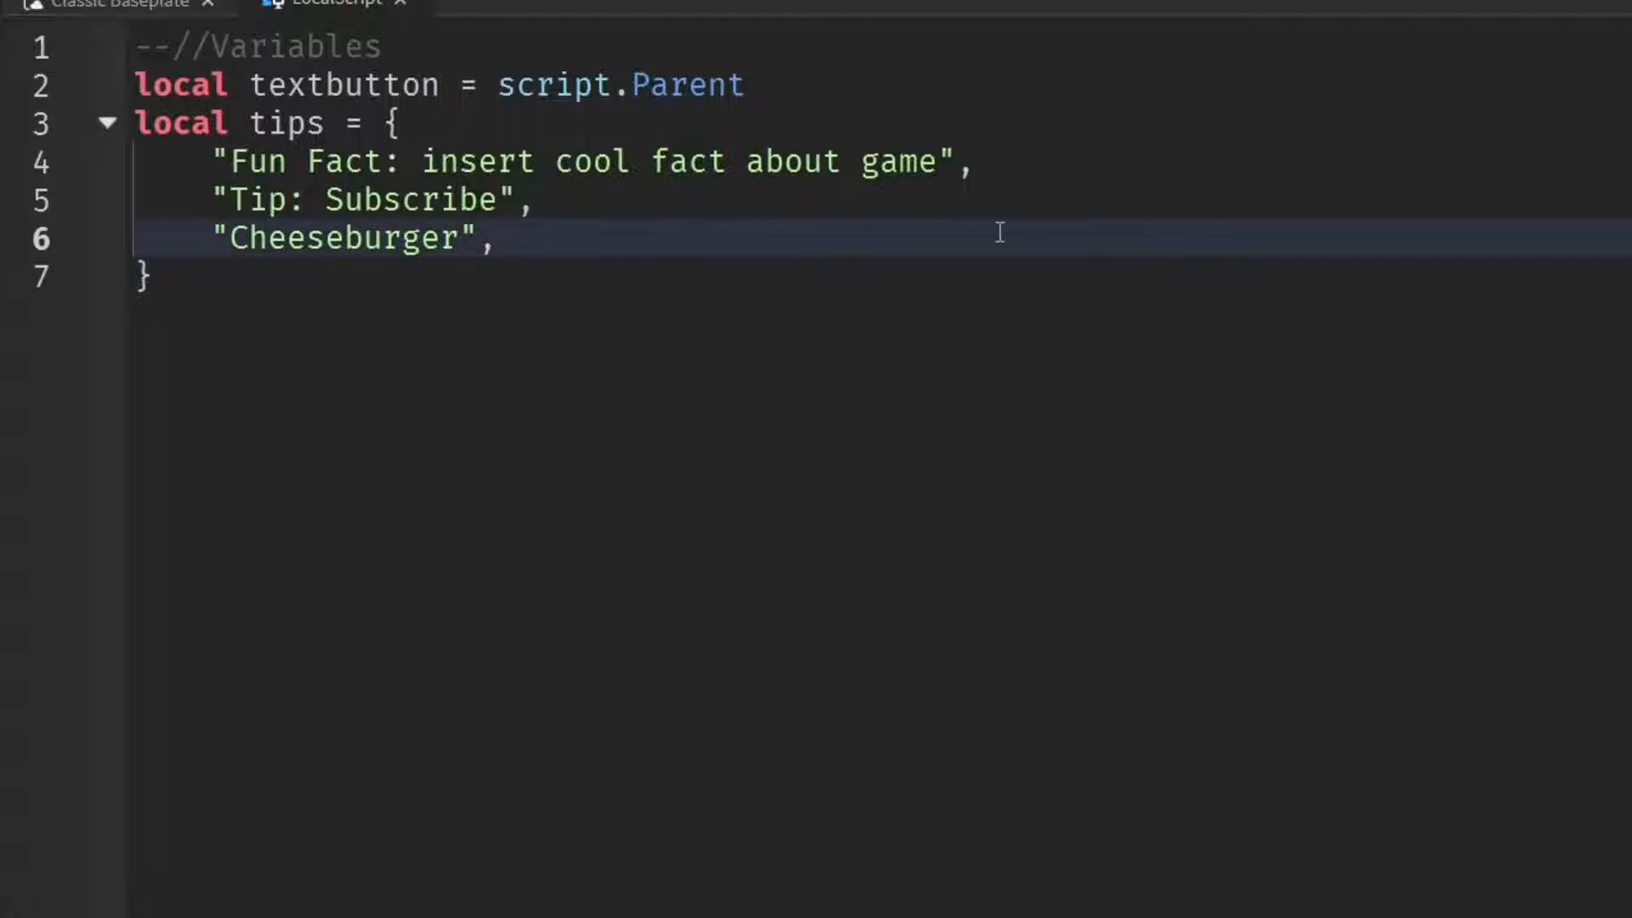
mouse_move(851, 238)
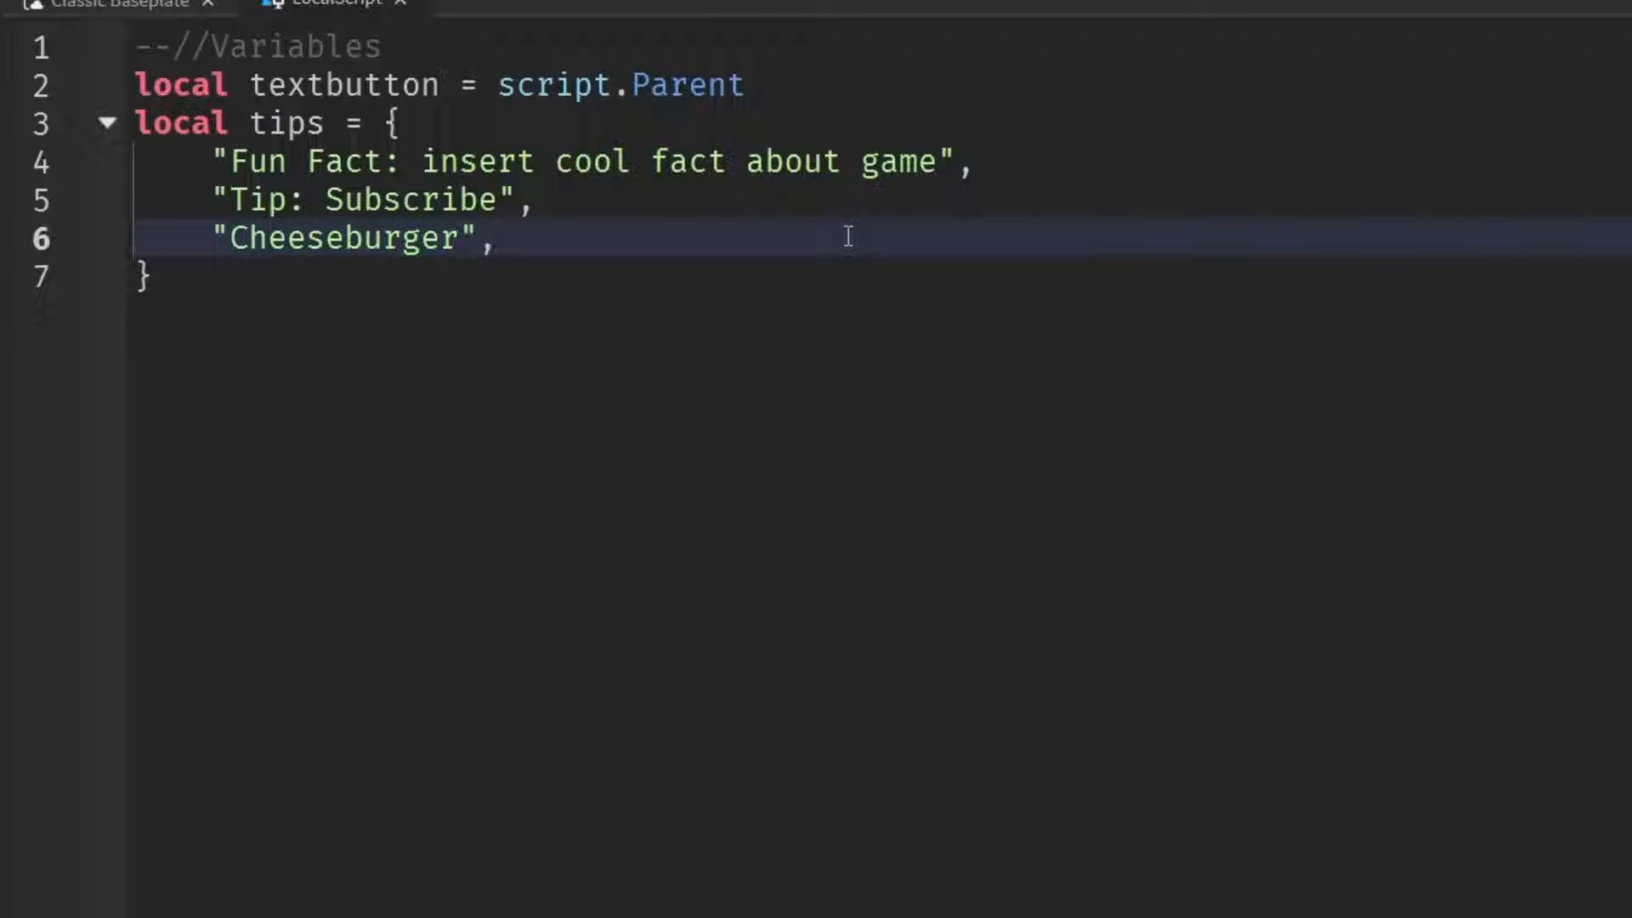
left_click(498, 238)
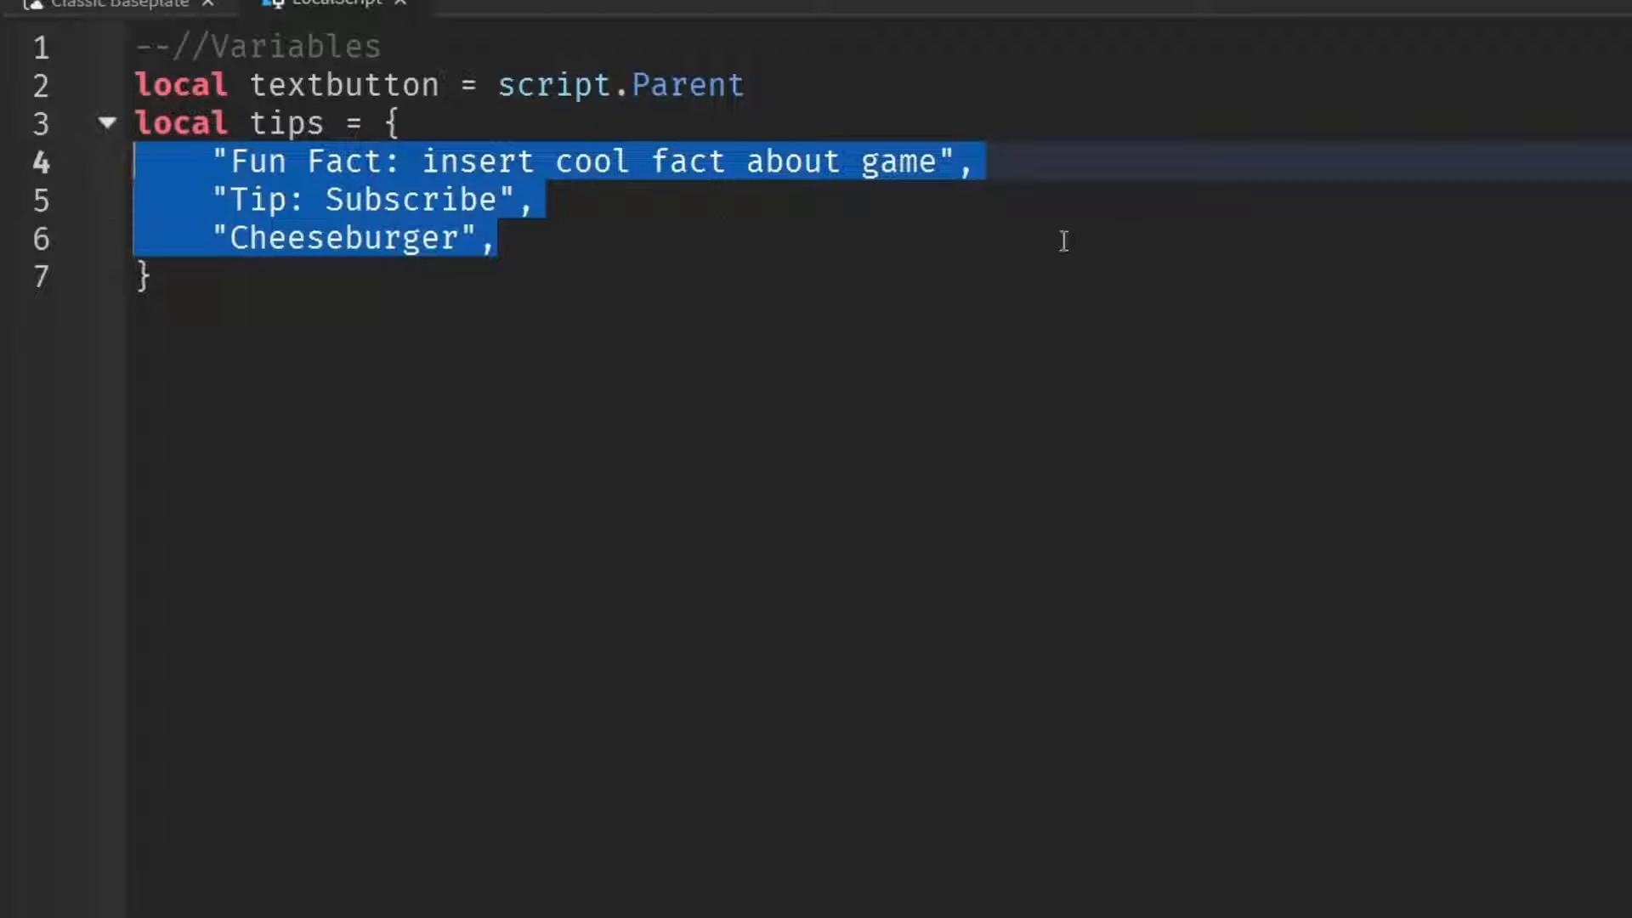
left_click(498, 240)
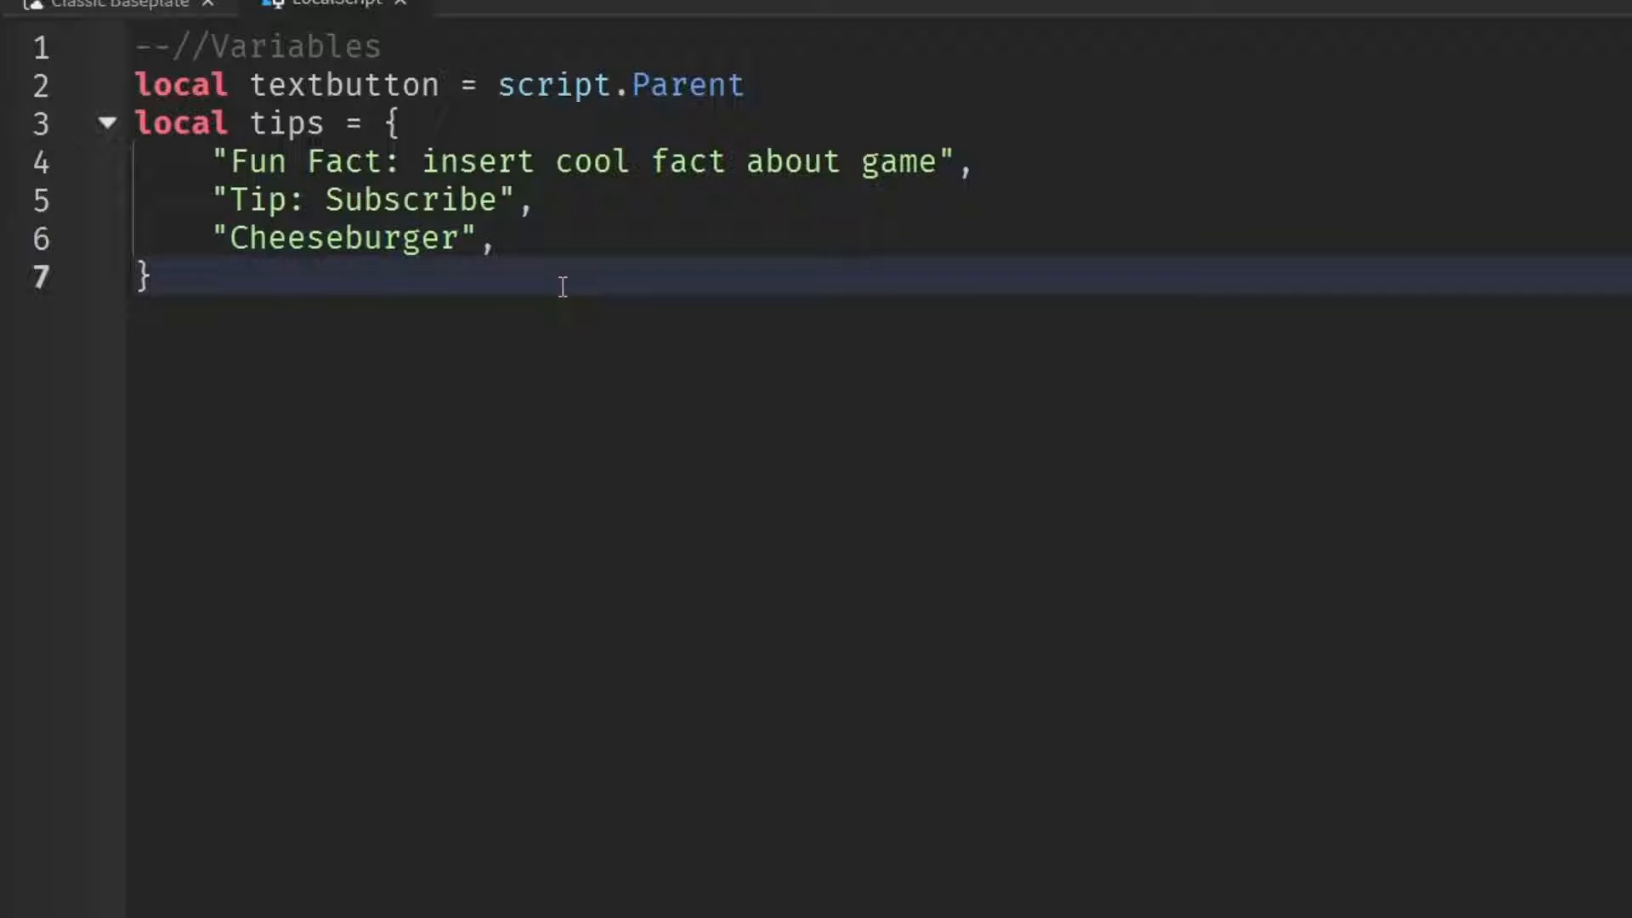
mouse_move(5, 357)
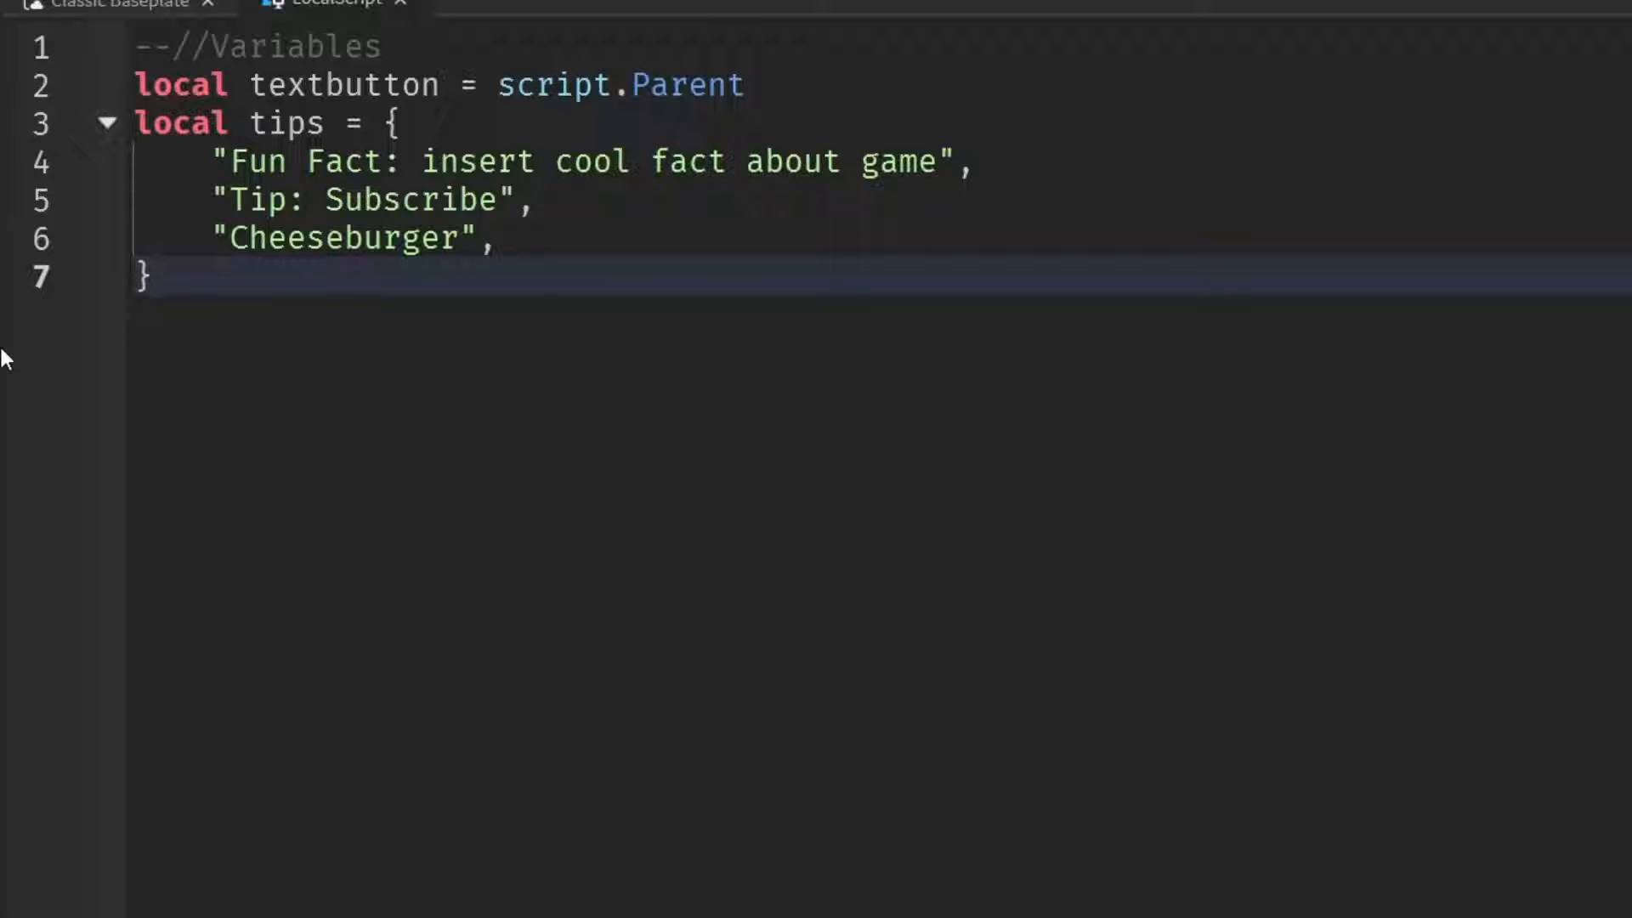
left_click(157, 275)
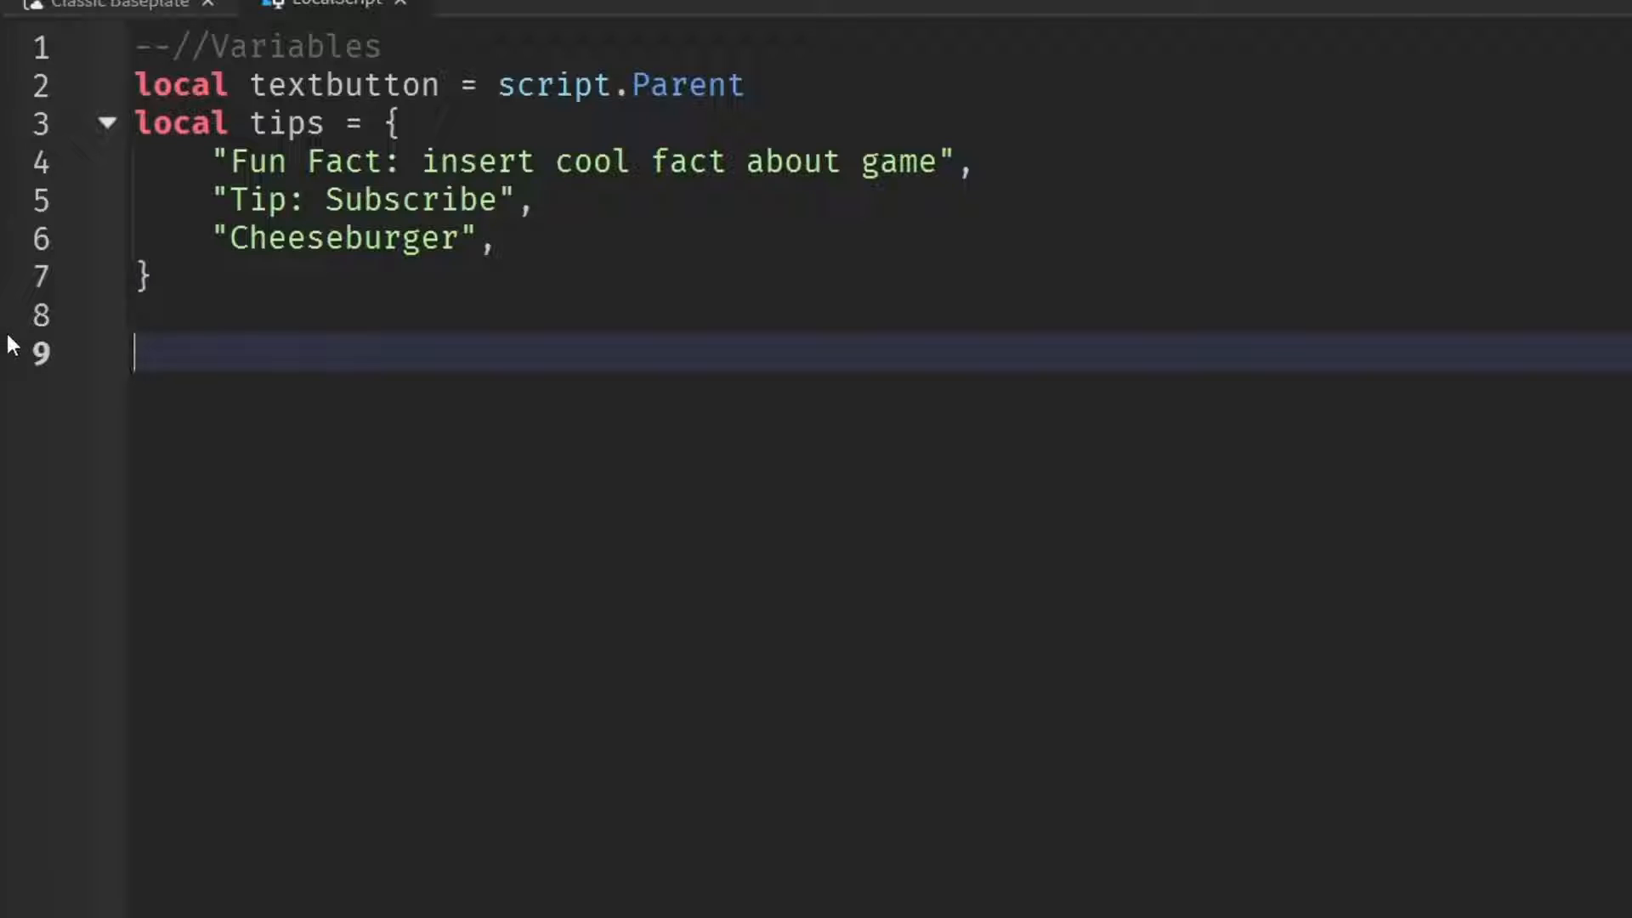
- Start a while task.wait(5) do loop below the tips table
type("while task")
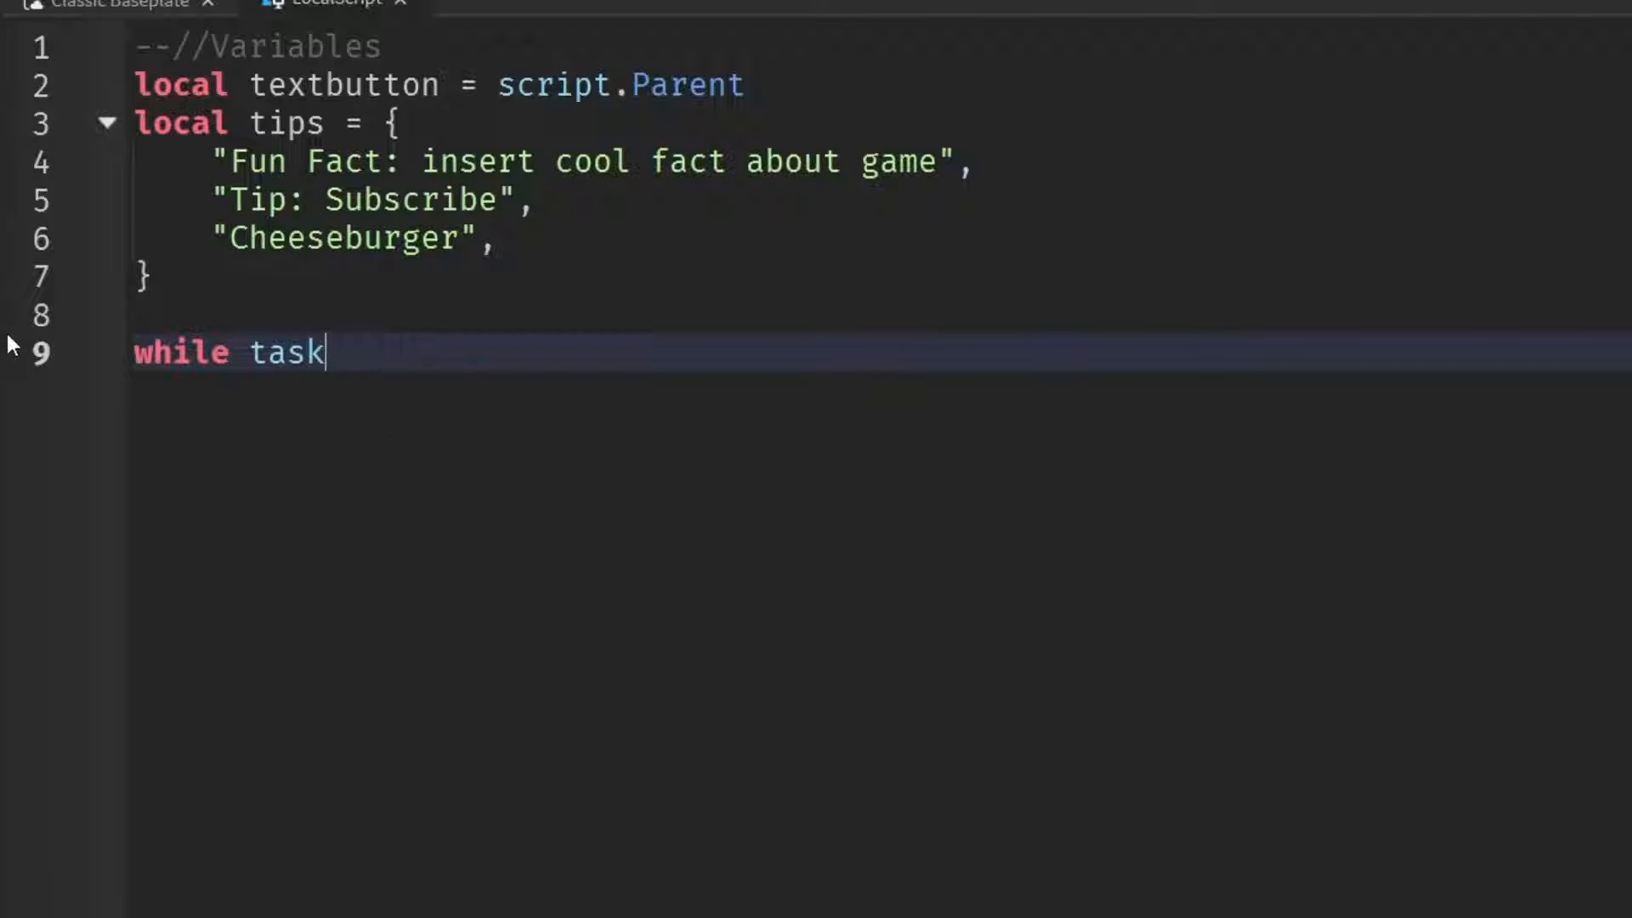
type(".wait()")
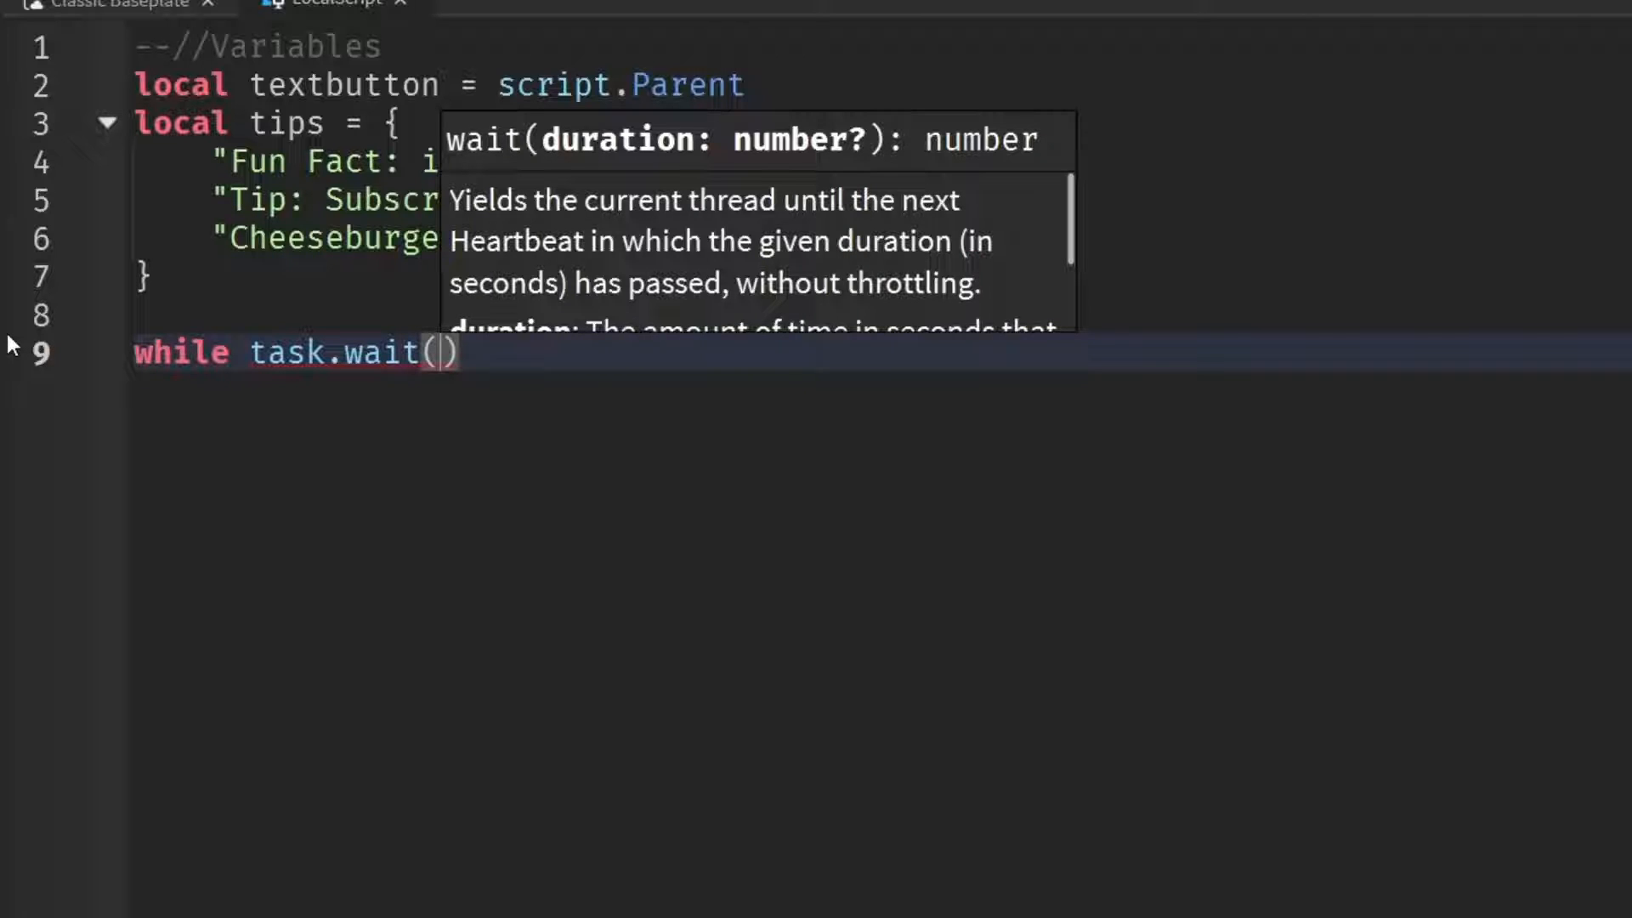
type("5")
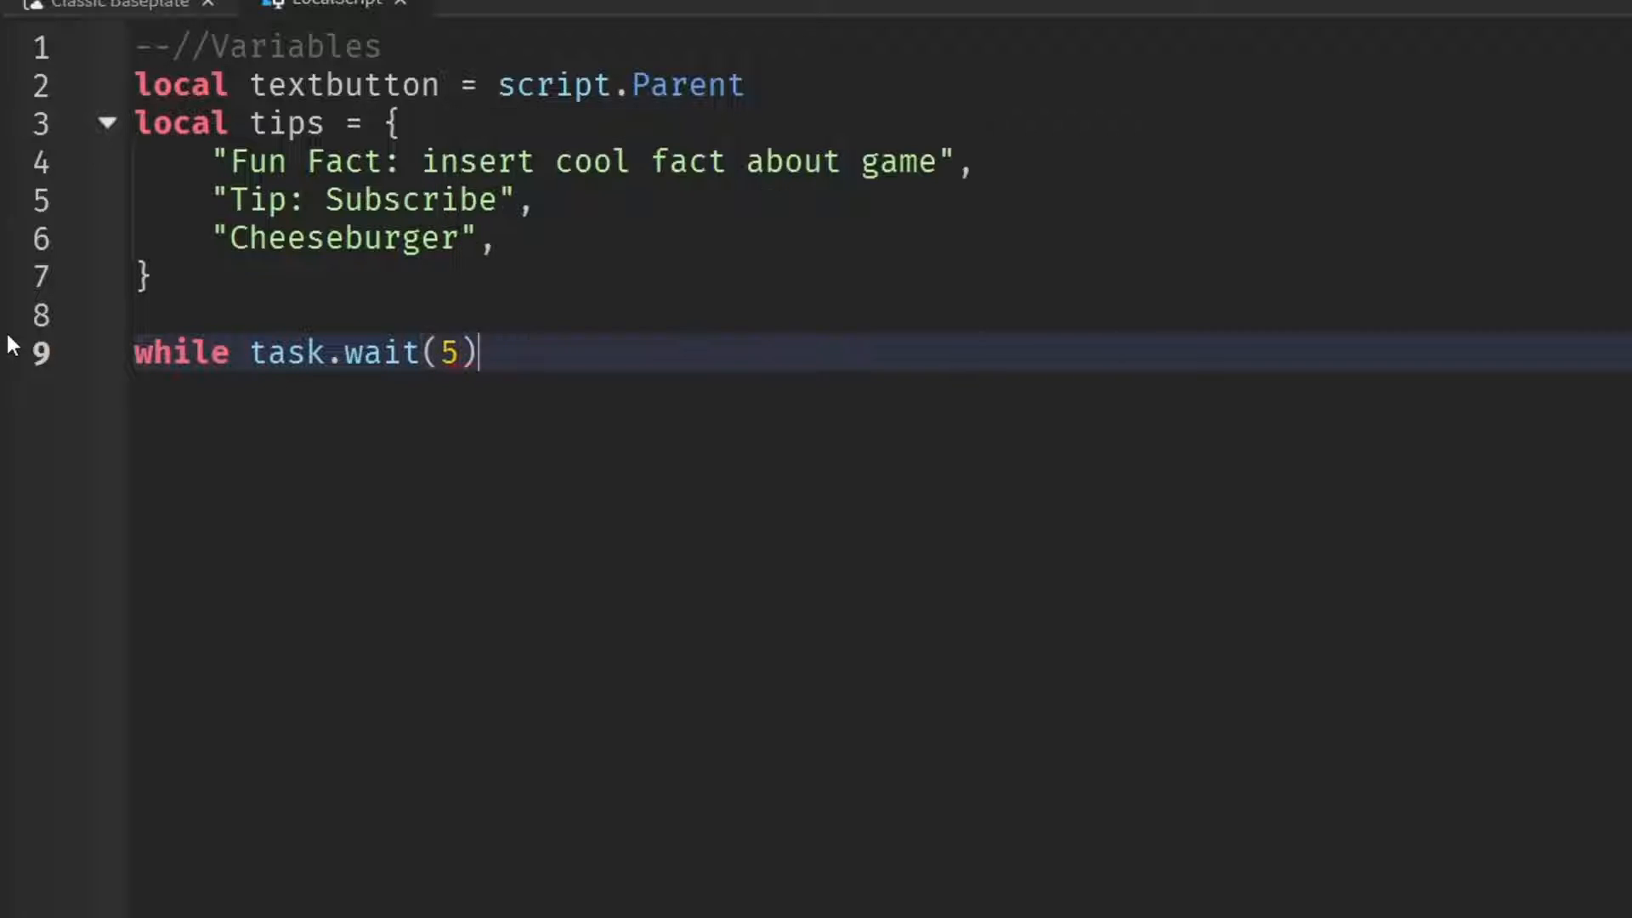
type("do")
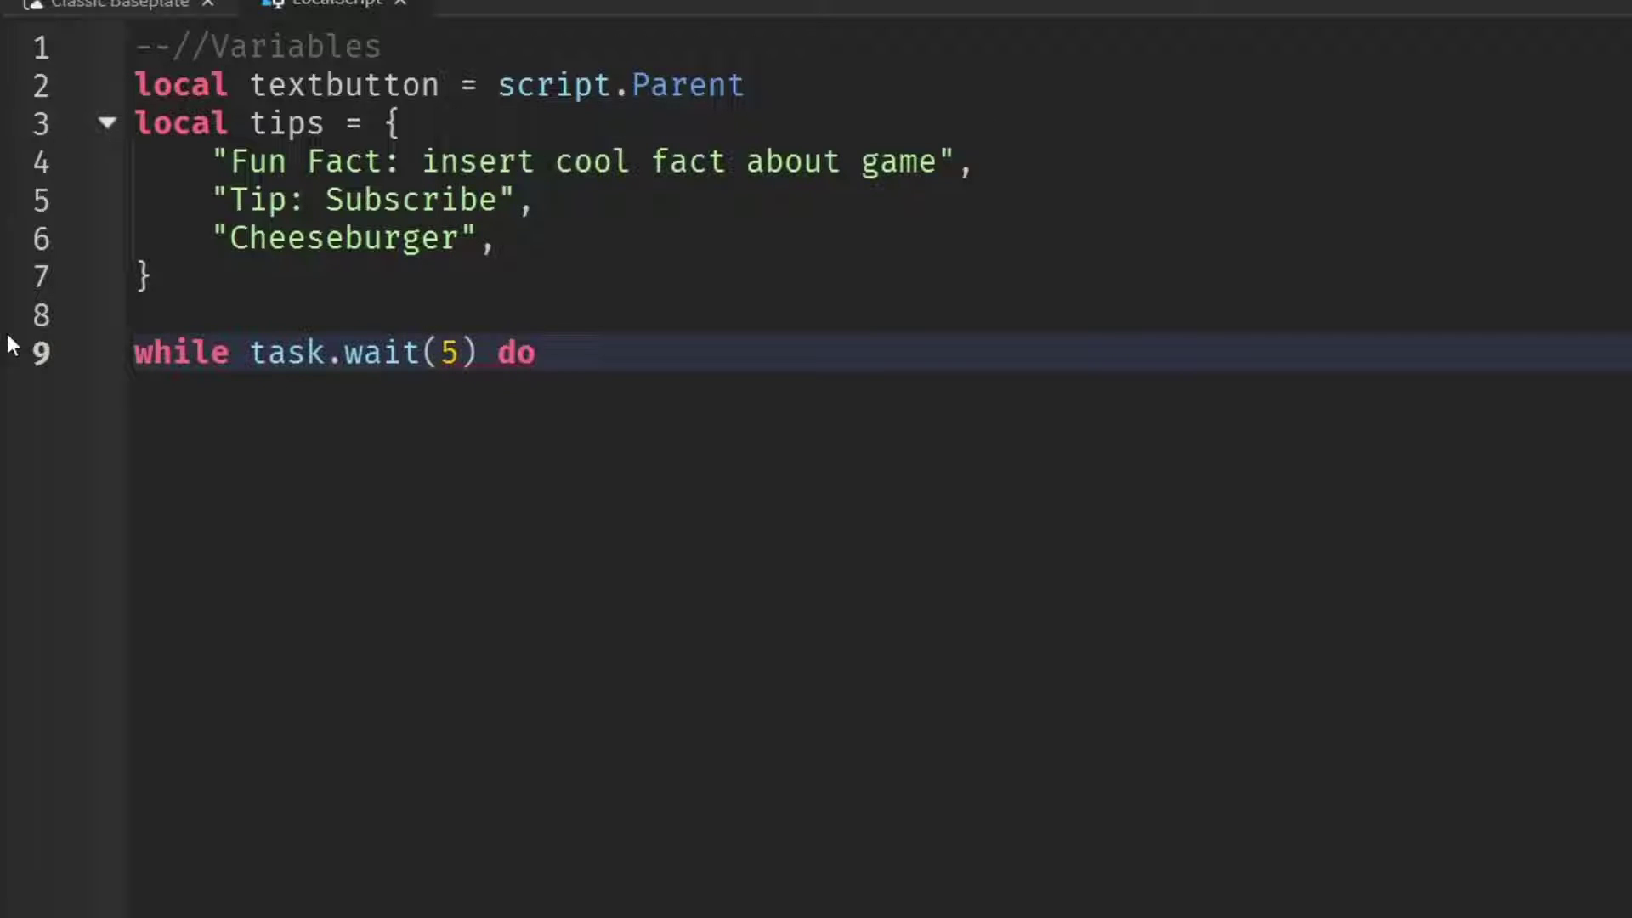
key("enter")
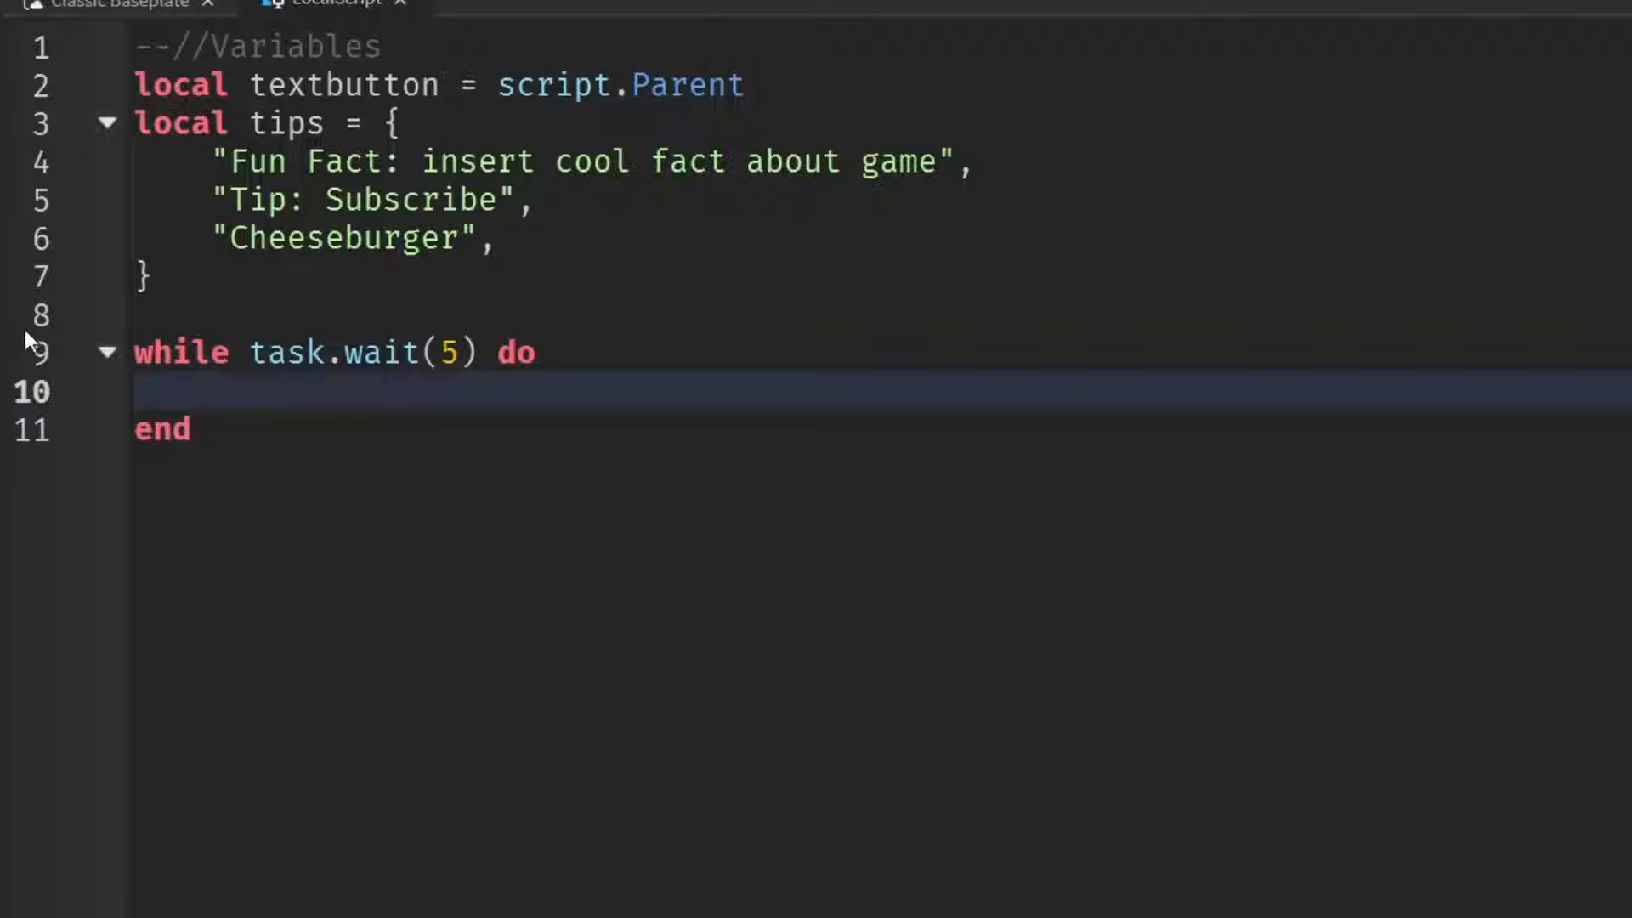
- Set textbutton.Text = tips[math.random(1, #tips)] inside the loop body
type("textbutton.Text")
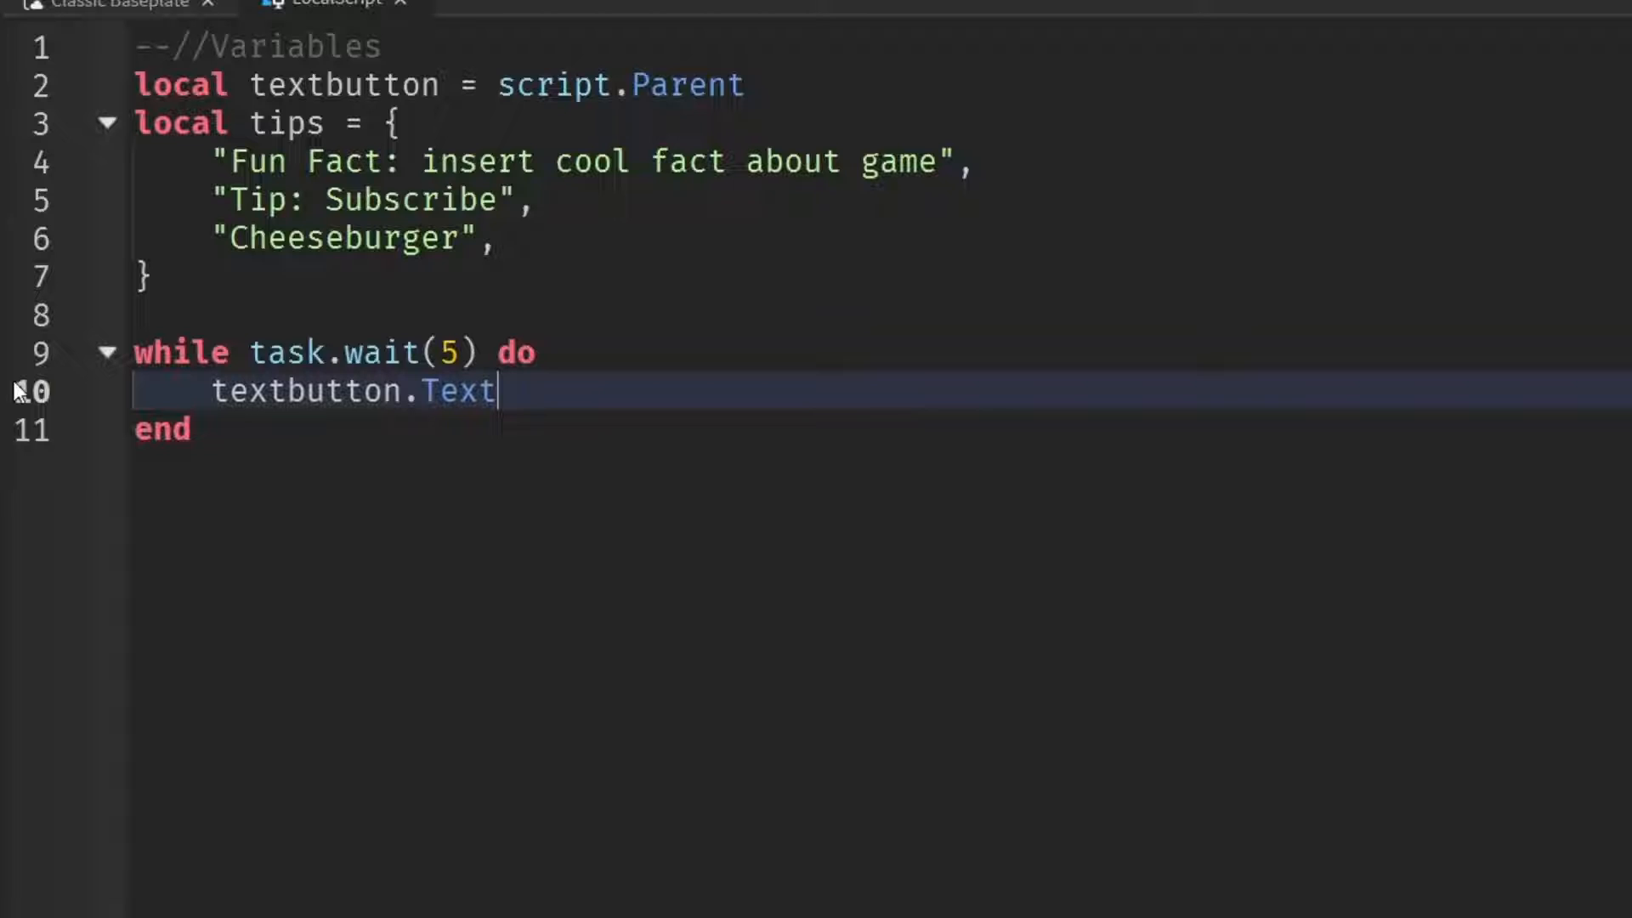
type("= tips[")
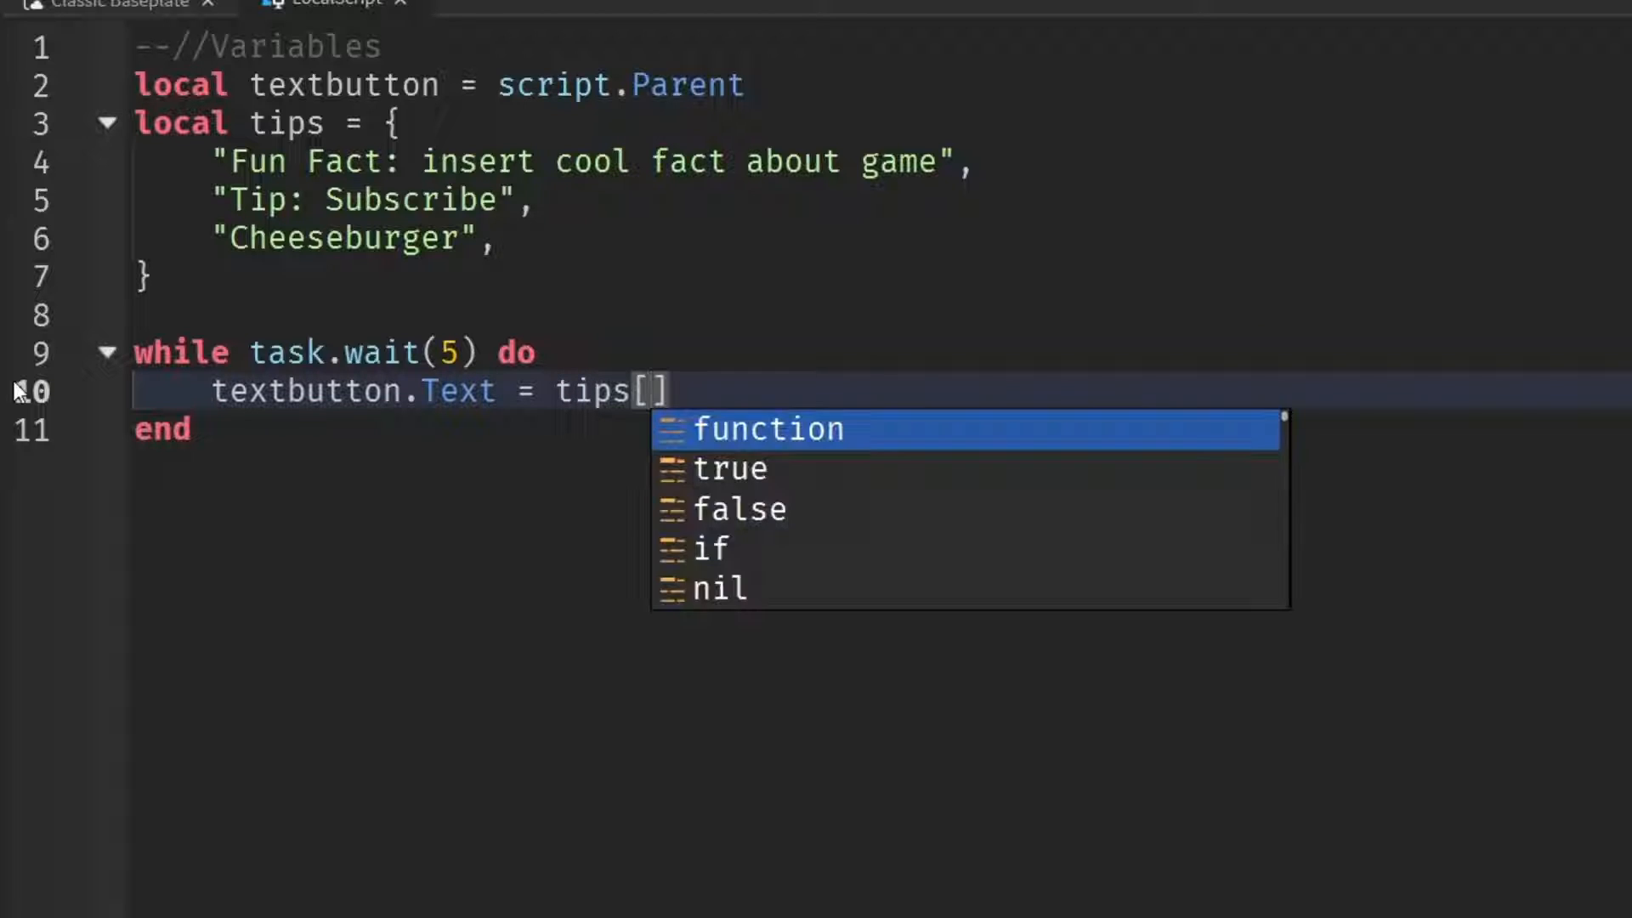
type("mat")
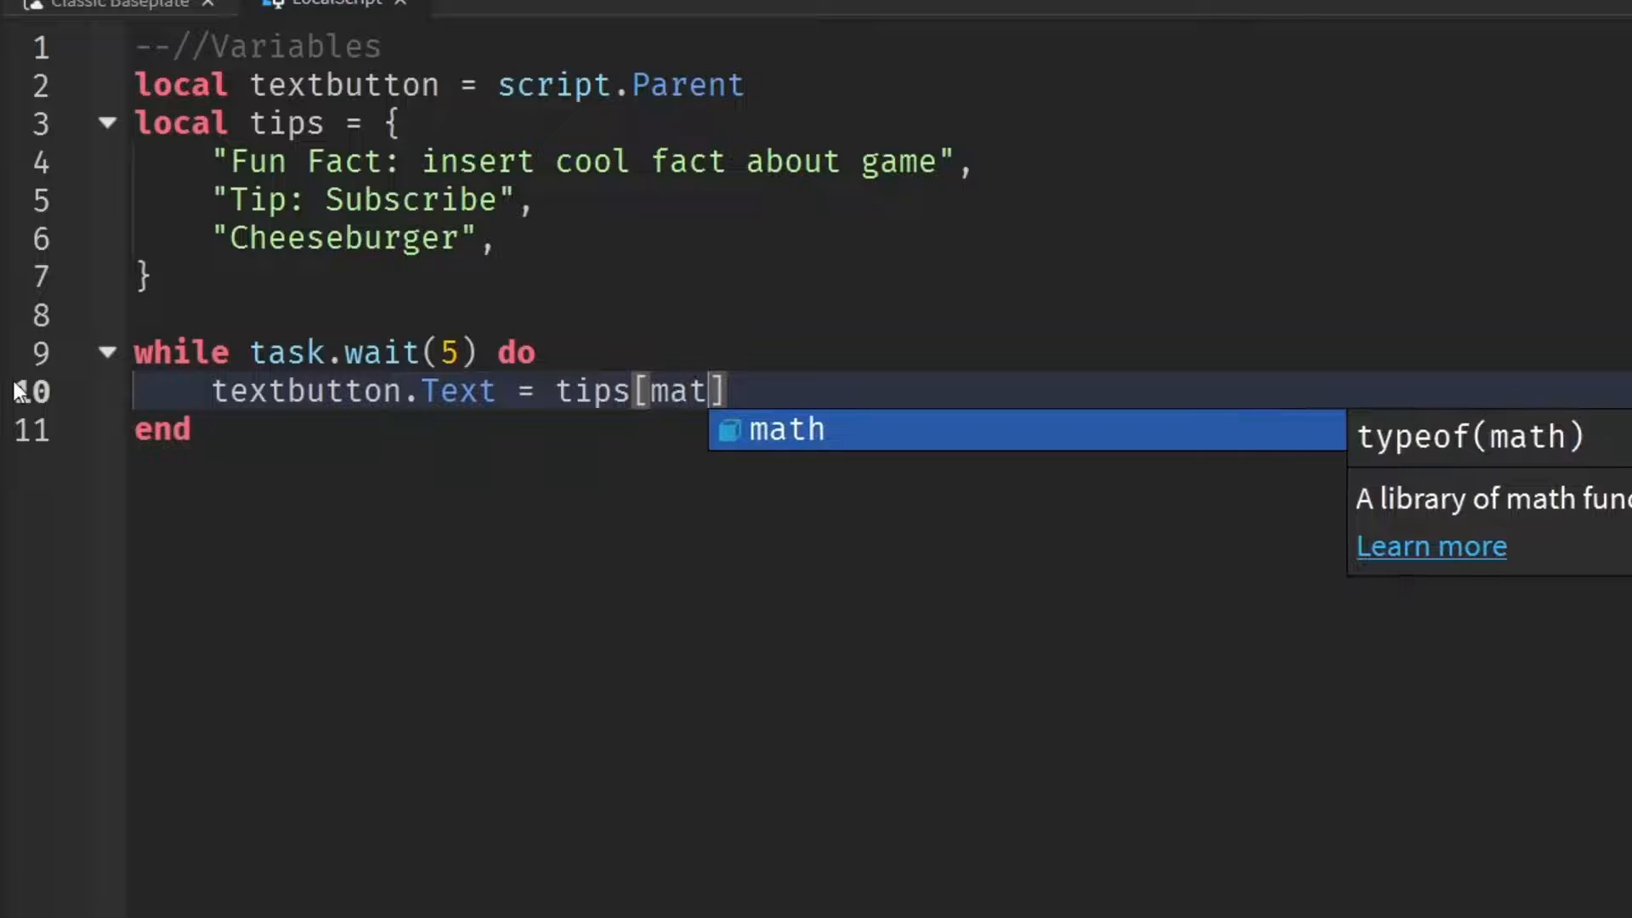
type("h.random()")
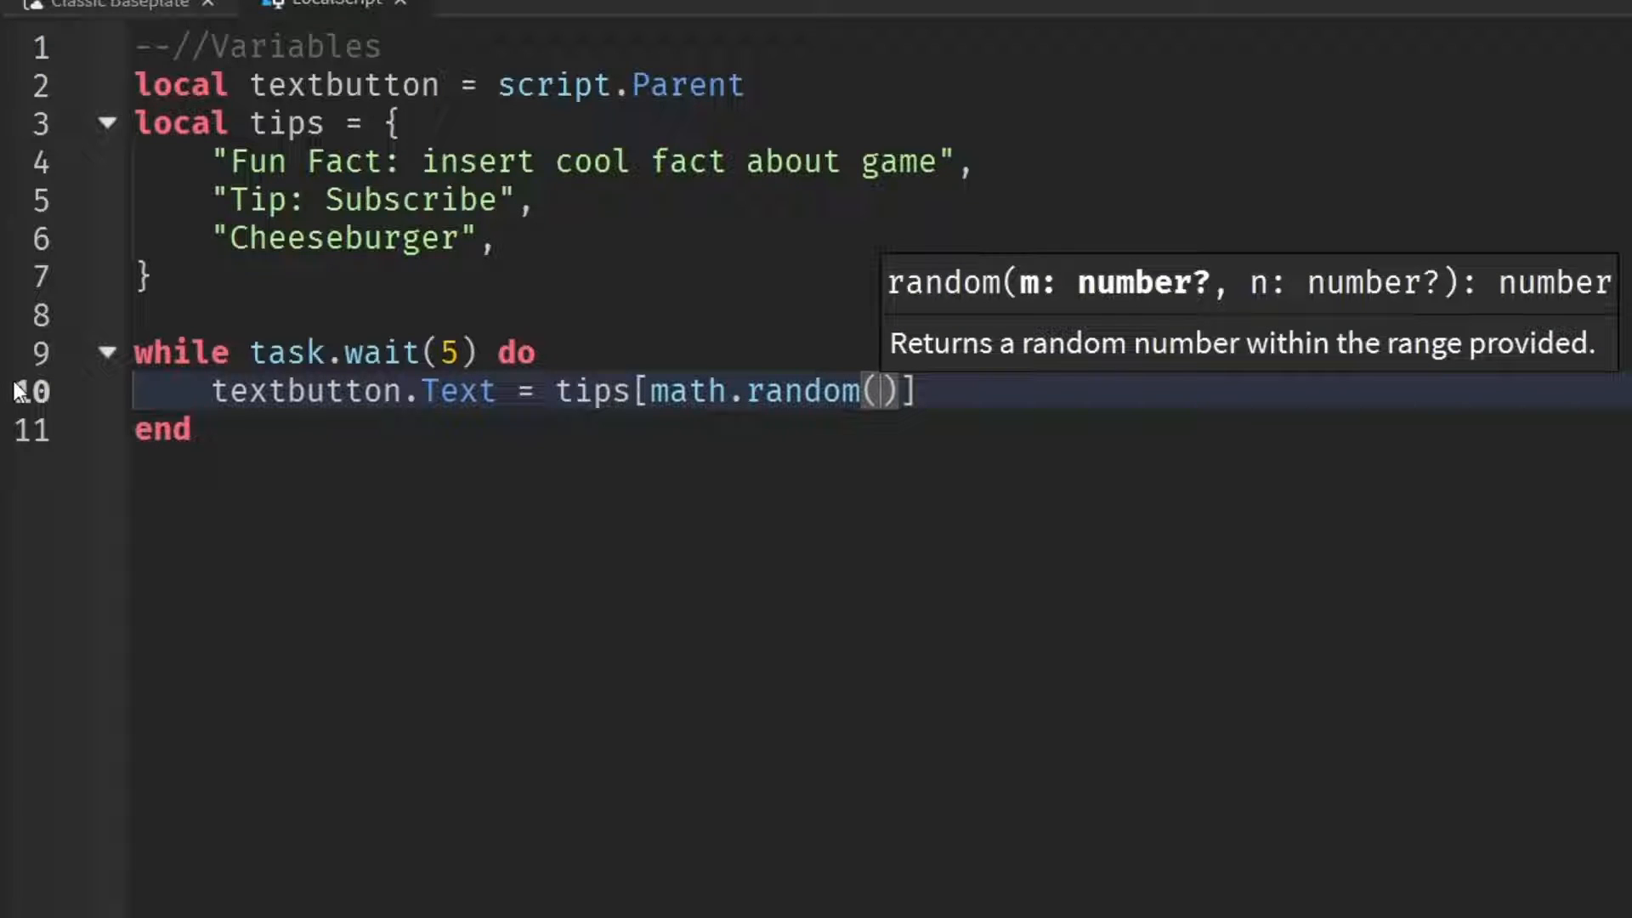
type("1,")
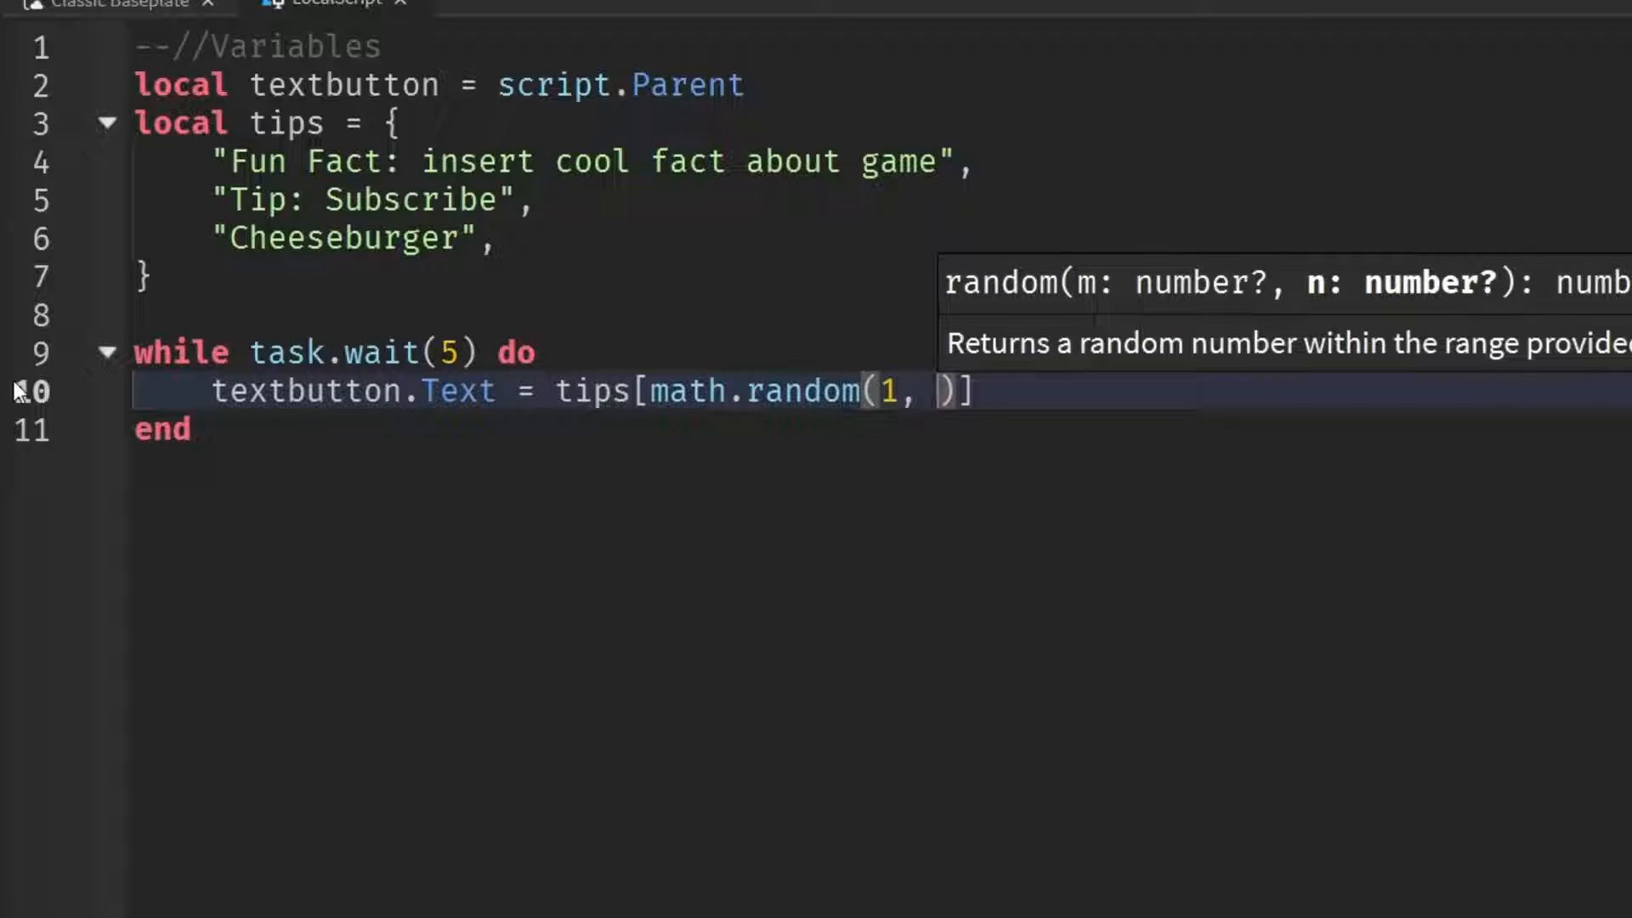
type("#tips")
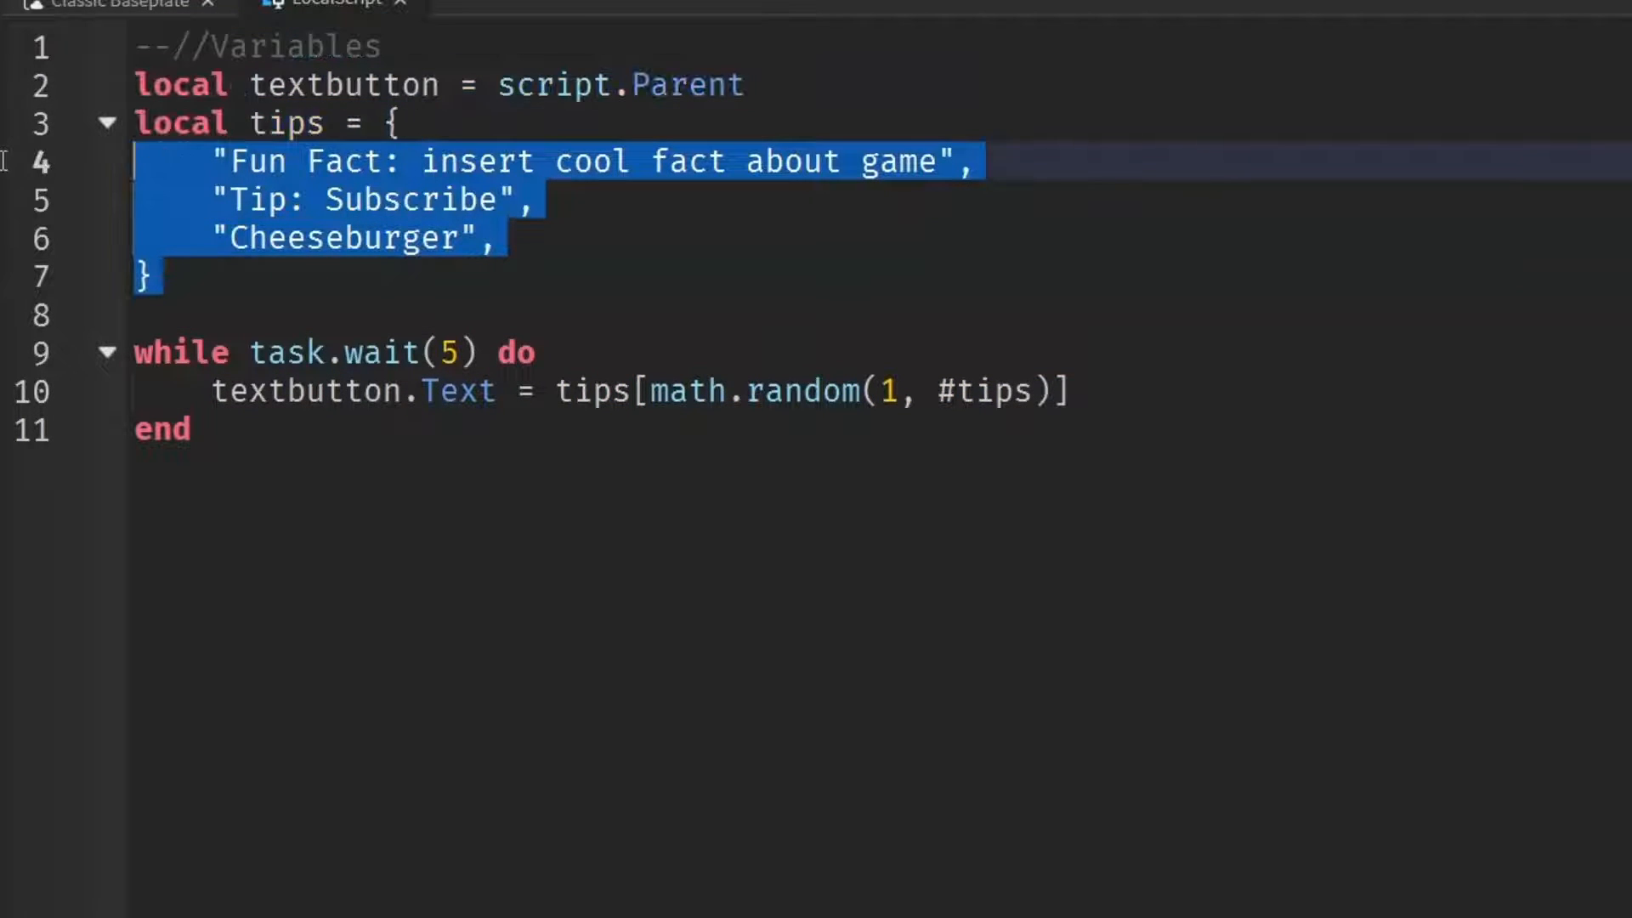
left_click(725, 475)
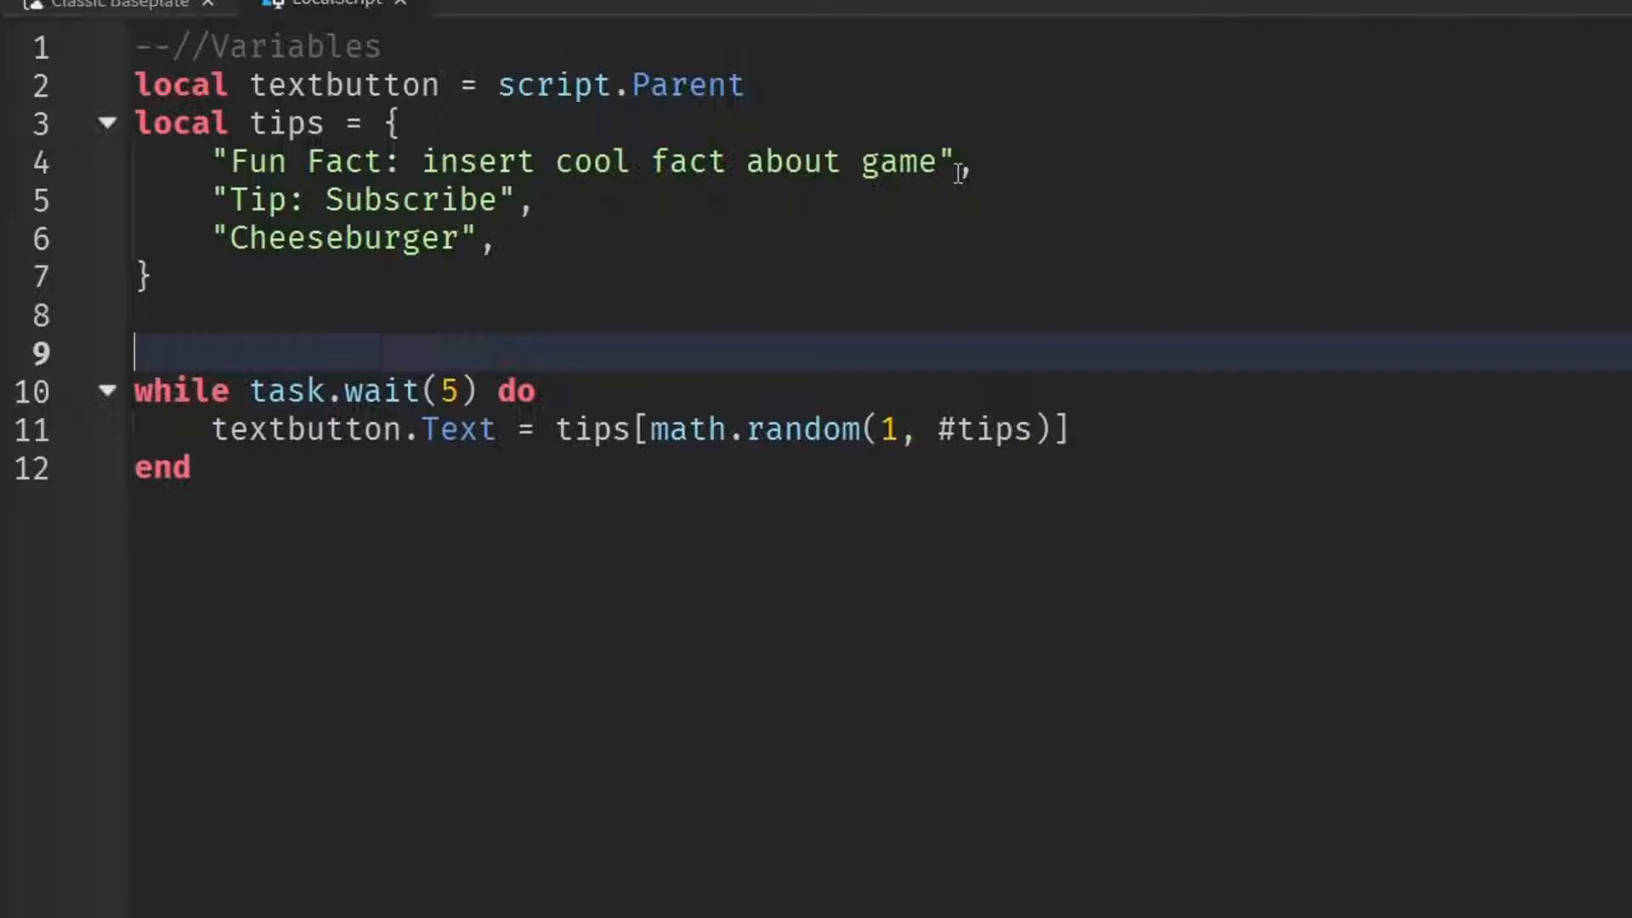
- Add a textbutton.MouseButton1Click:Connect(function() handler above the loop
key("Enter")
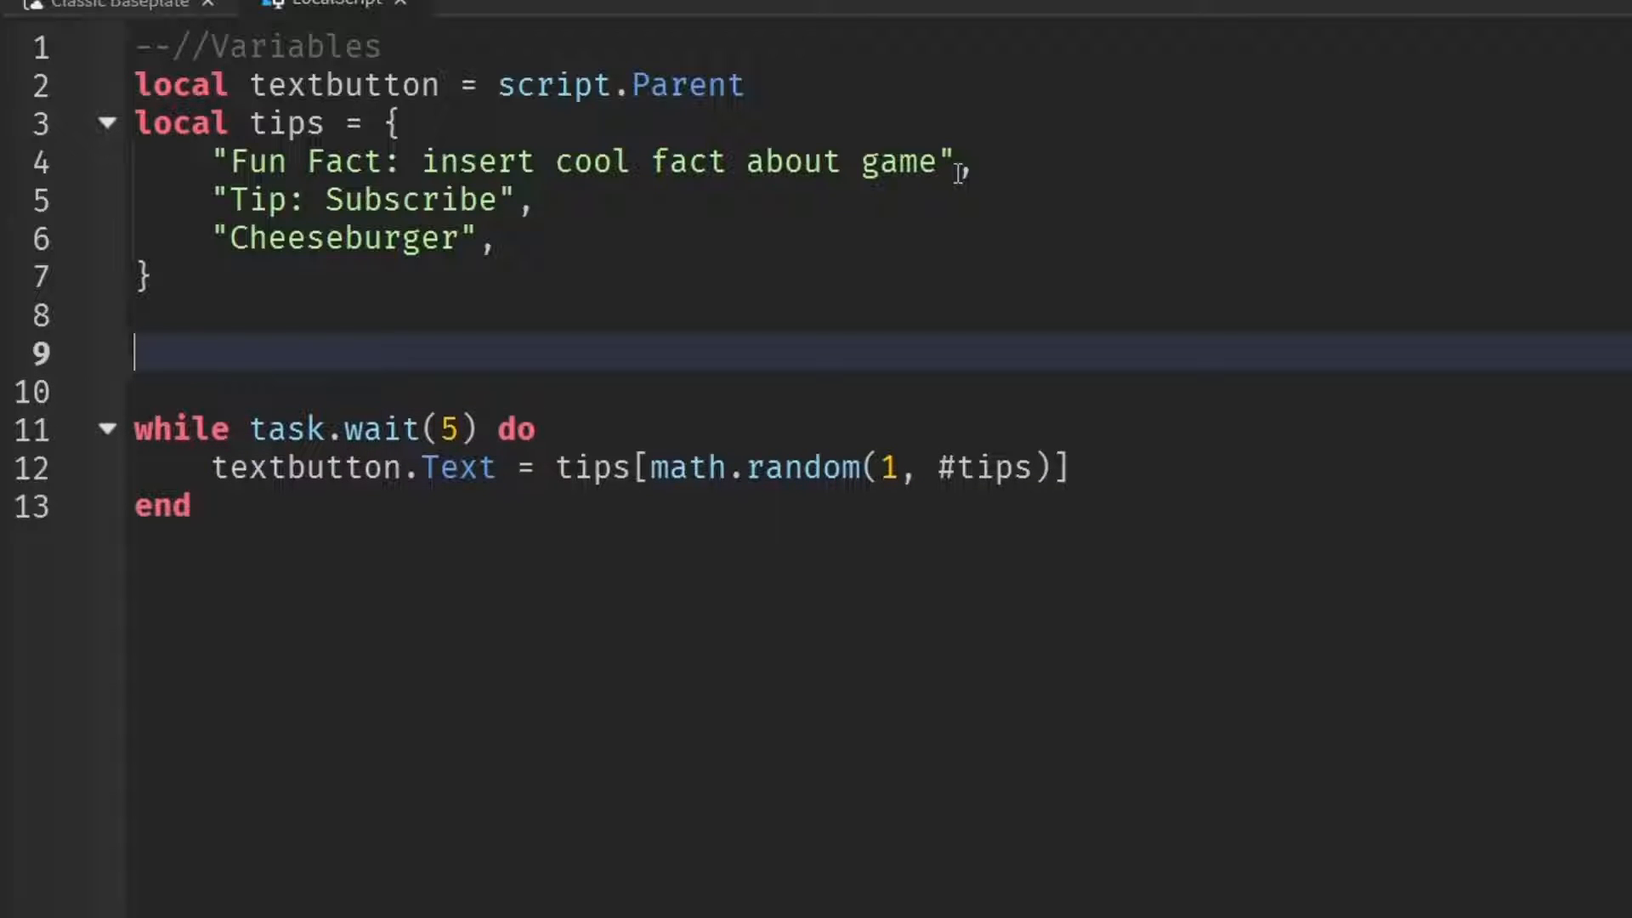
mouse_move(874, 532)
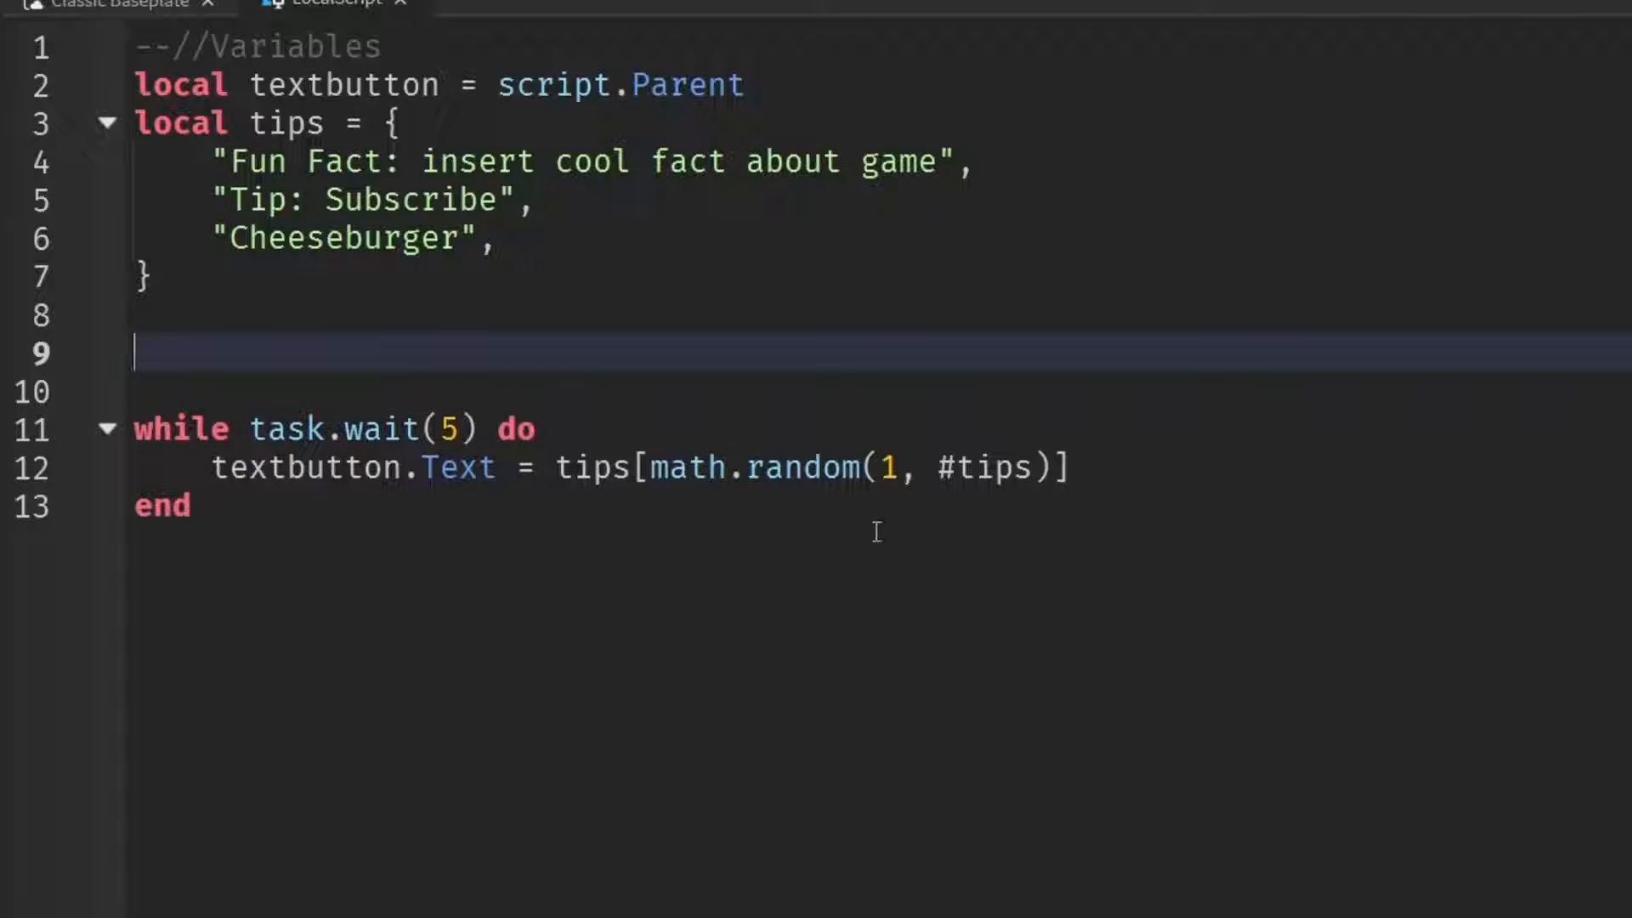
mouse_move(1158, 415)
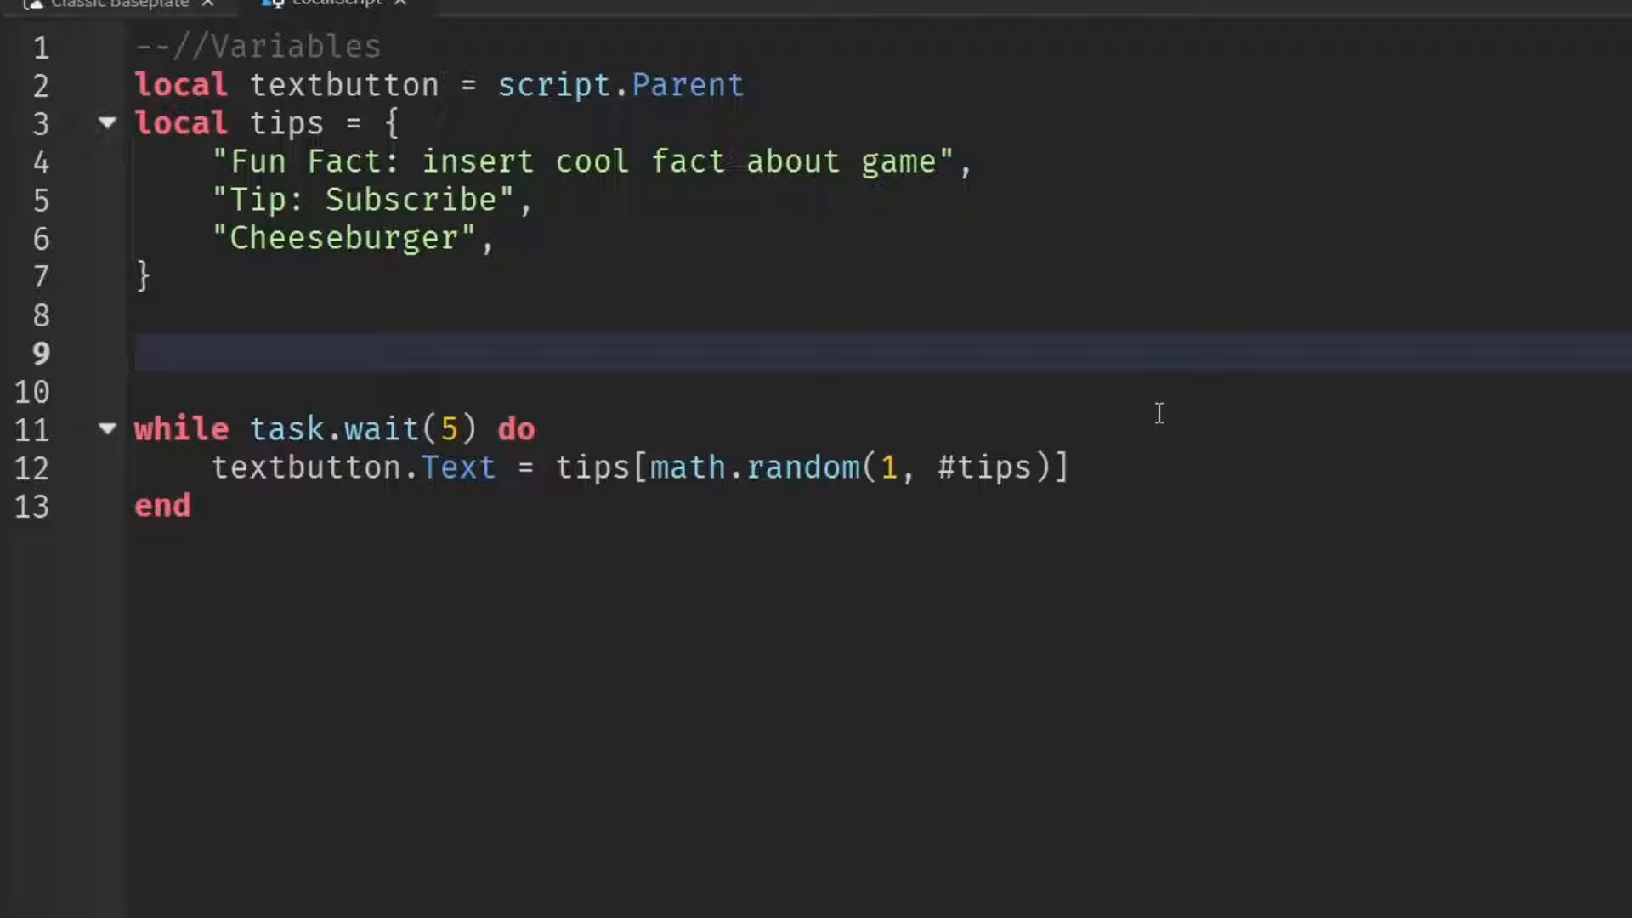
type("textbutton")
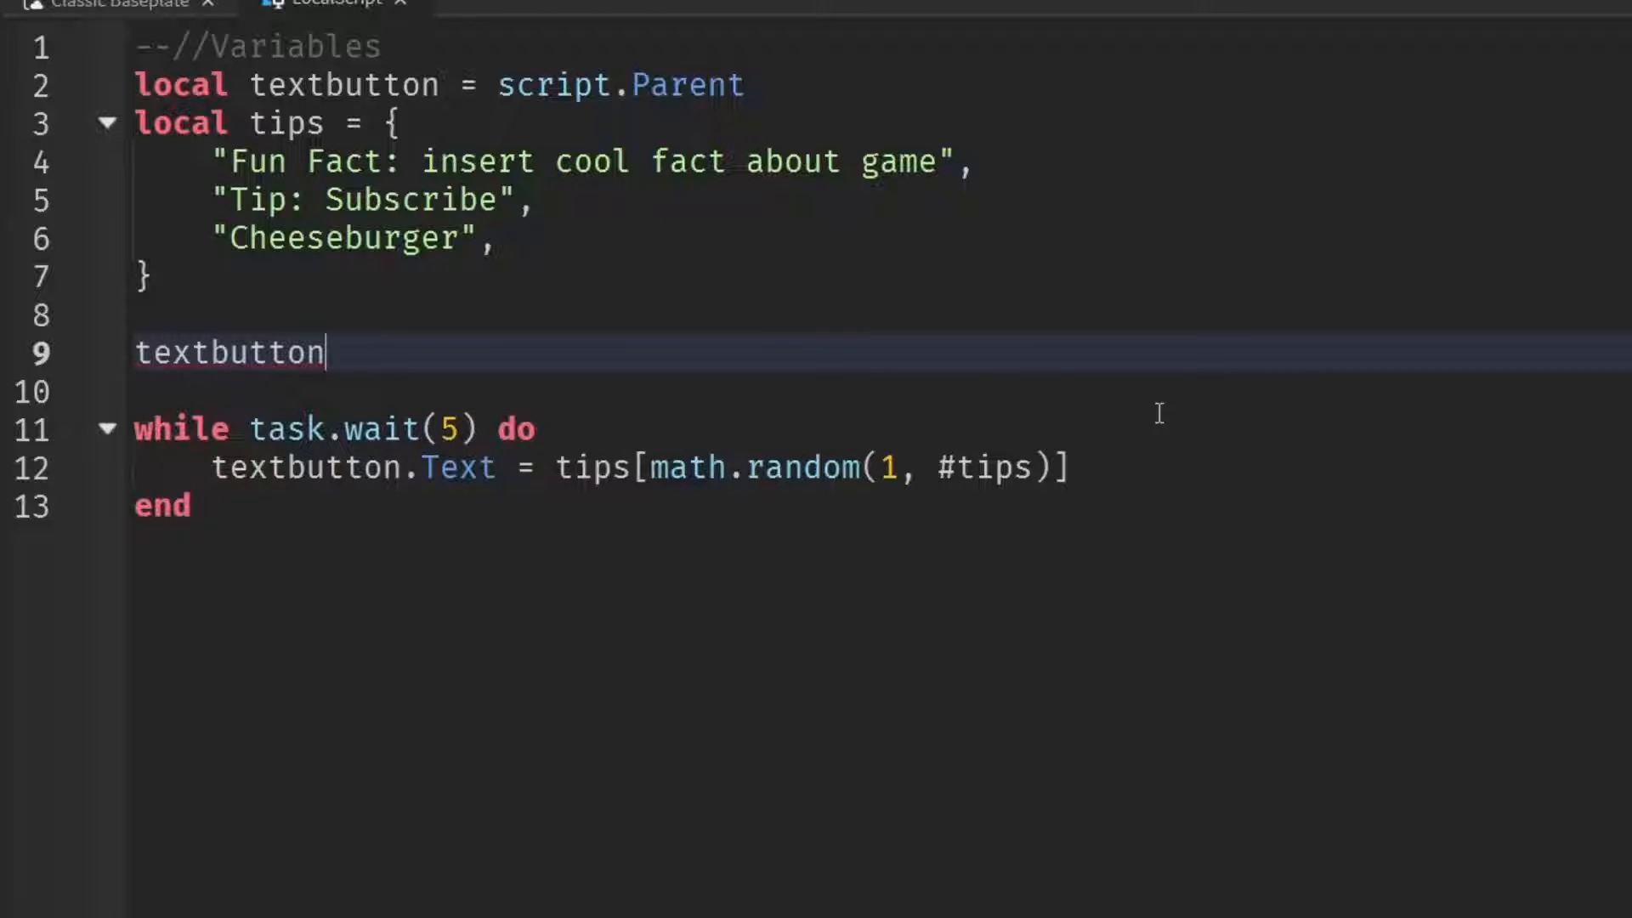
type(".MouseButton1Click:")
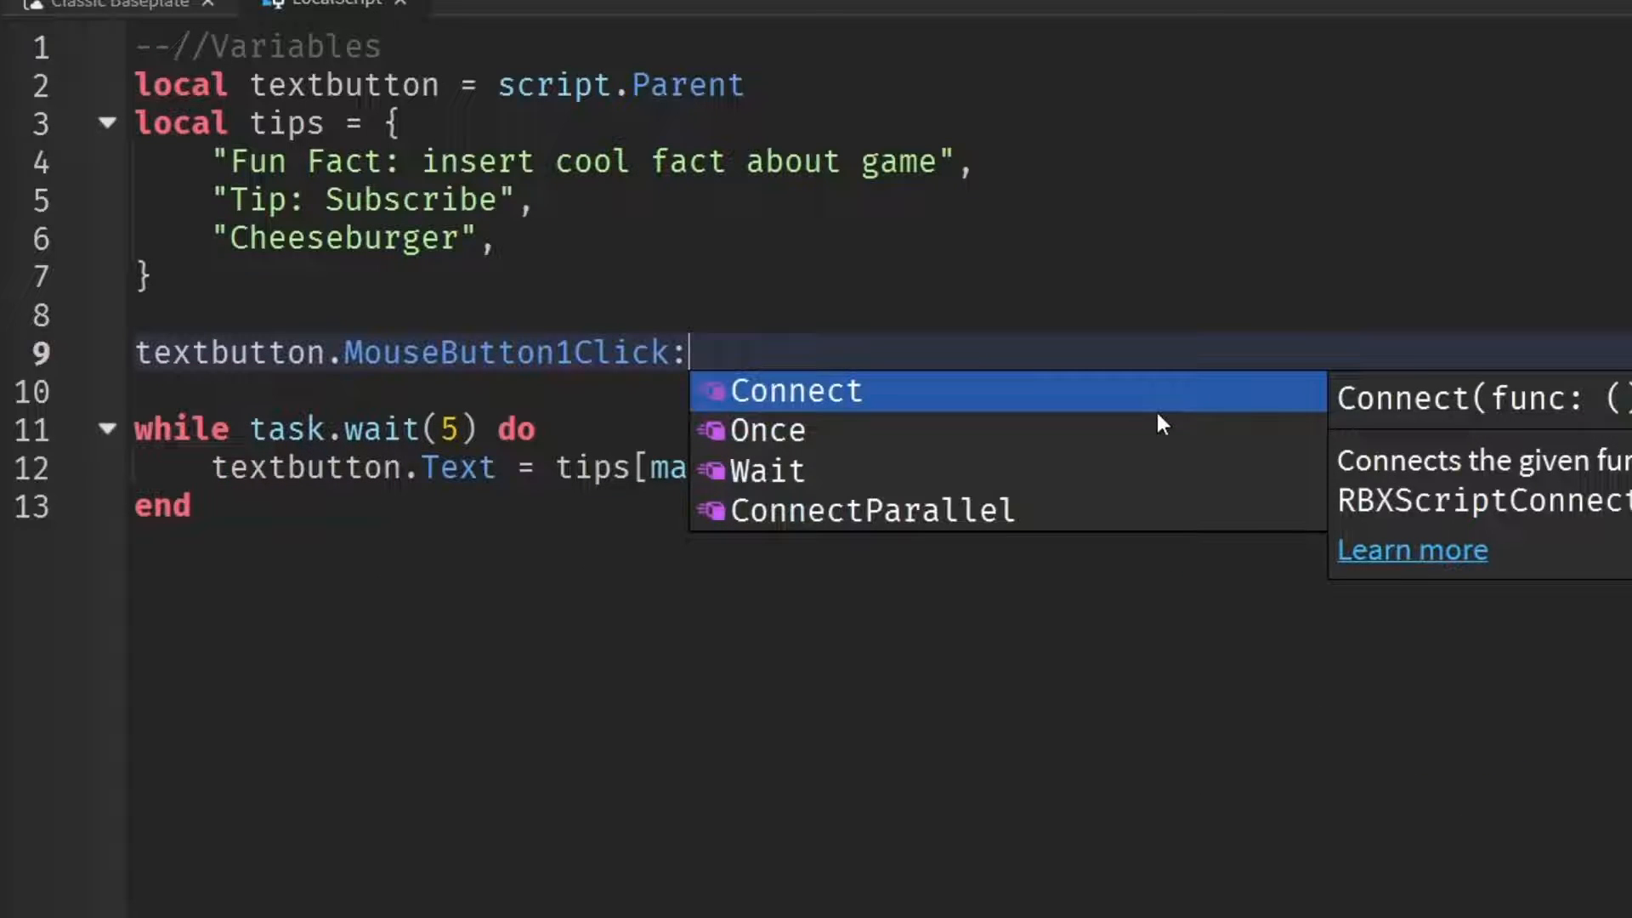
left_click(794, 391)
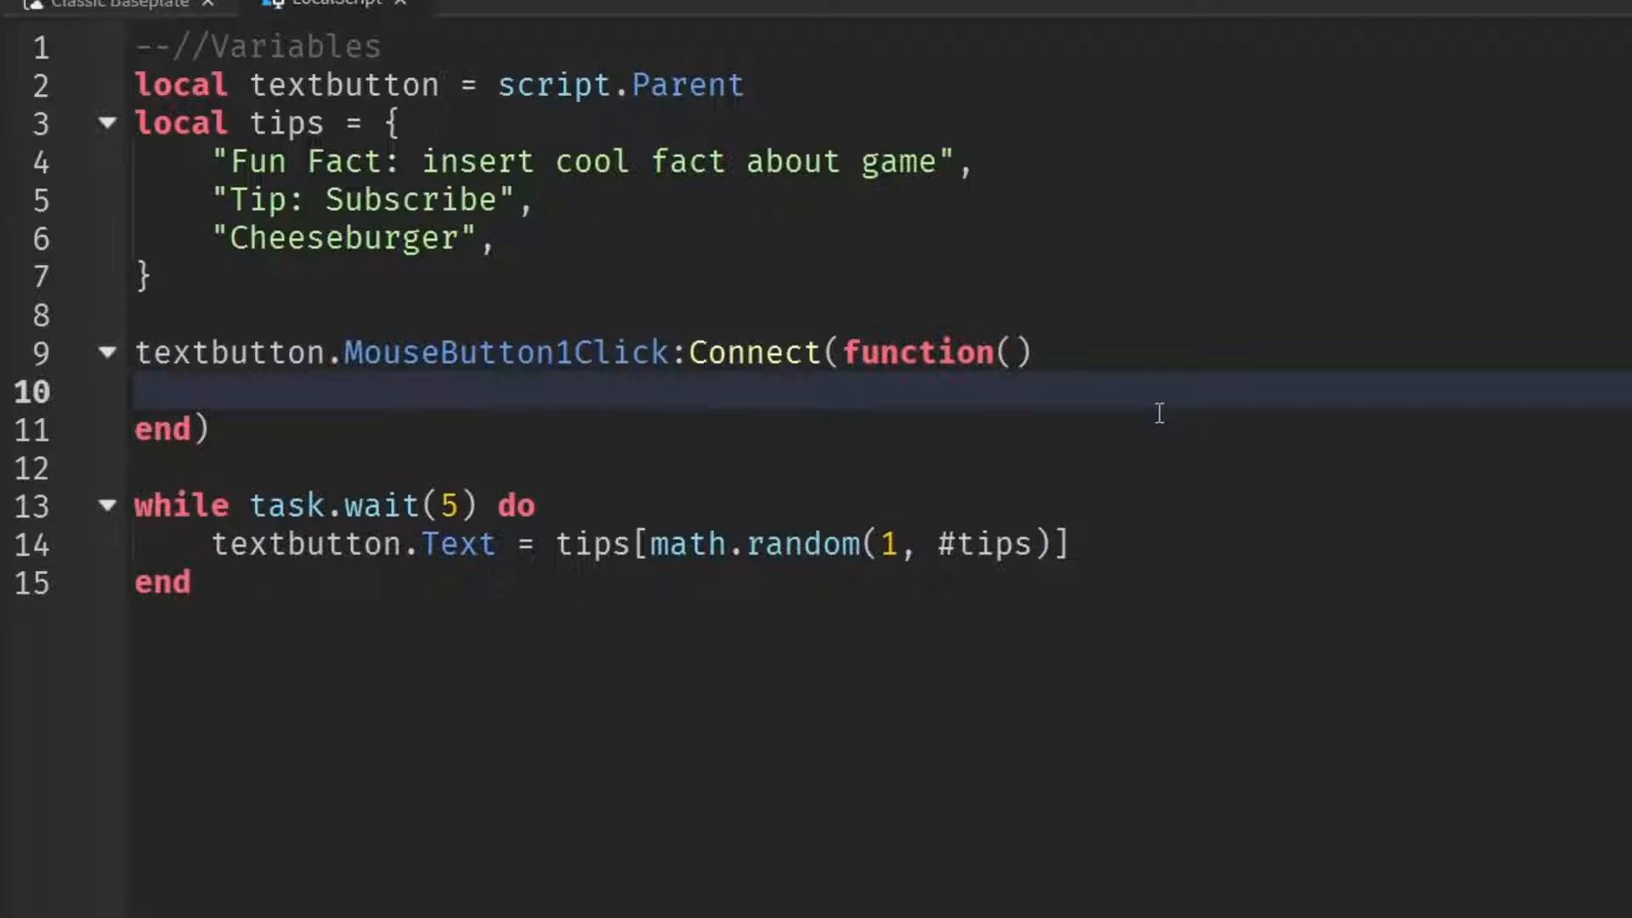
mouse_move(1158, 515)
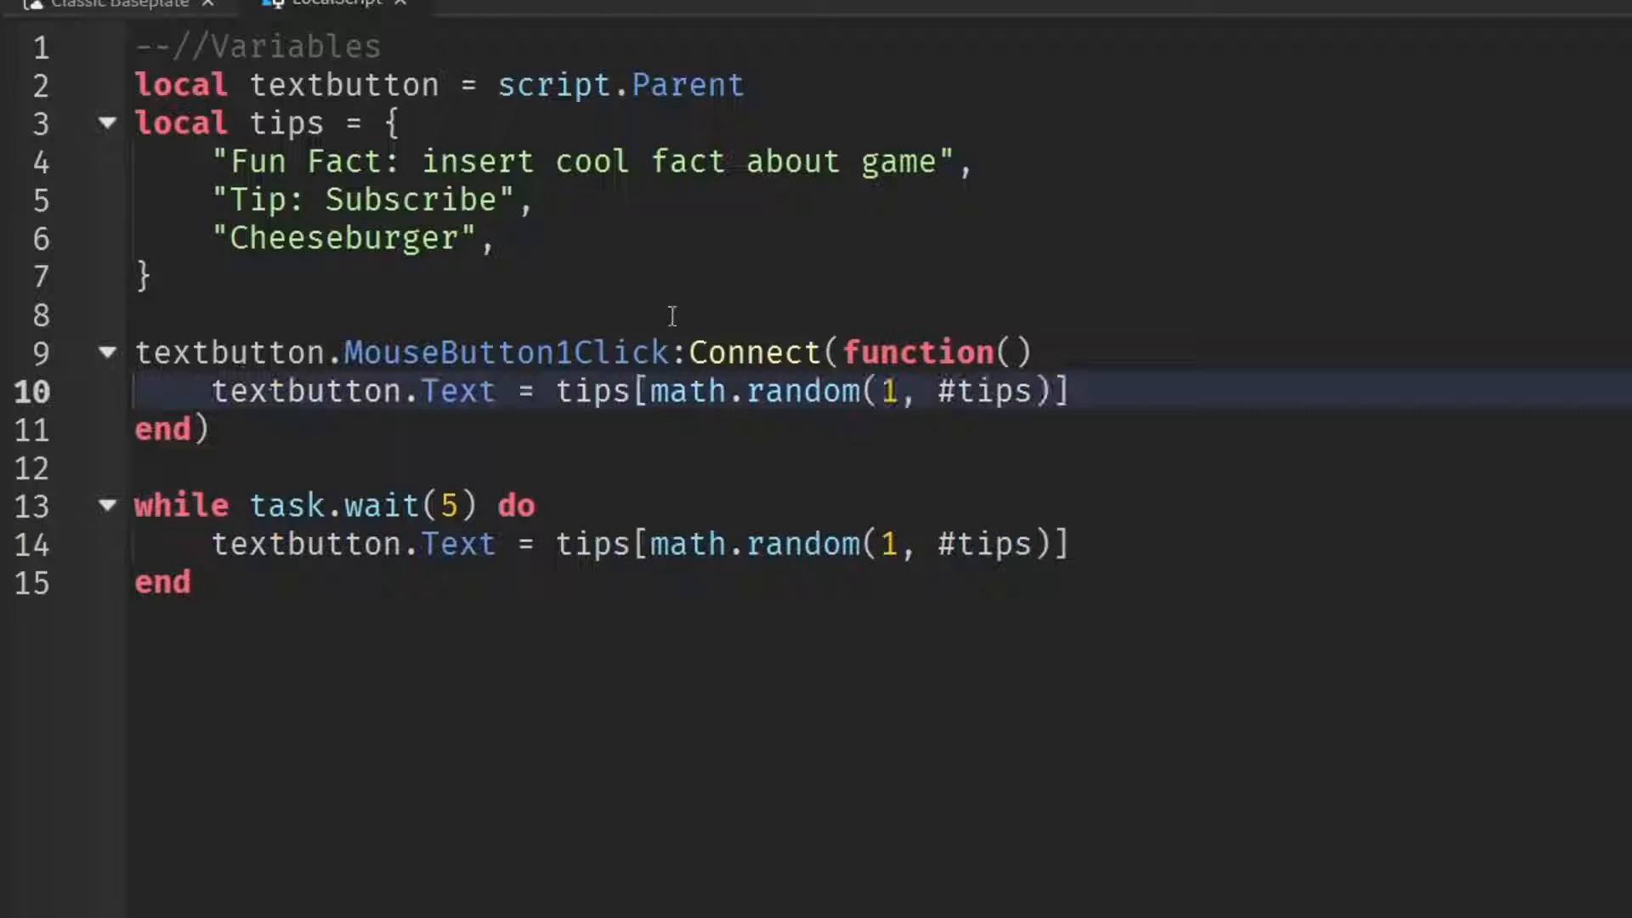
mouse_move(973, 260)
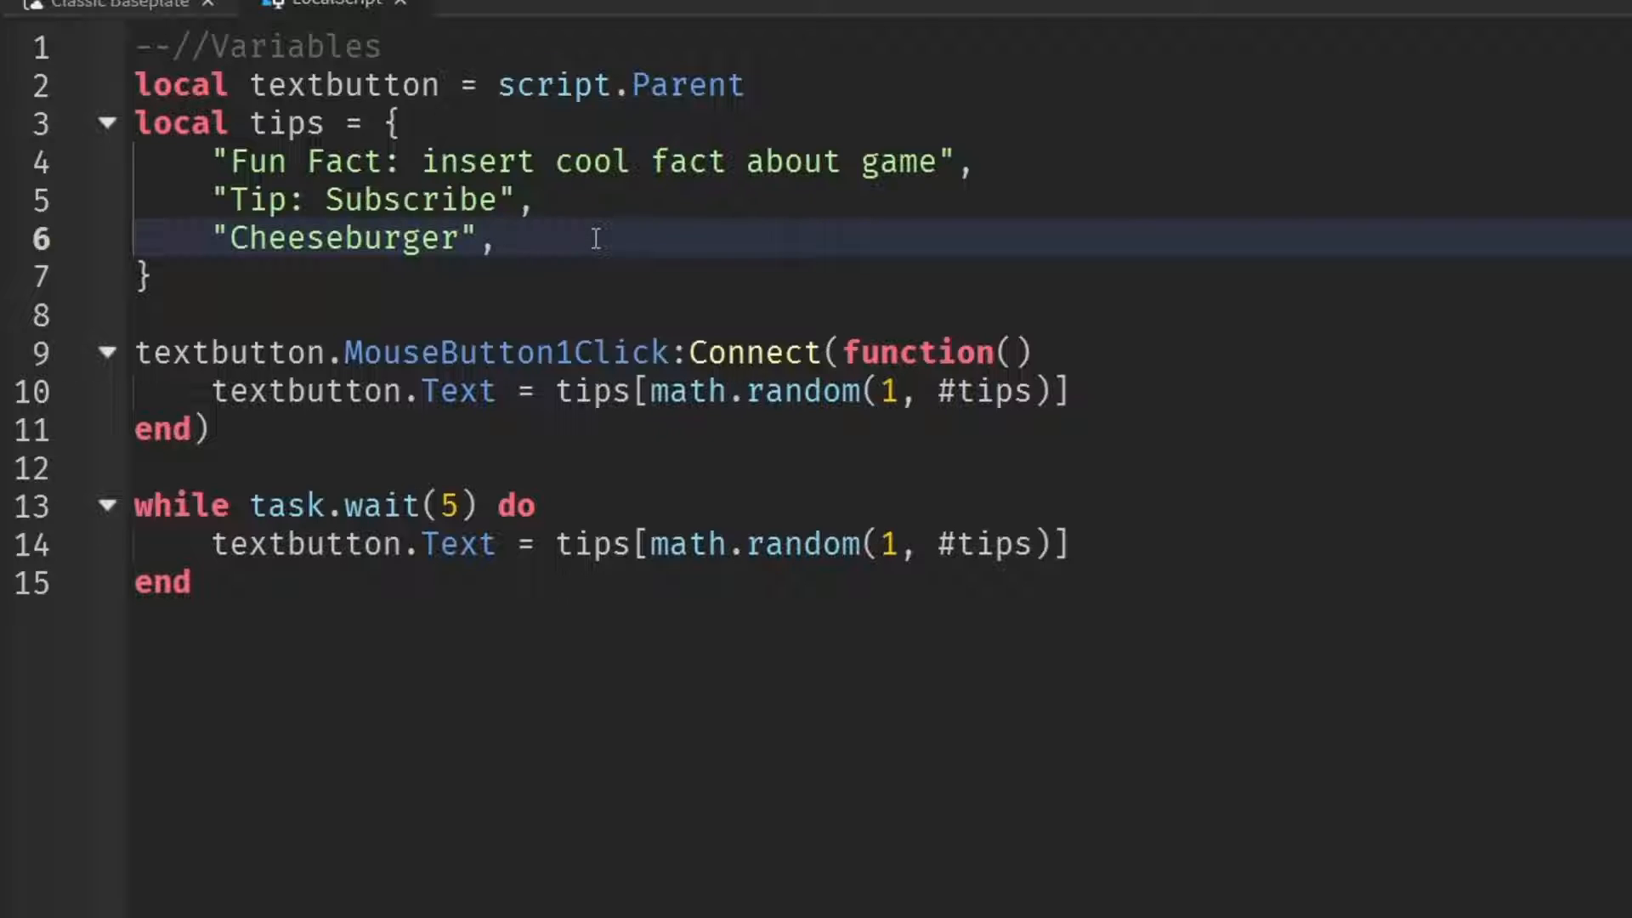
- Extend the tips table with eight more entries such as "Is water wet?" and "Diamonds are cool"
left_click(498, 240)
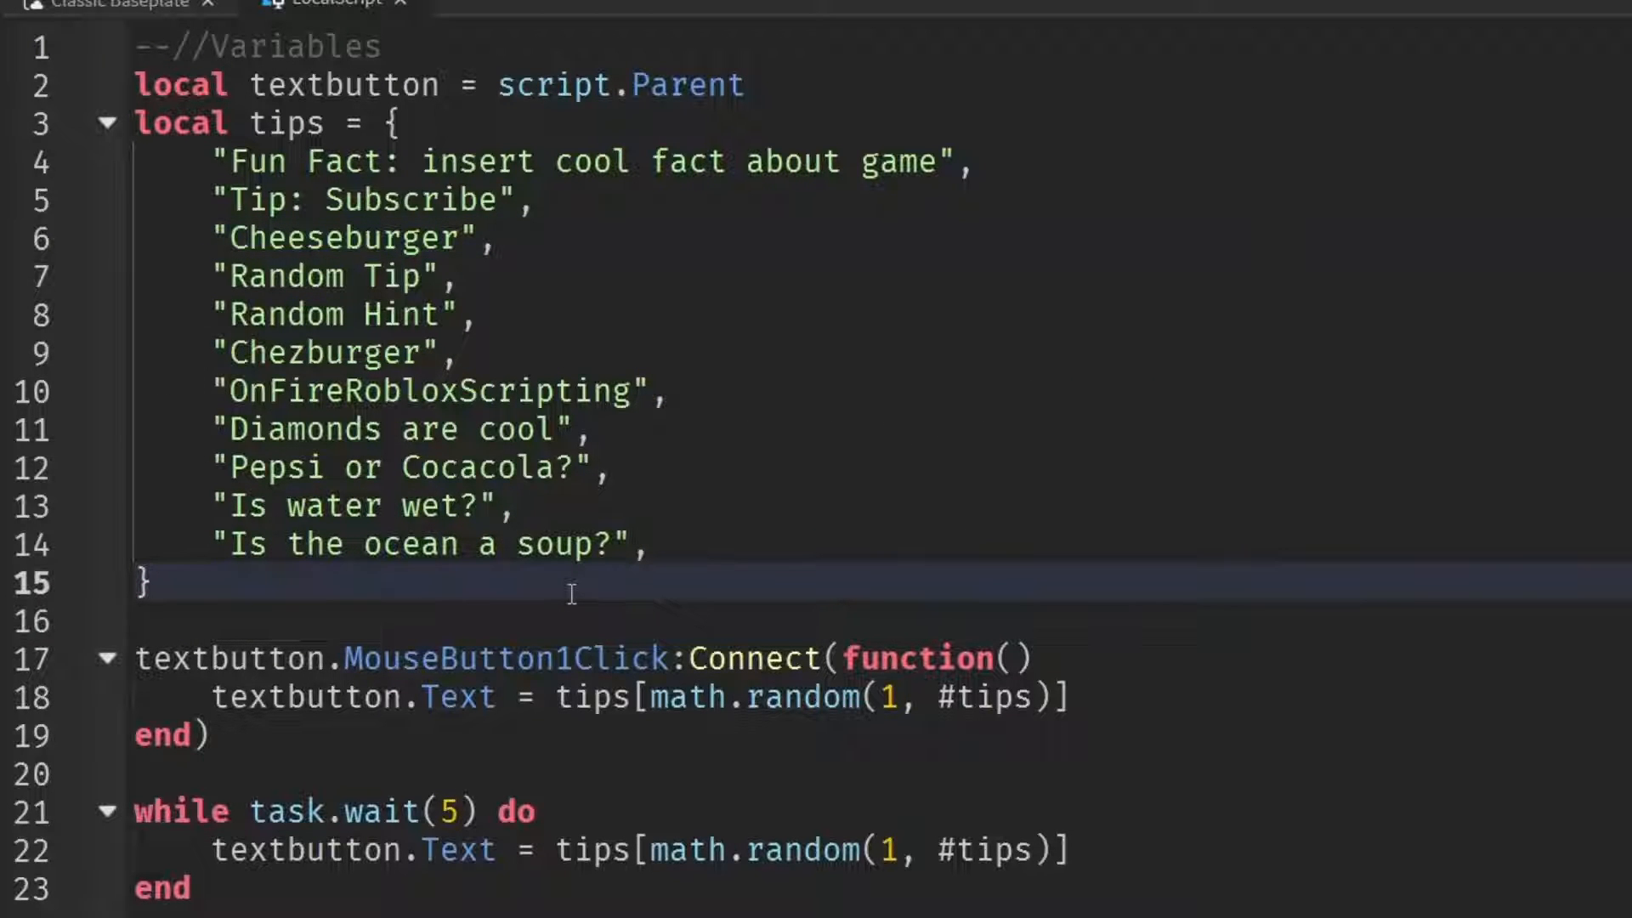
mouse_move(670, 590)
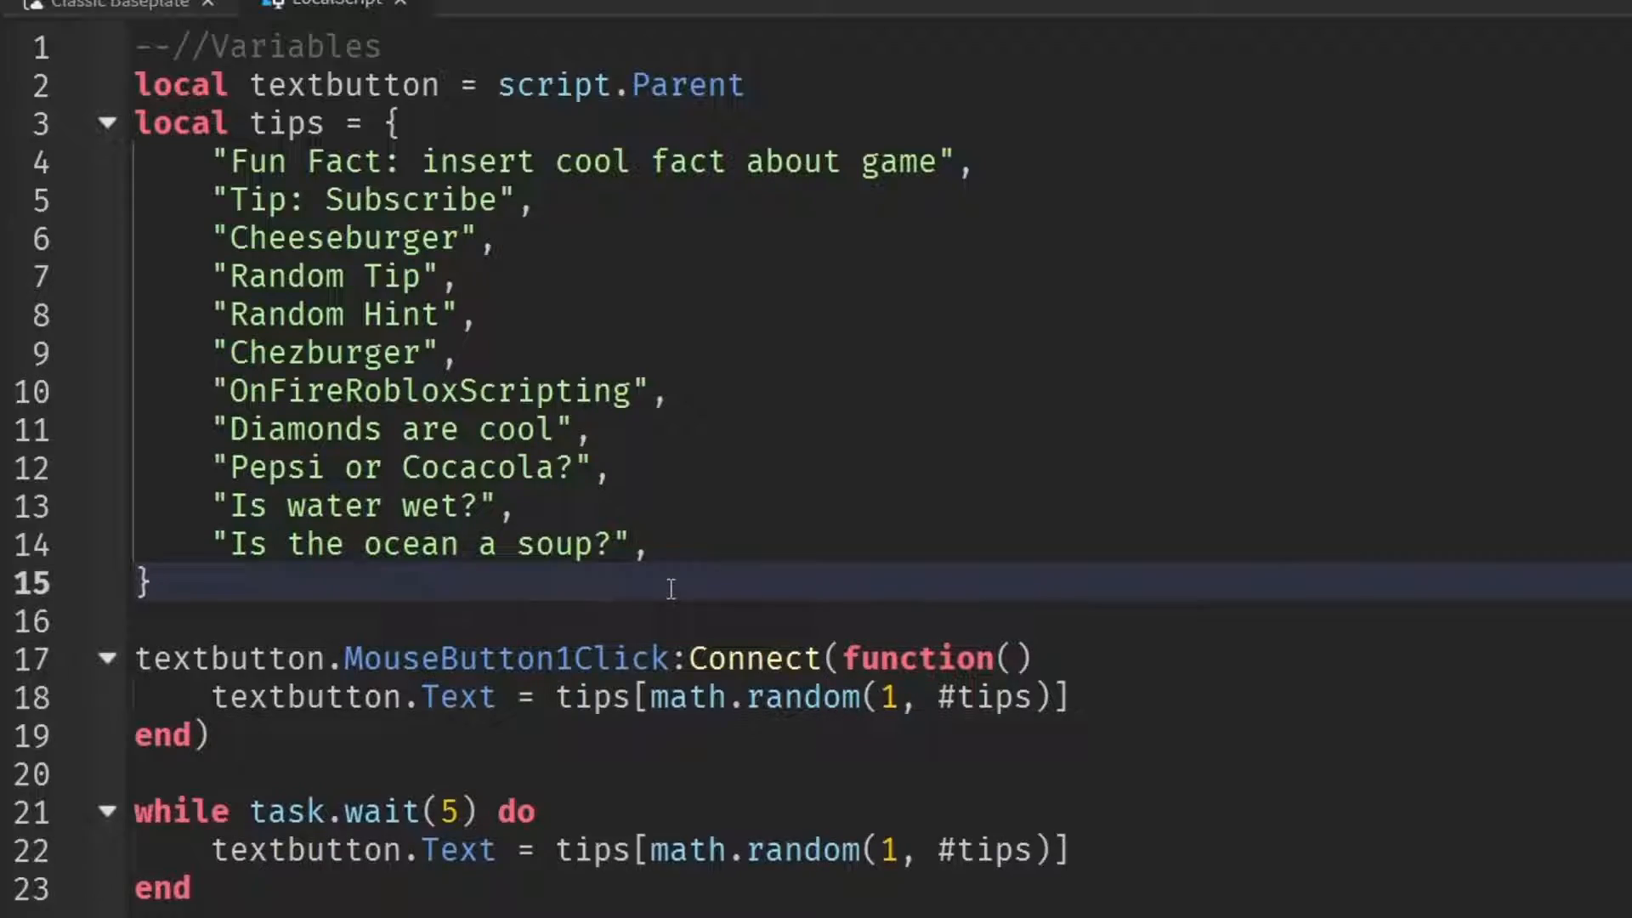
left_click(145, 14)
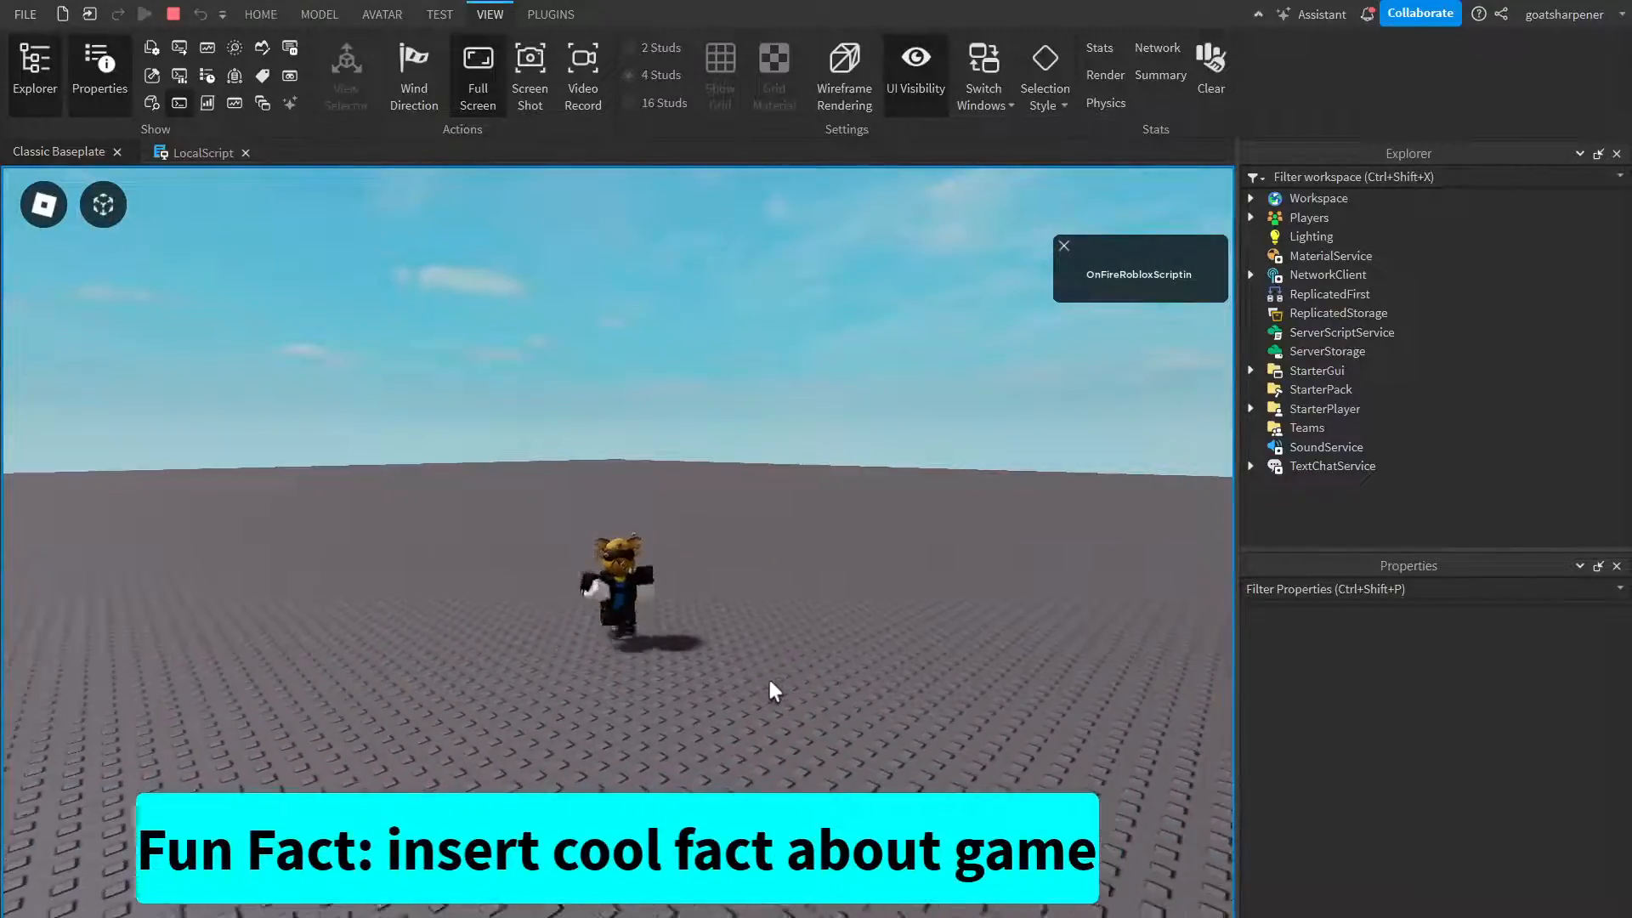
- Stop the playtest after seeing the cyan tip button show a tip
left_click(208, 151)
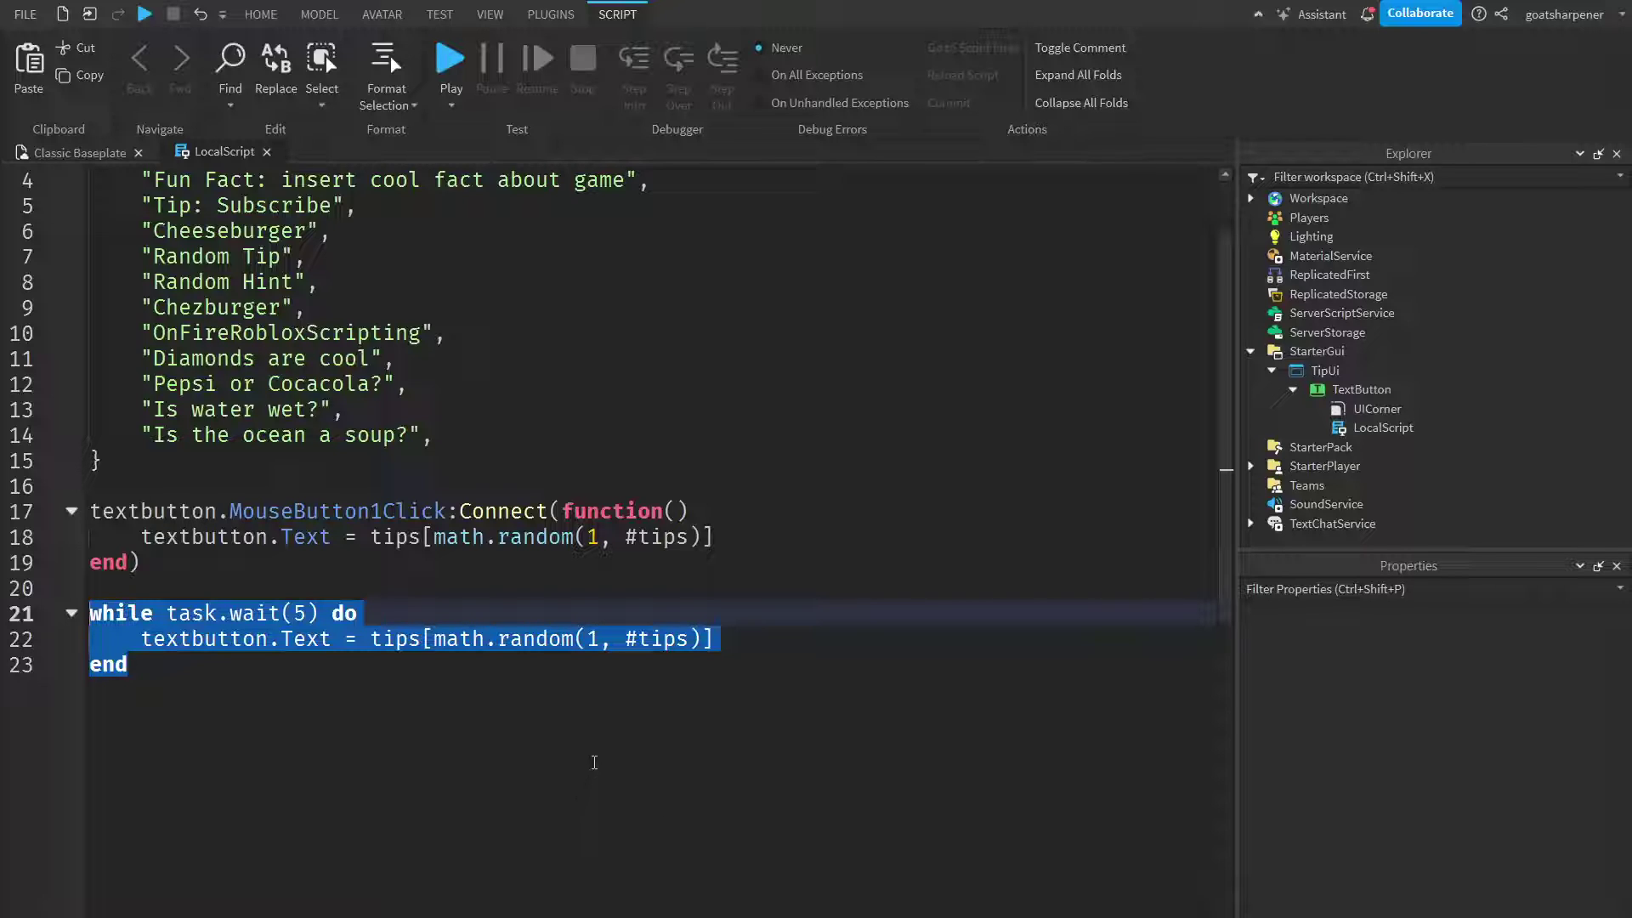
mouse_move(469, 697)
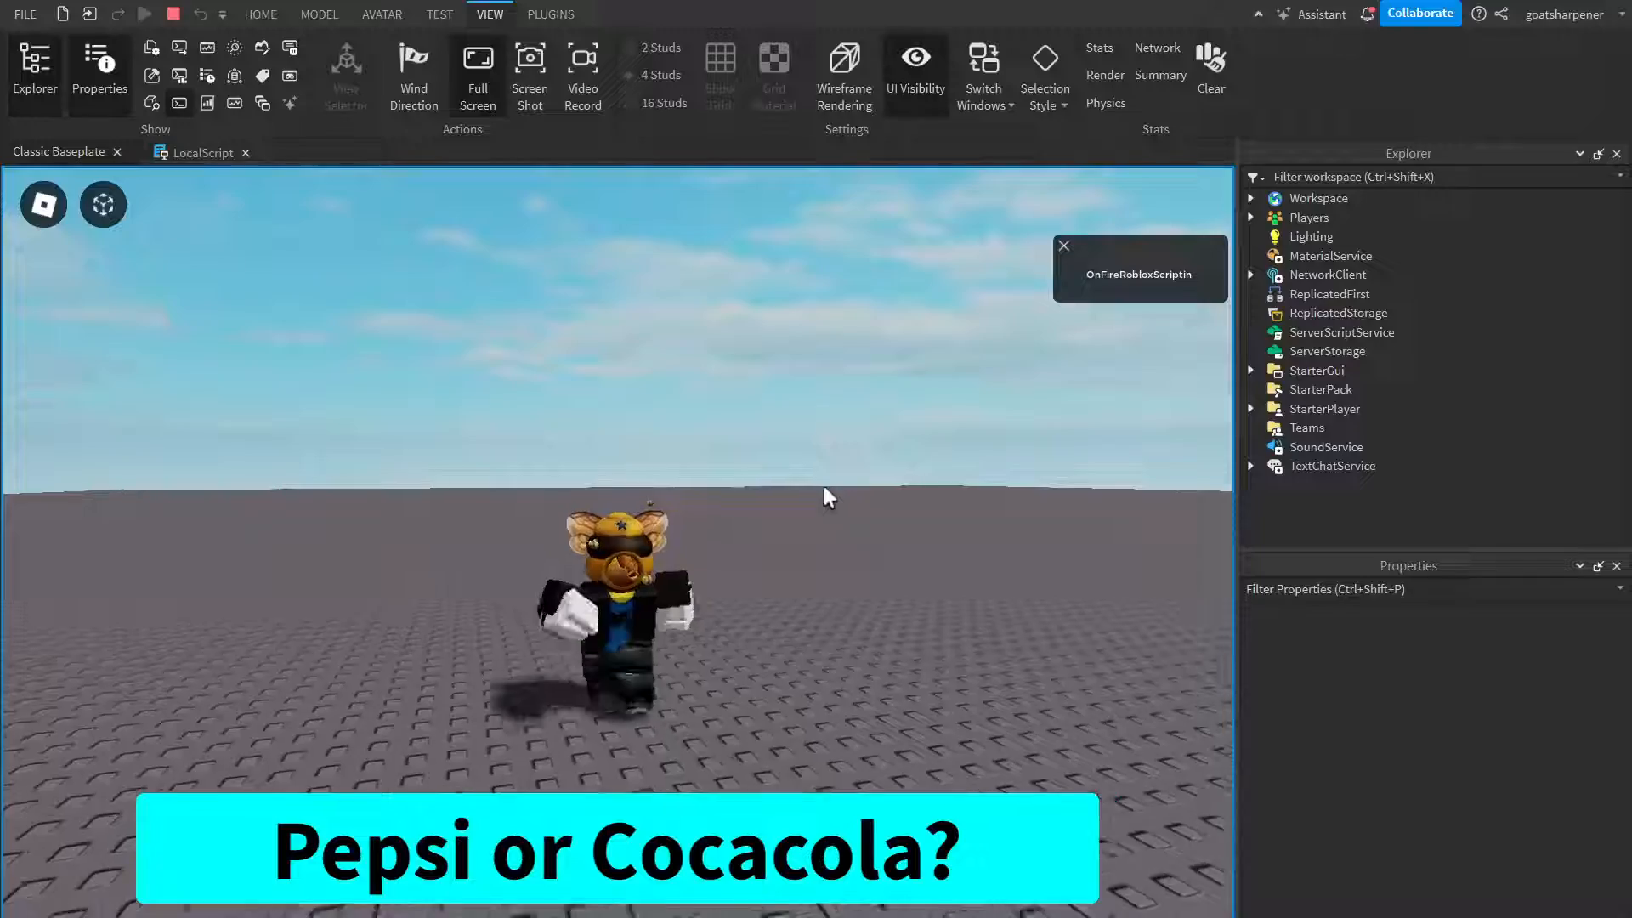
mouse_move(619, 790)
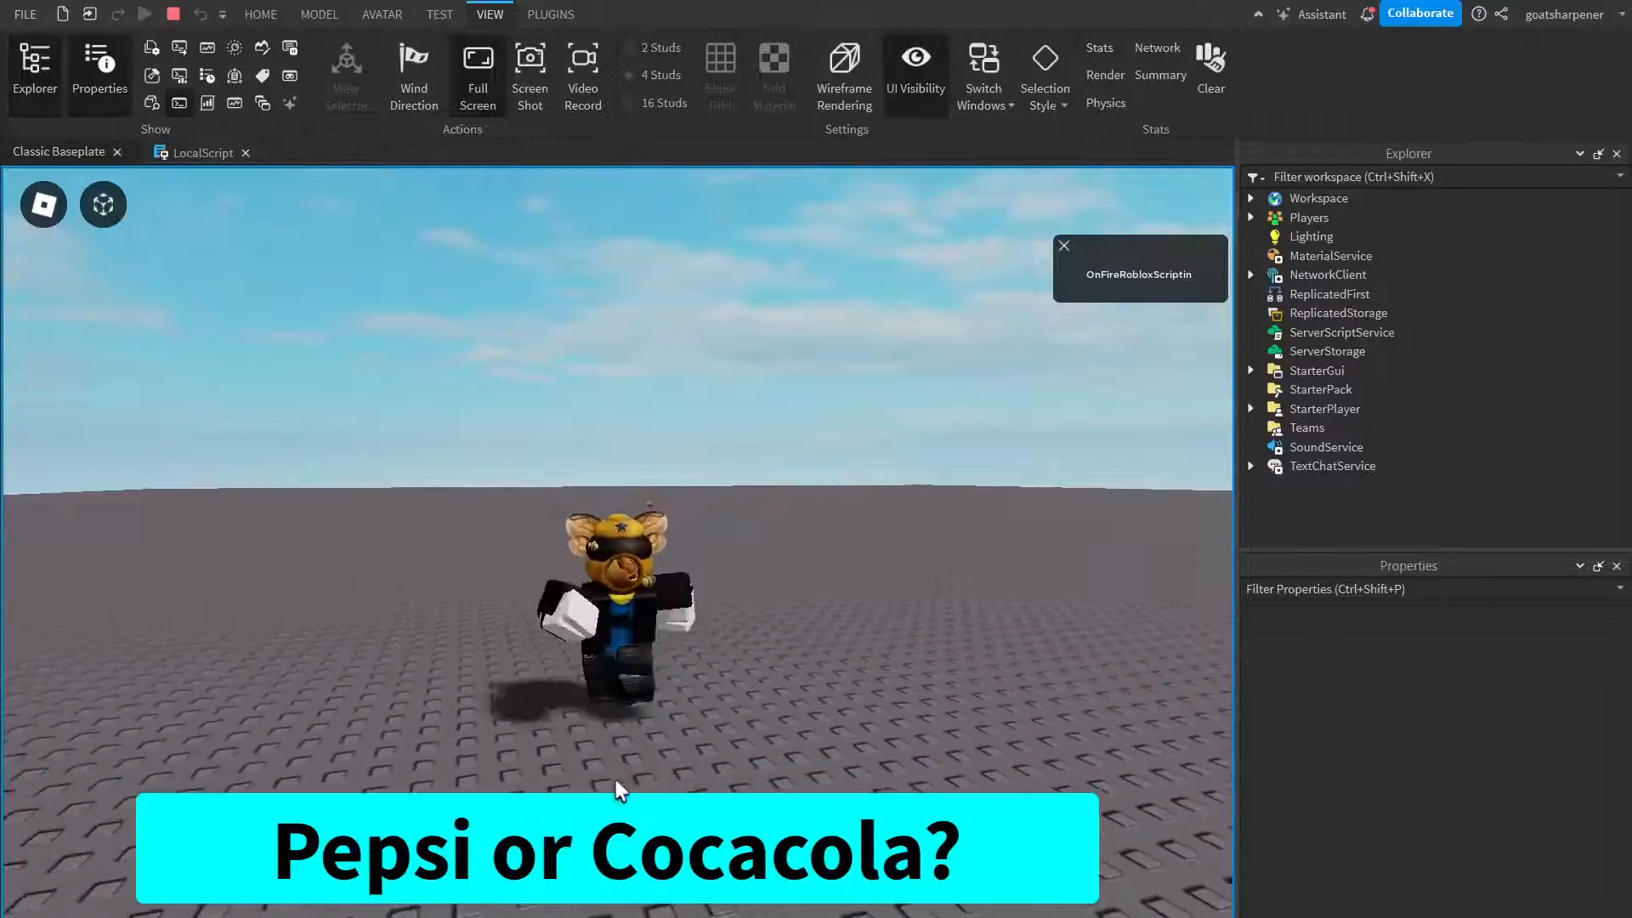